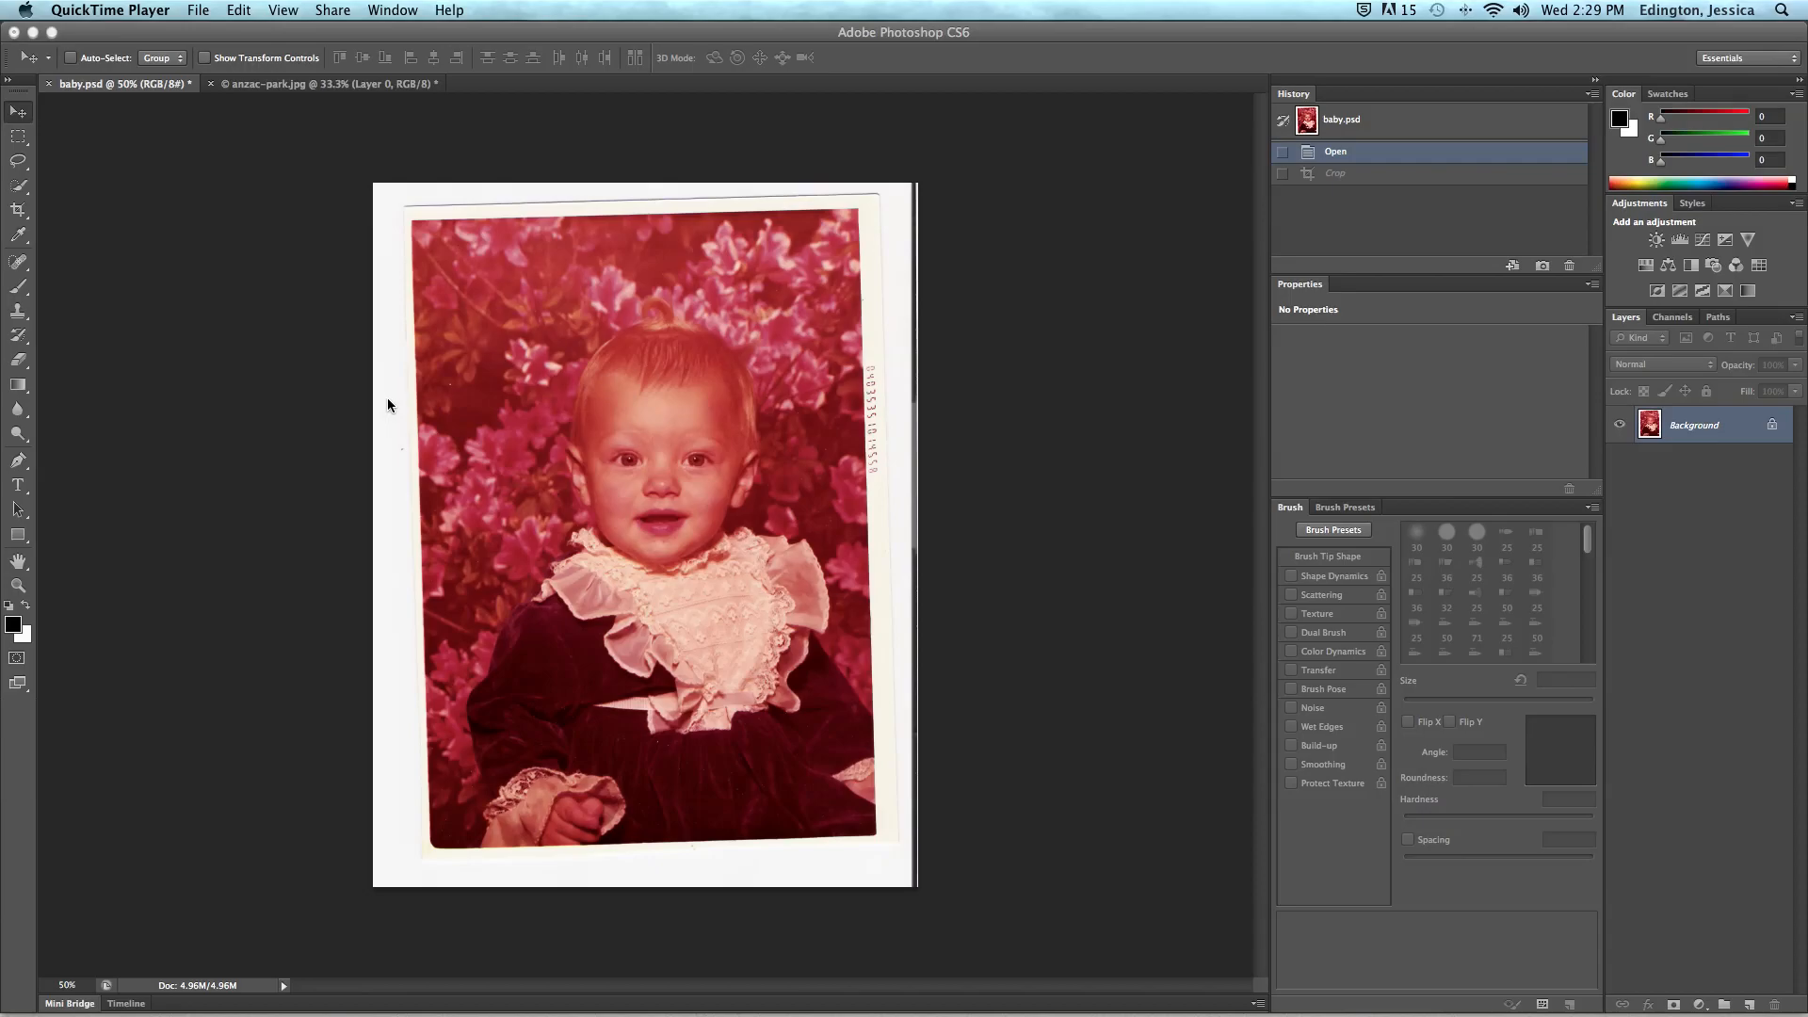
mouse_move(397, 399)
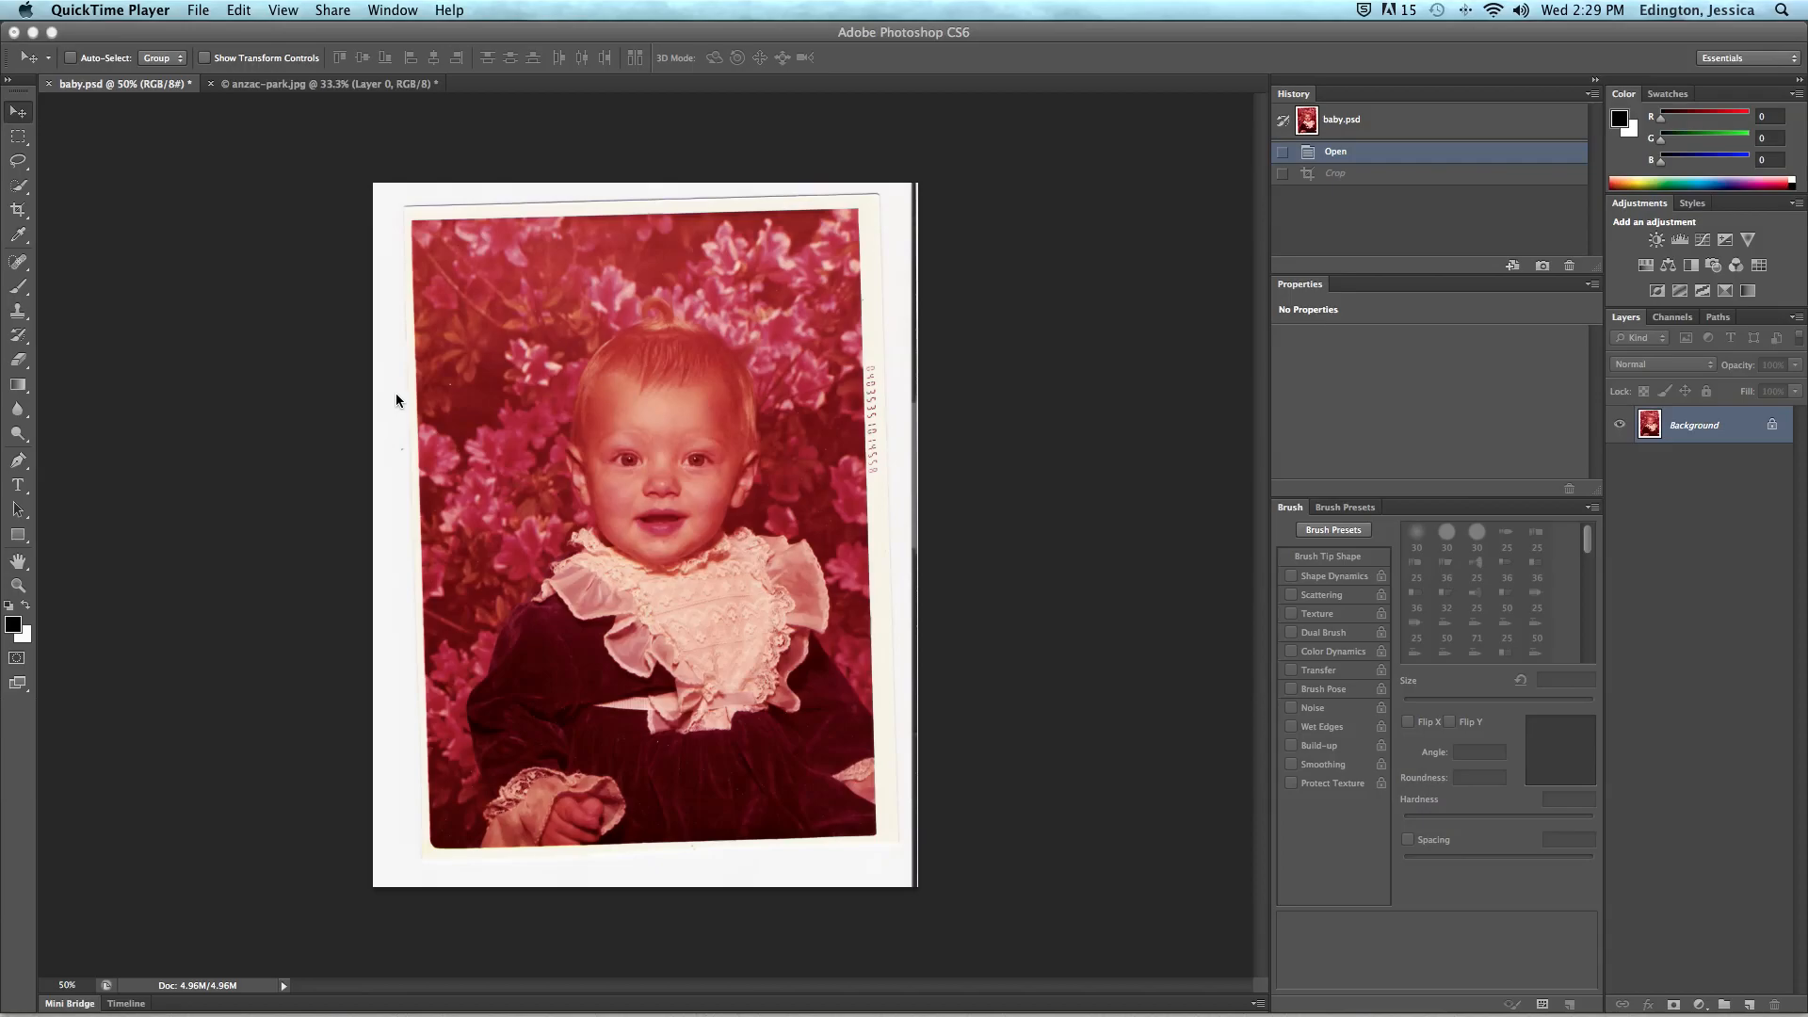
mouse_move(795, 217)
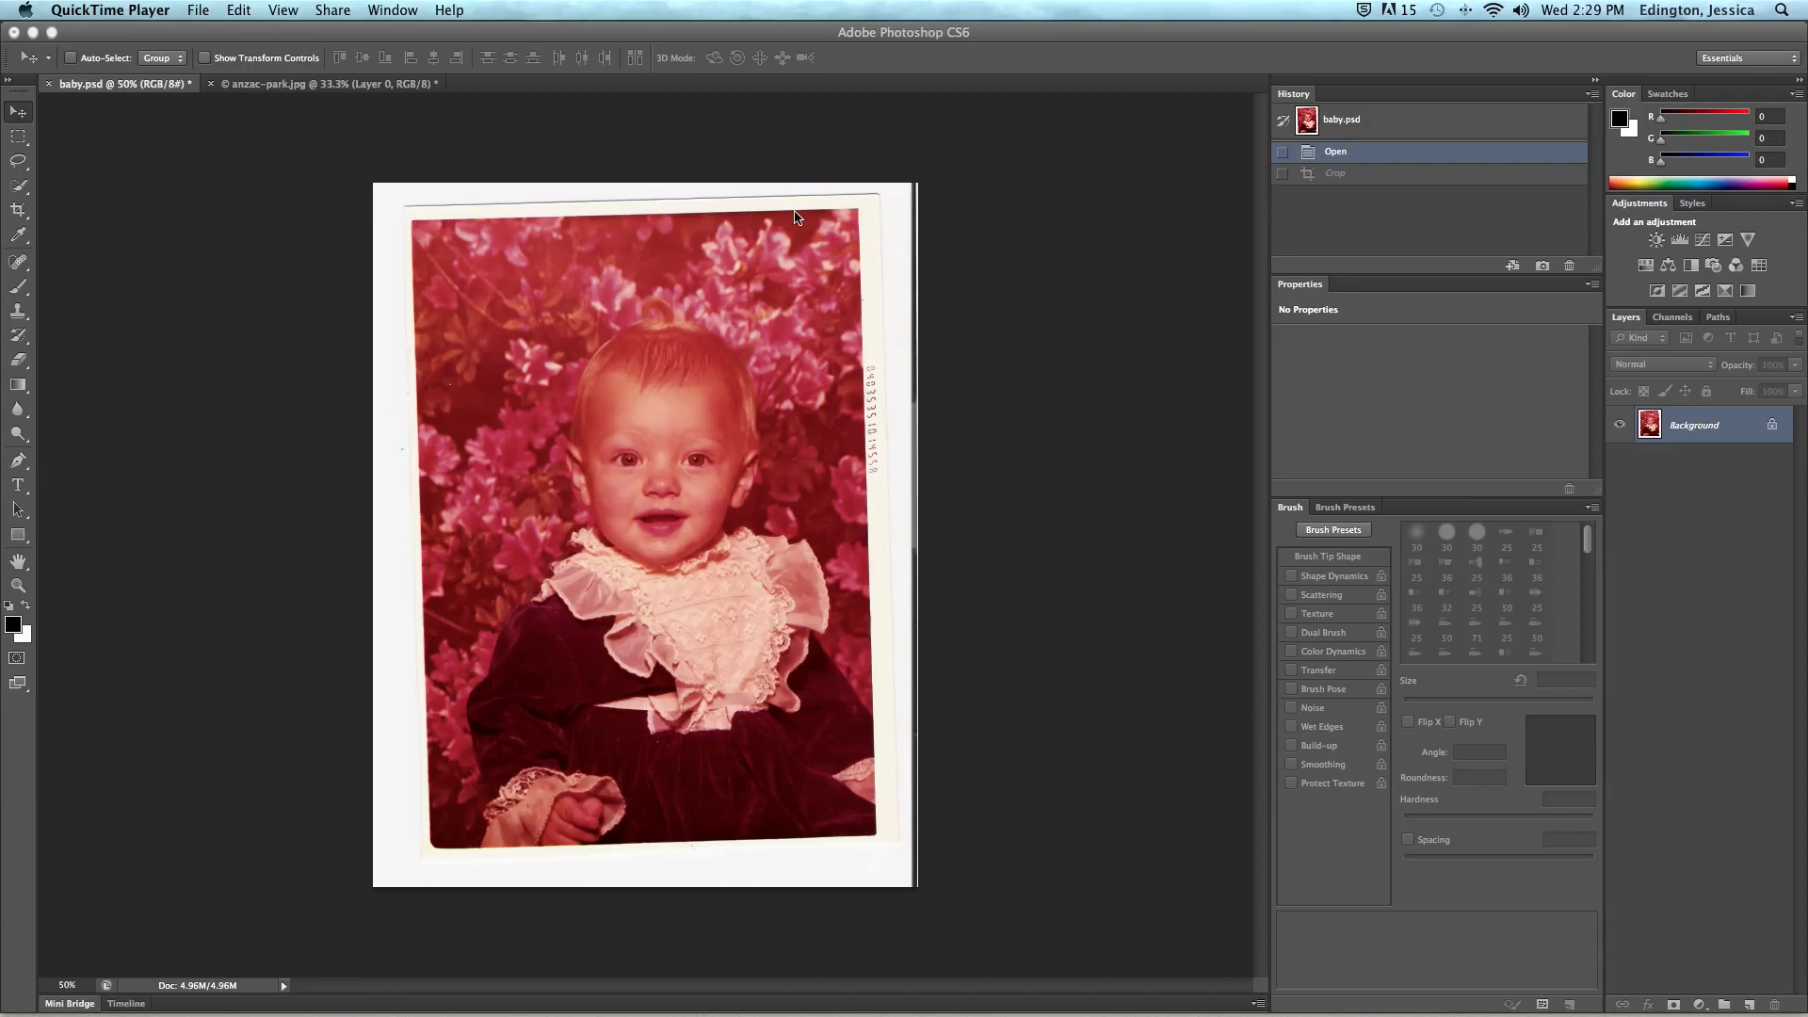
mouse_move(900, 226)
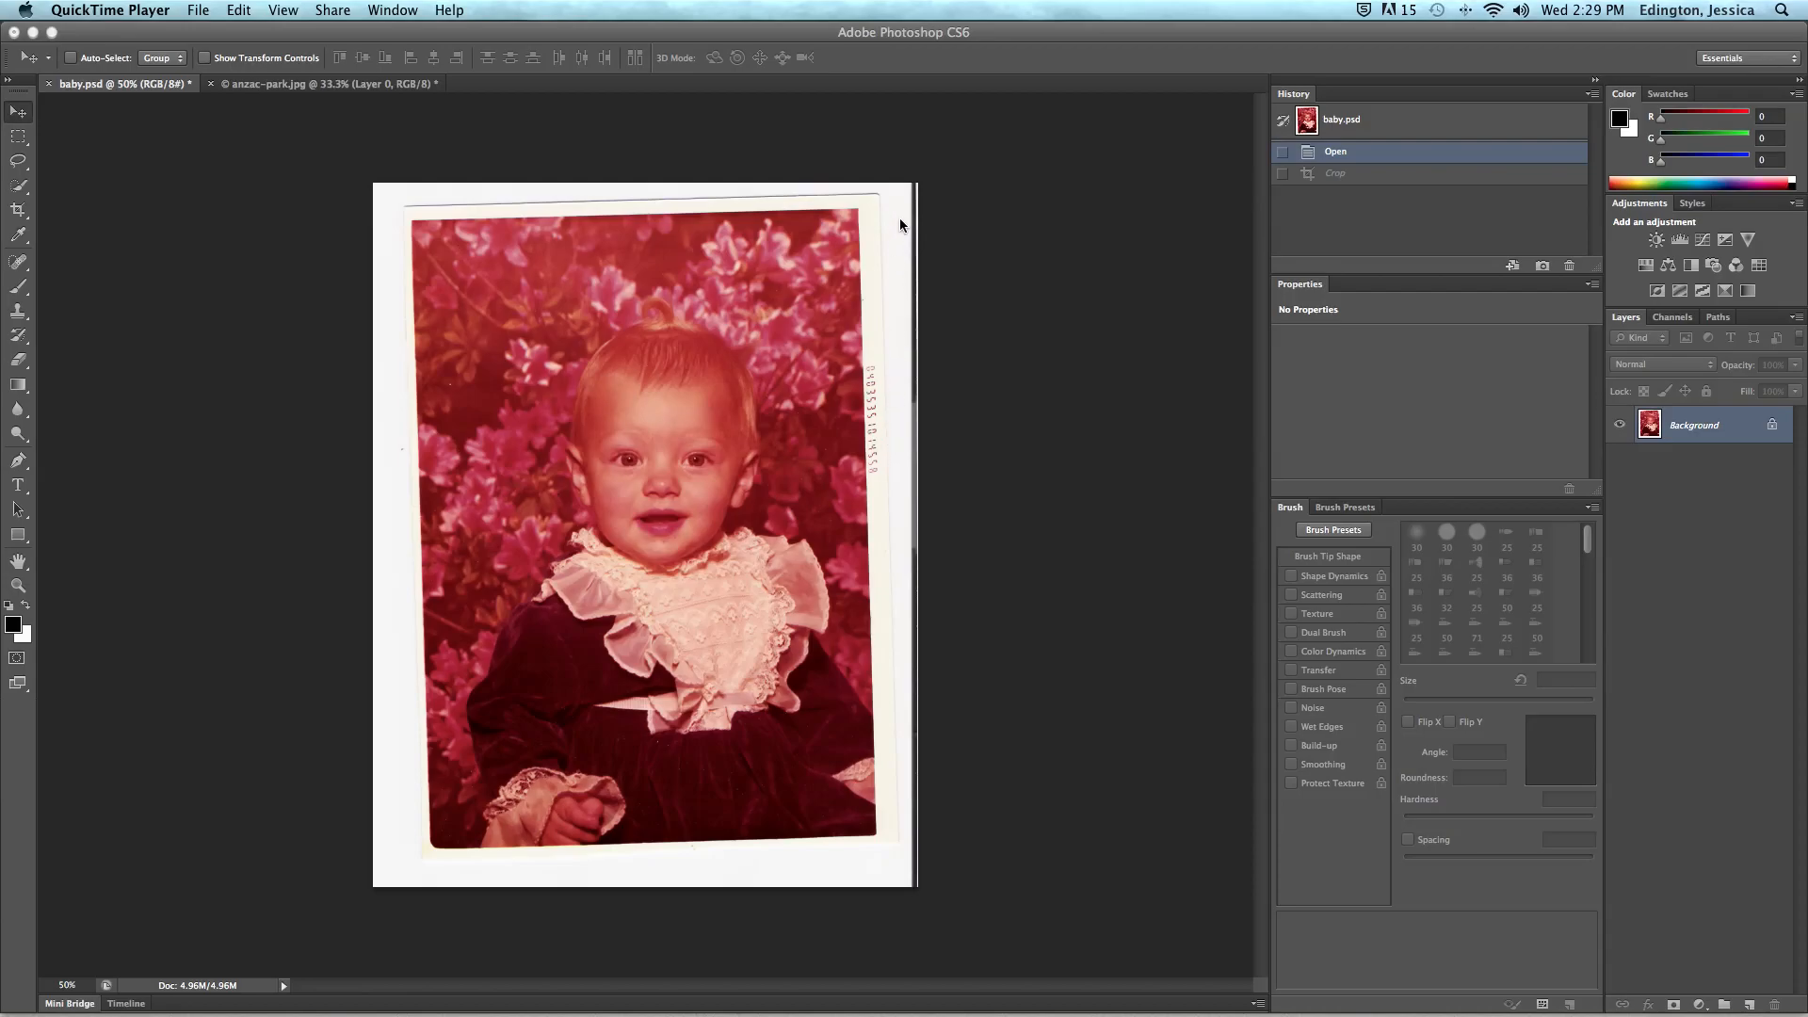
mouse_move(913, 424)
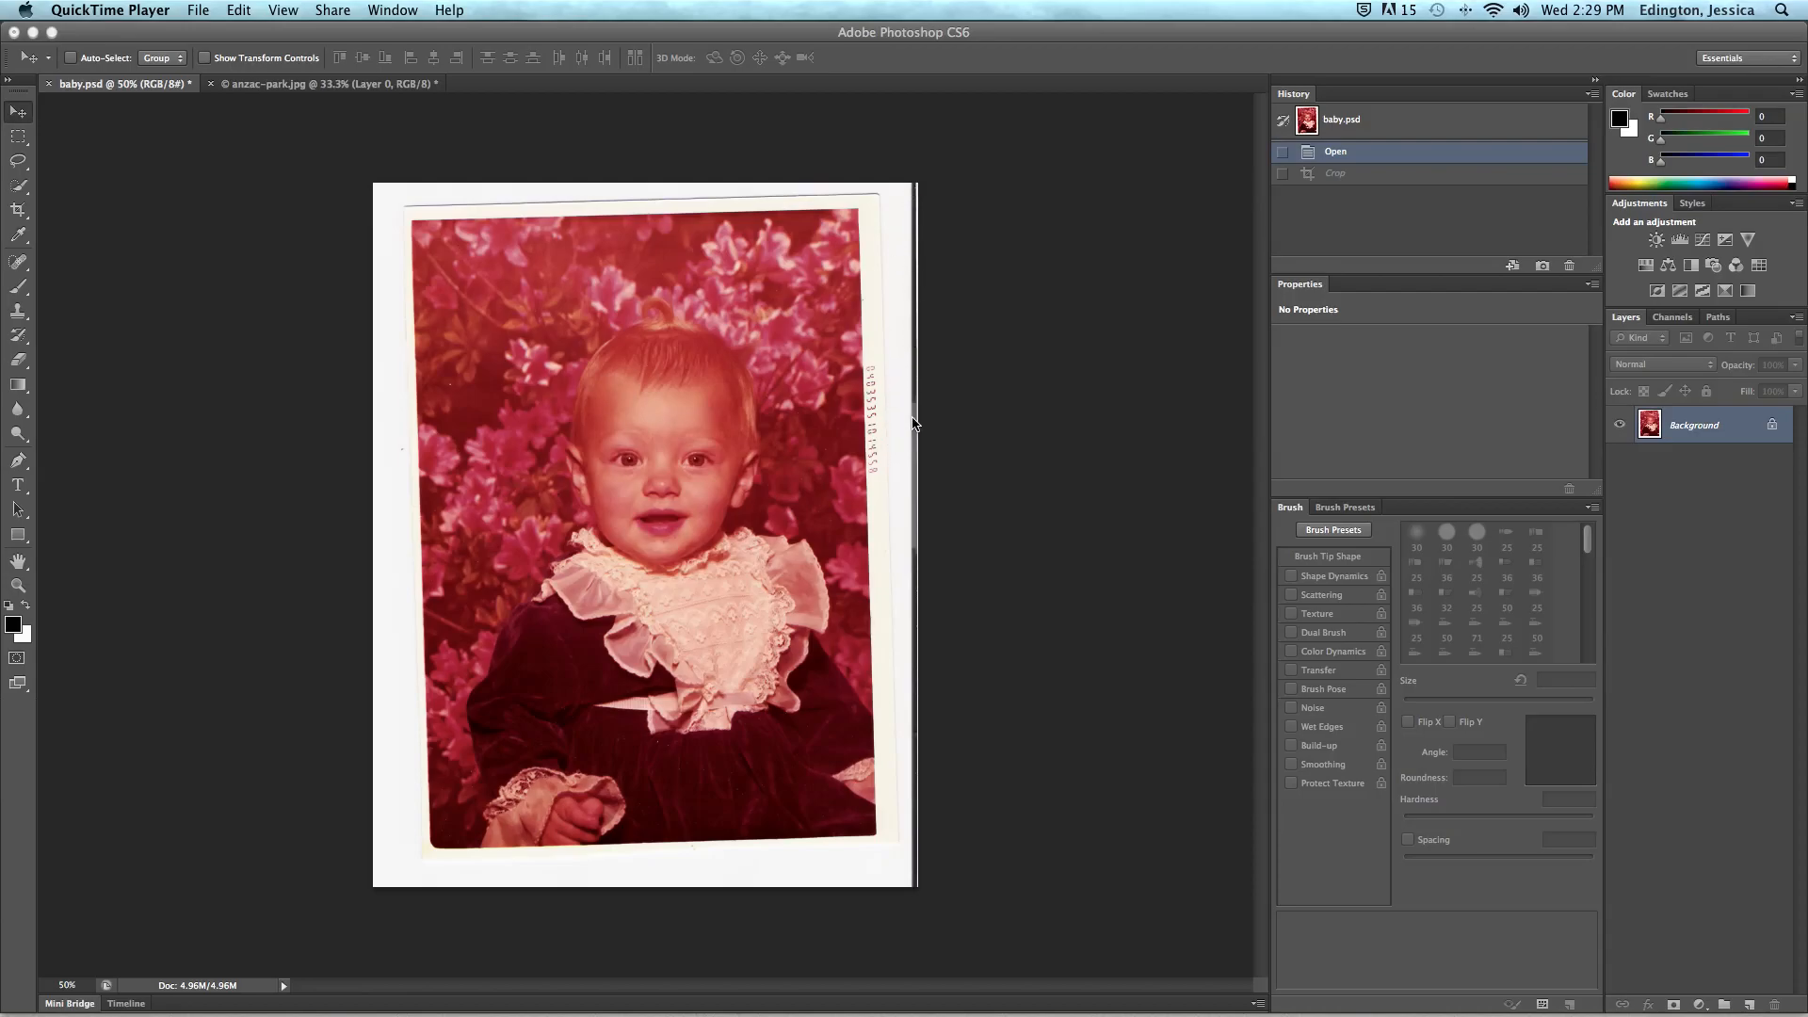
mouse_move(32, 224)
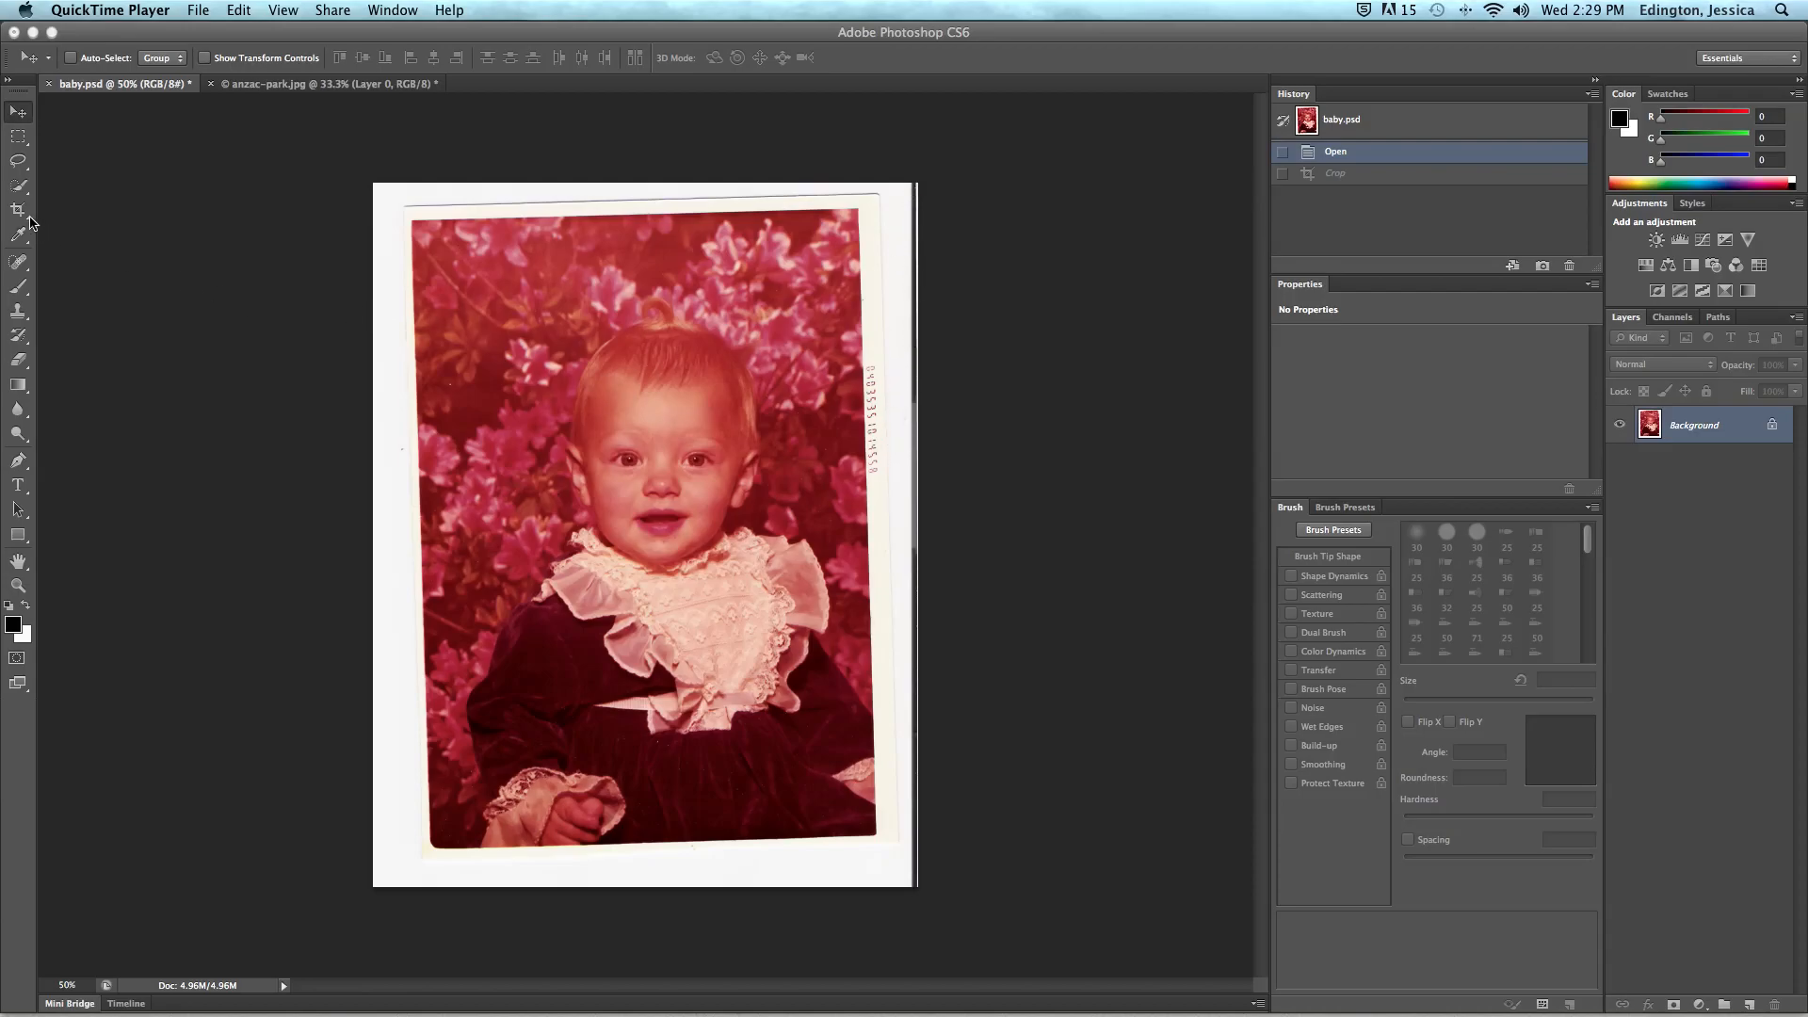
Straighten the baby photo with the Crop tool by dragging along its tilted edge
left_click(19, 209)
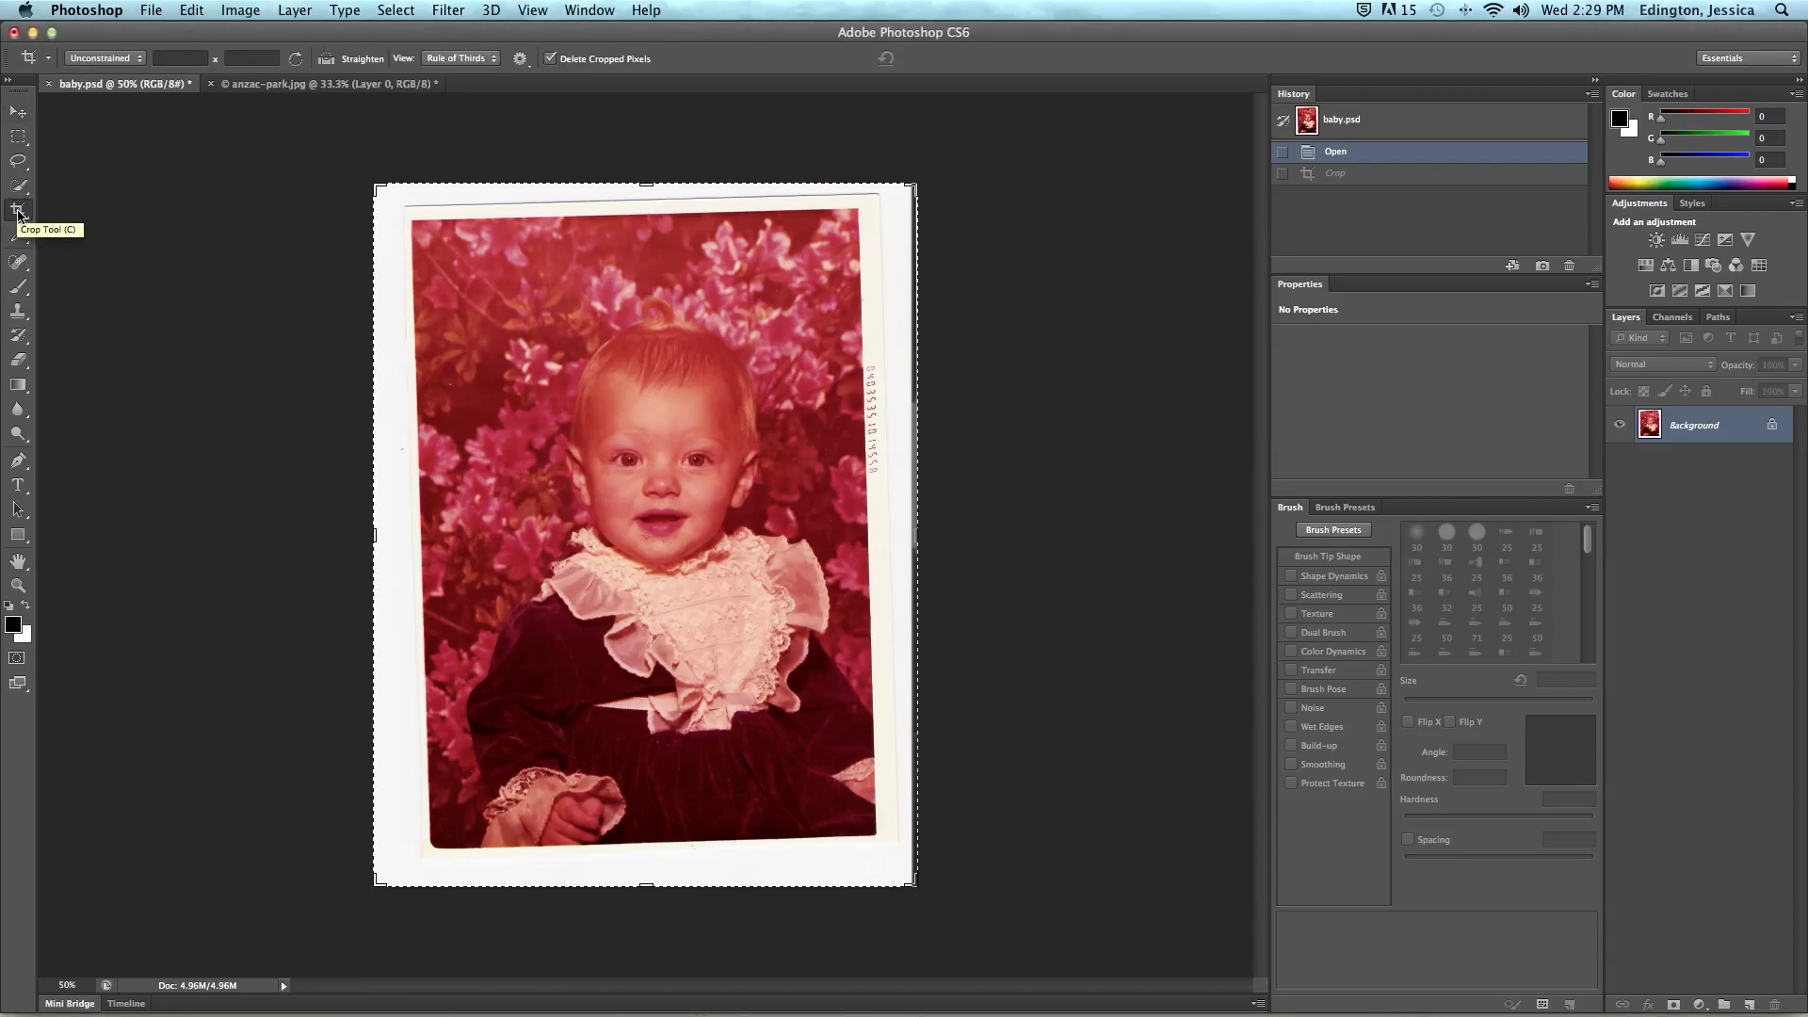
mouse_move(254, 144)
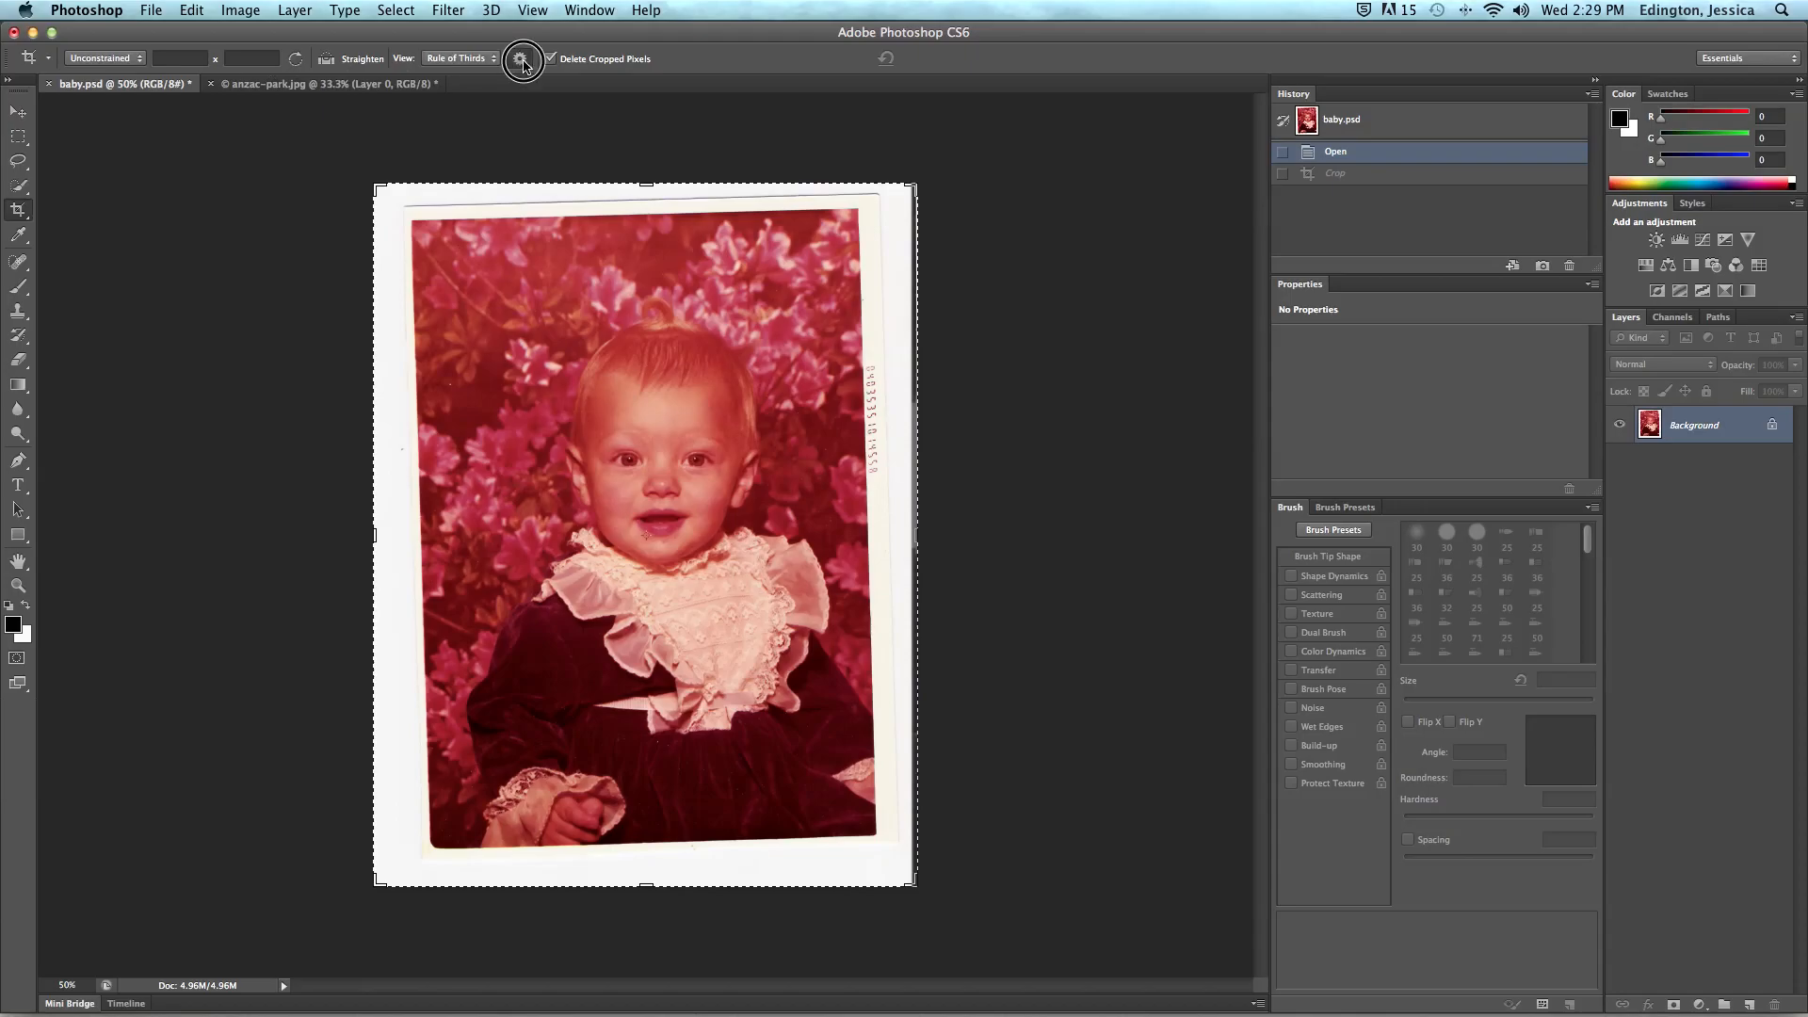
left_click(522, 59)
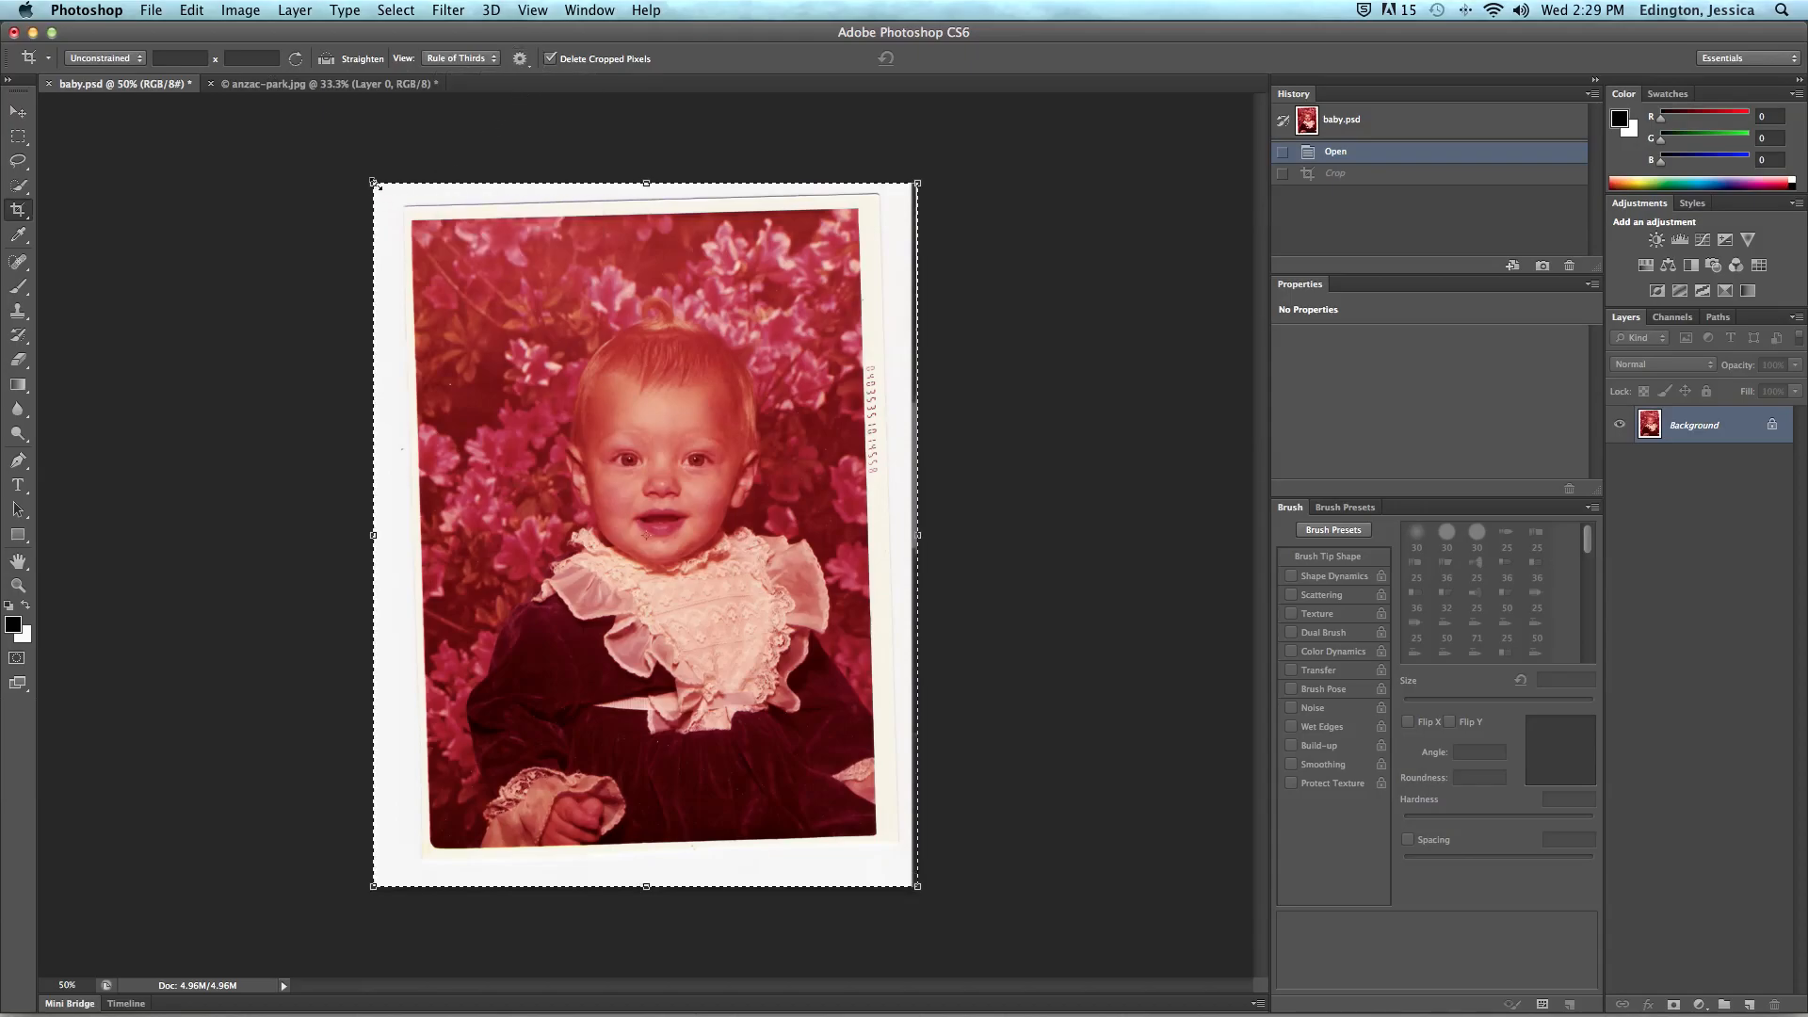
left_click_drag(373, 185, 428, 230)
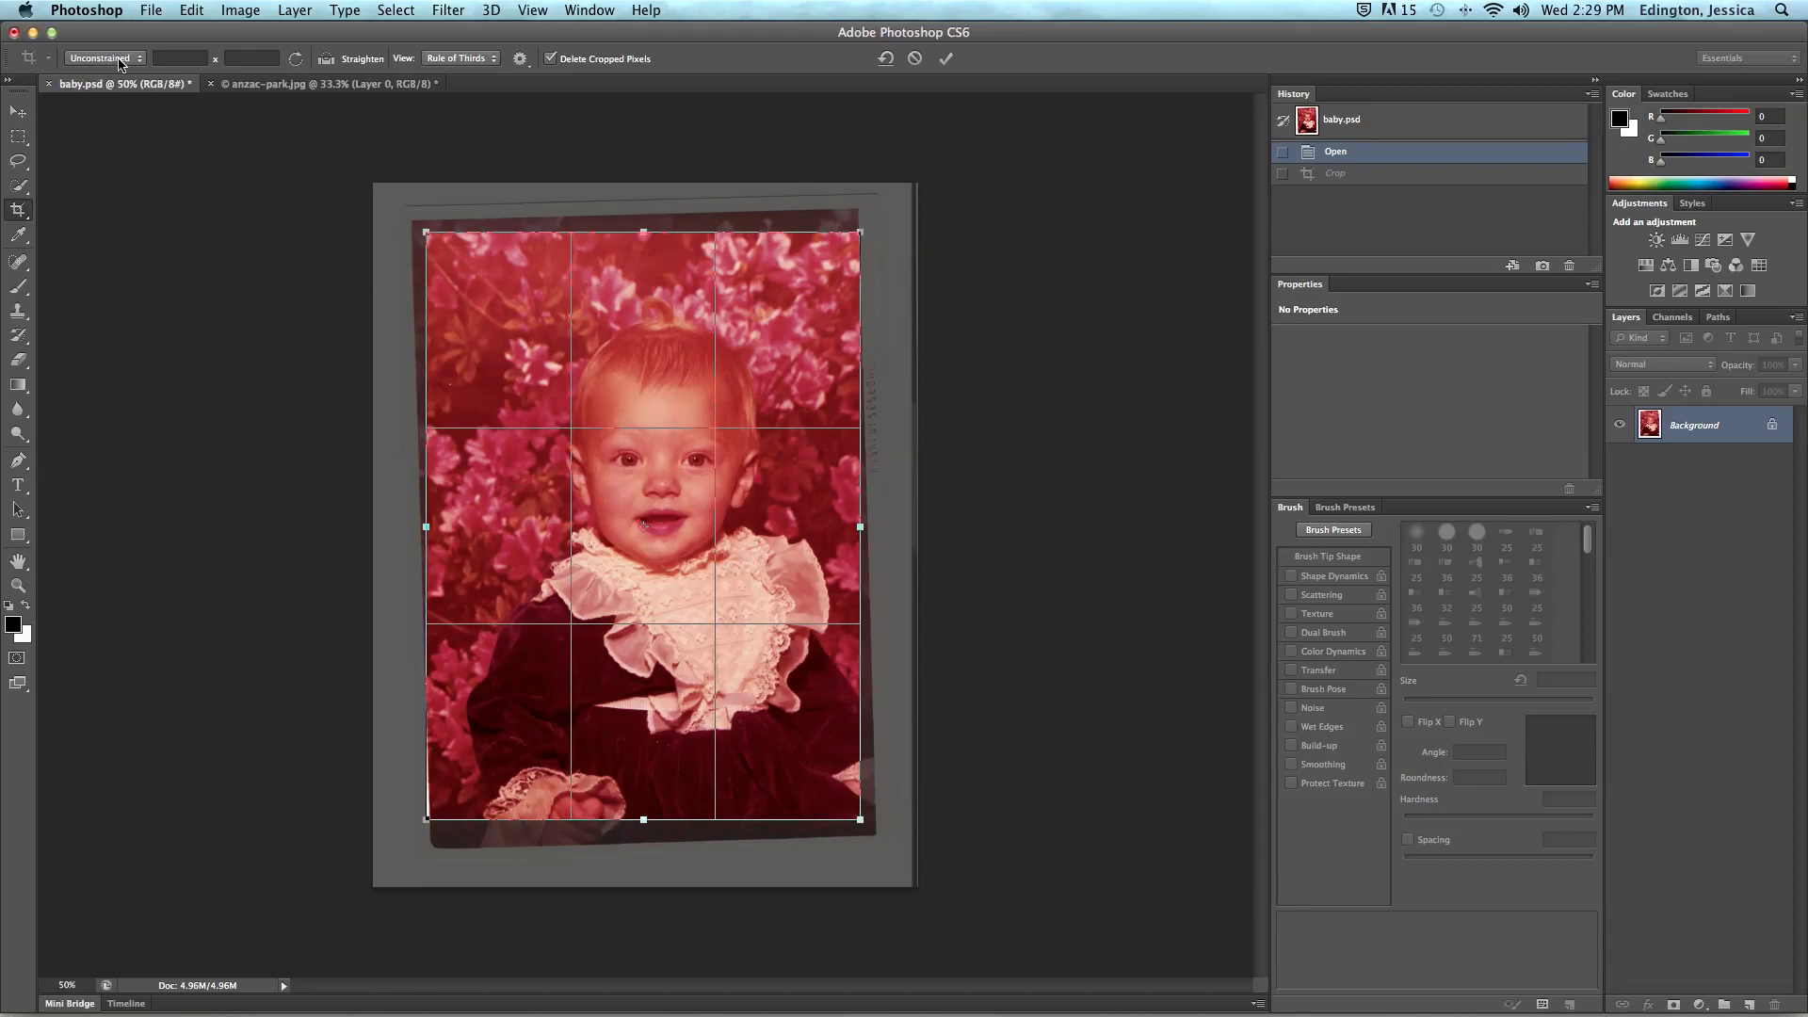
mouse_move(104, 59)
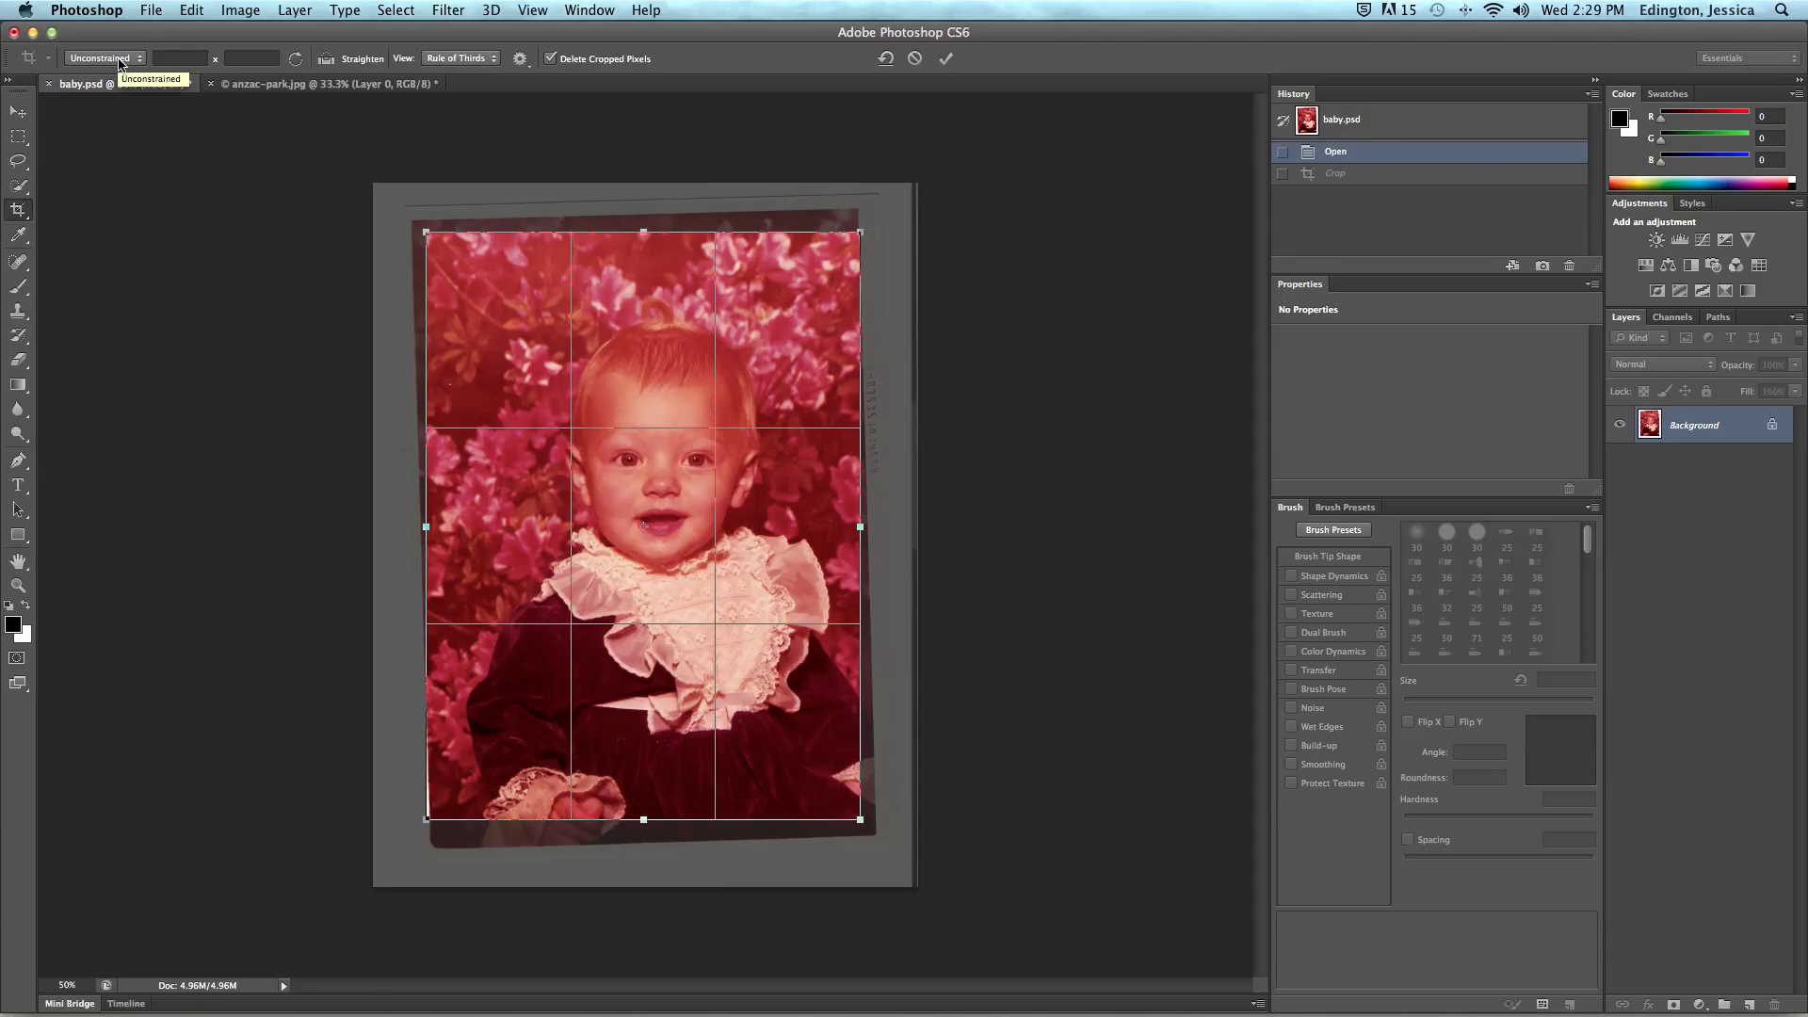
Browse the crop aspect-ratio presets and leave the ratio unconstrained
left_click(103, 58)
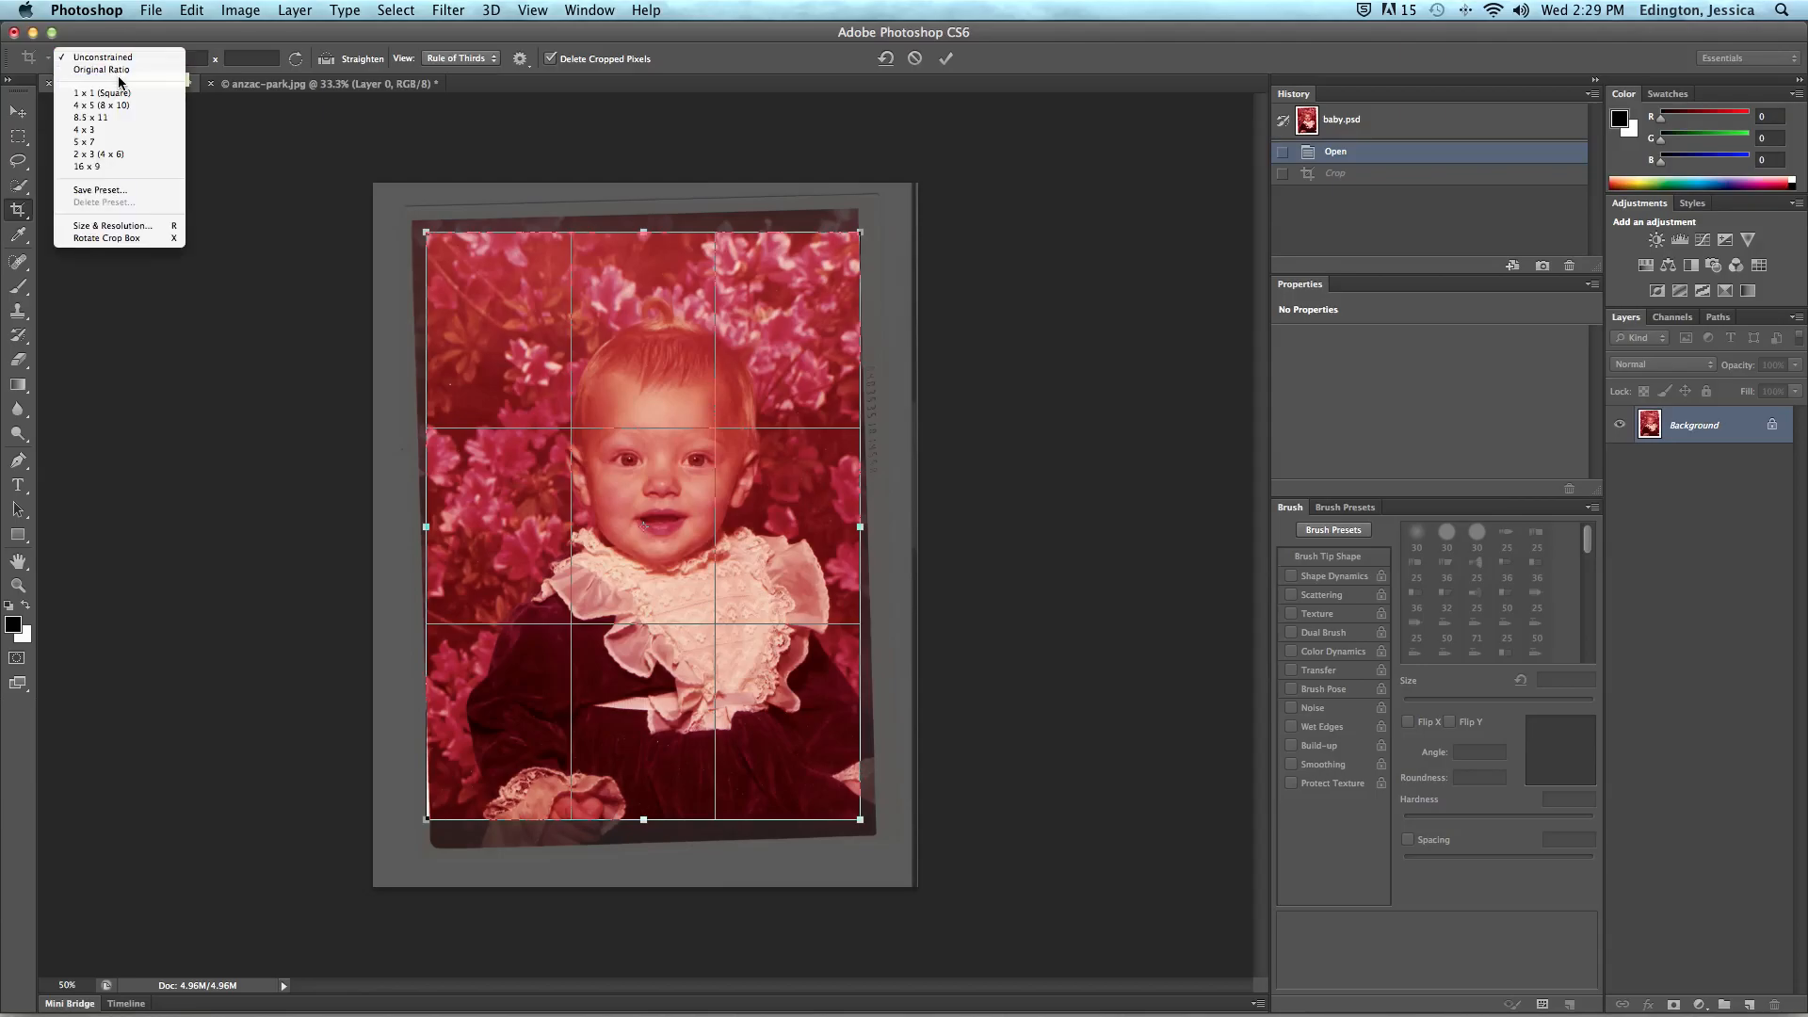
mouse_move(102, 92)
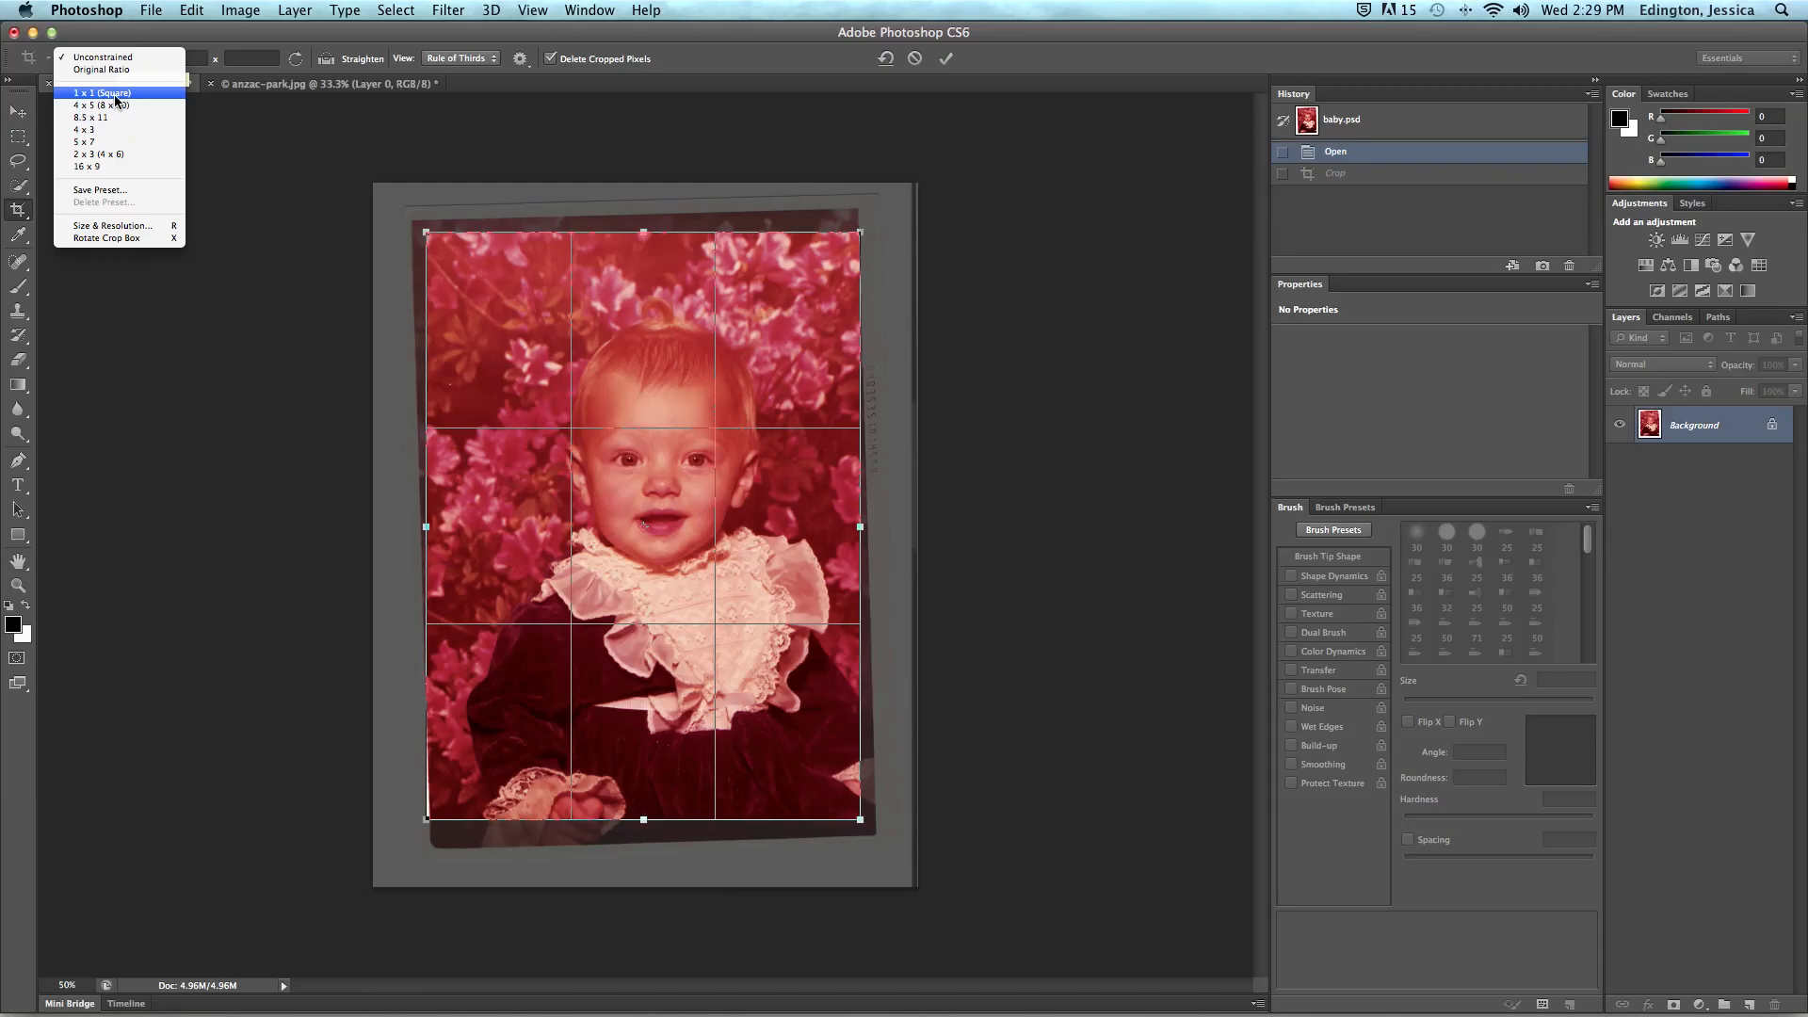
left_click(102, 58)
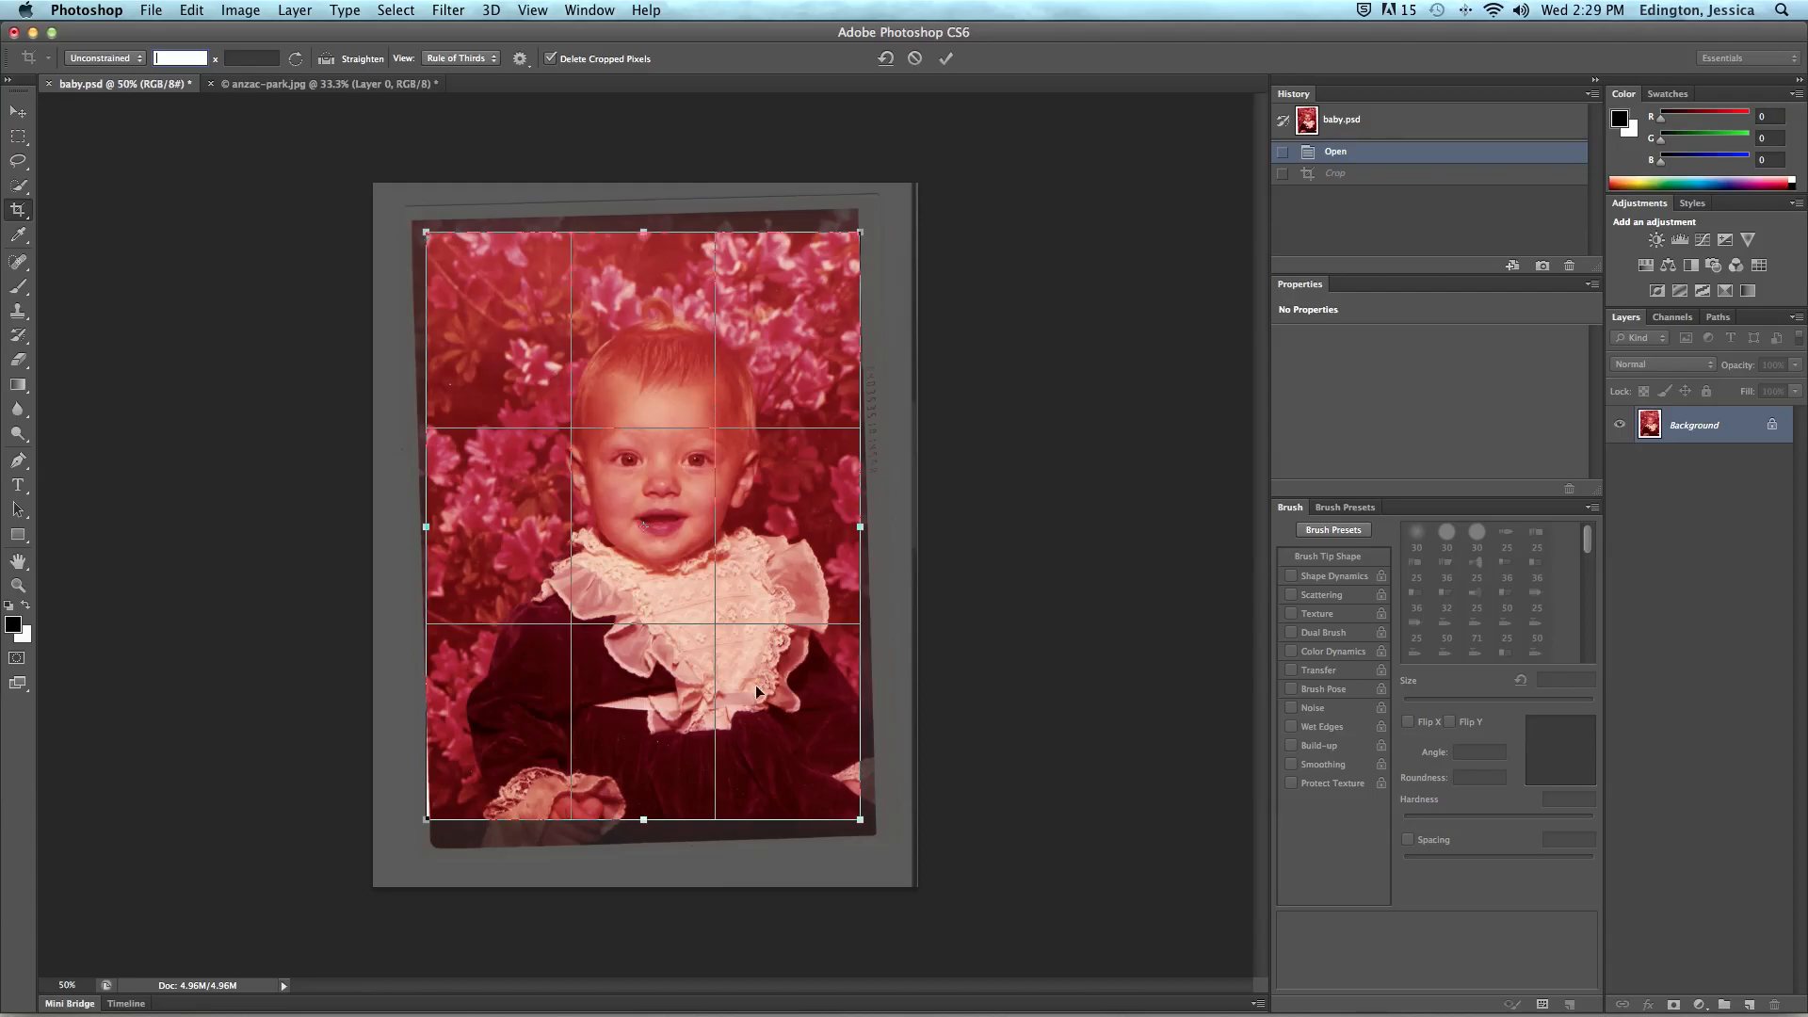
mouse_move(701, 605)
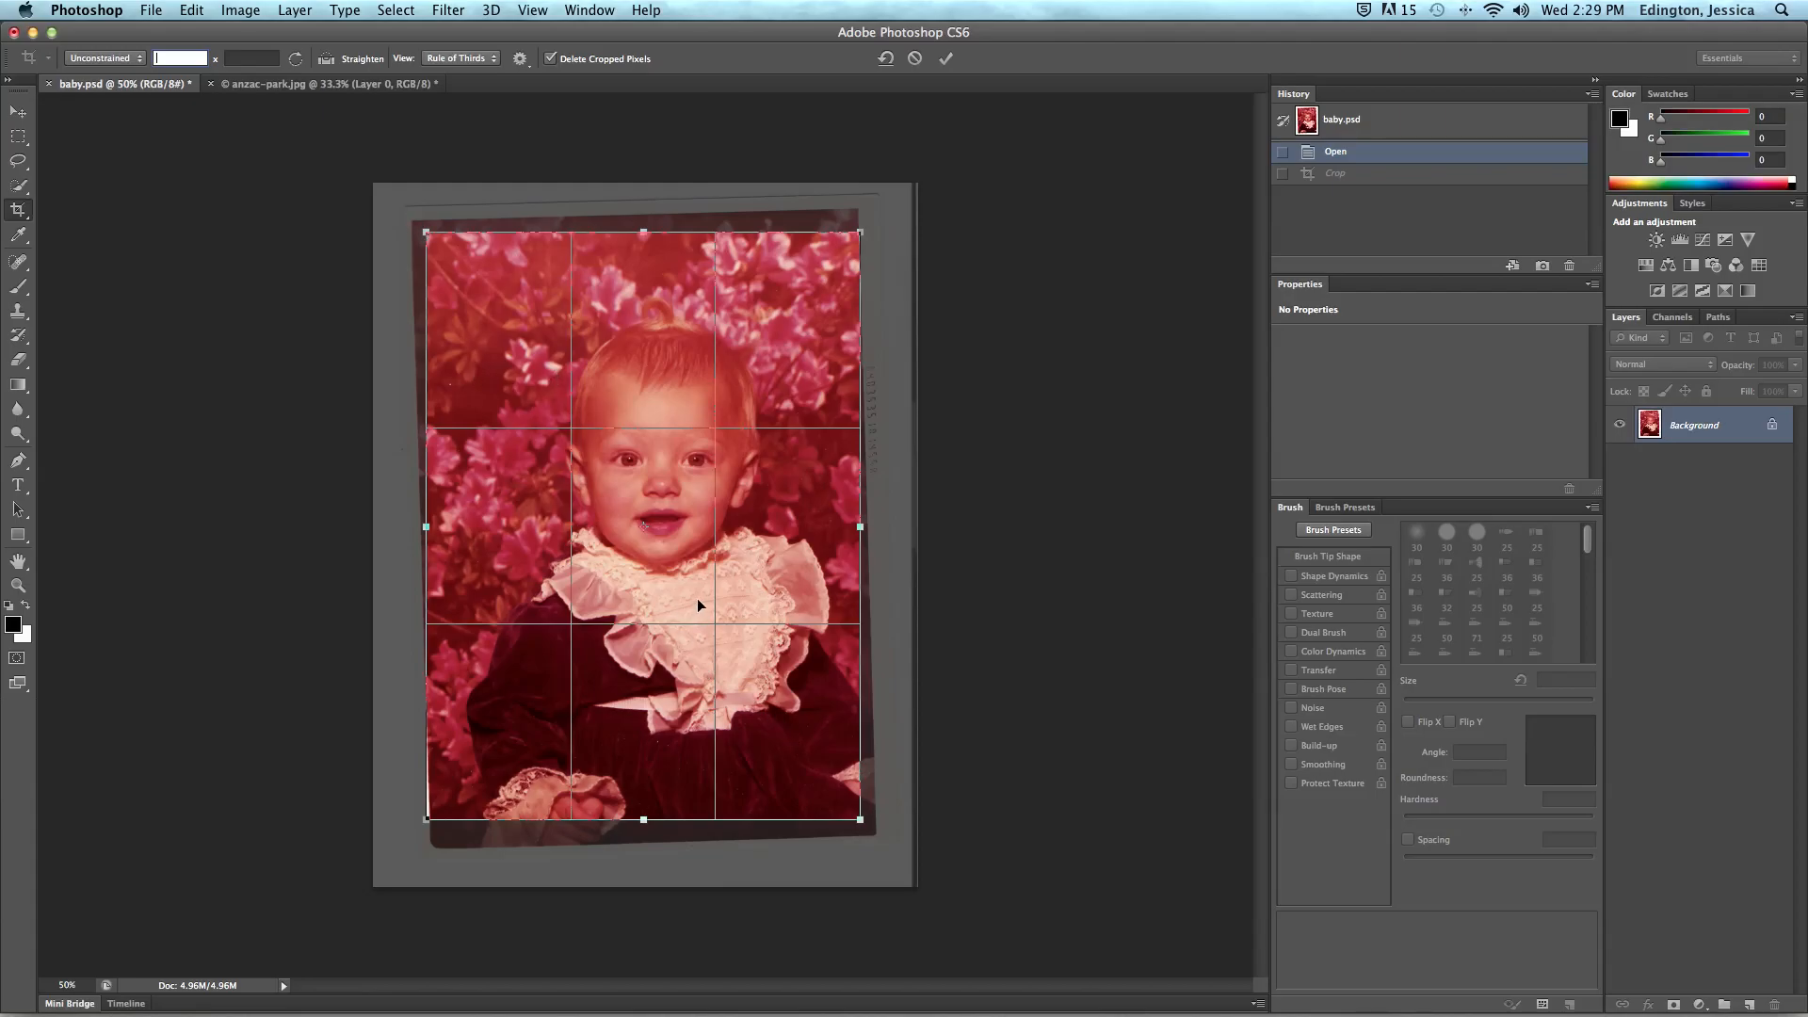
mouse_move(582, 87)
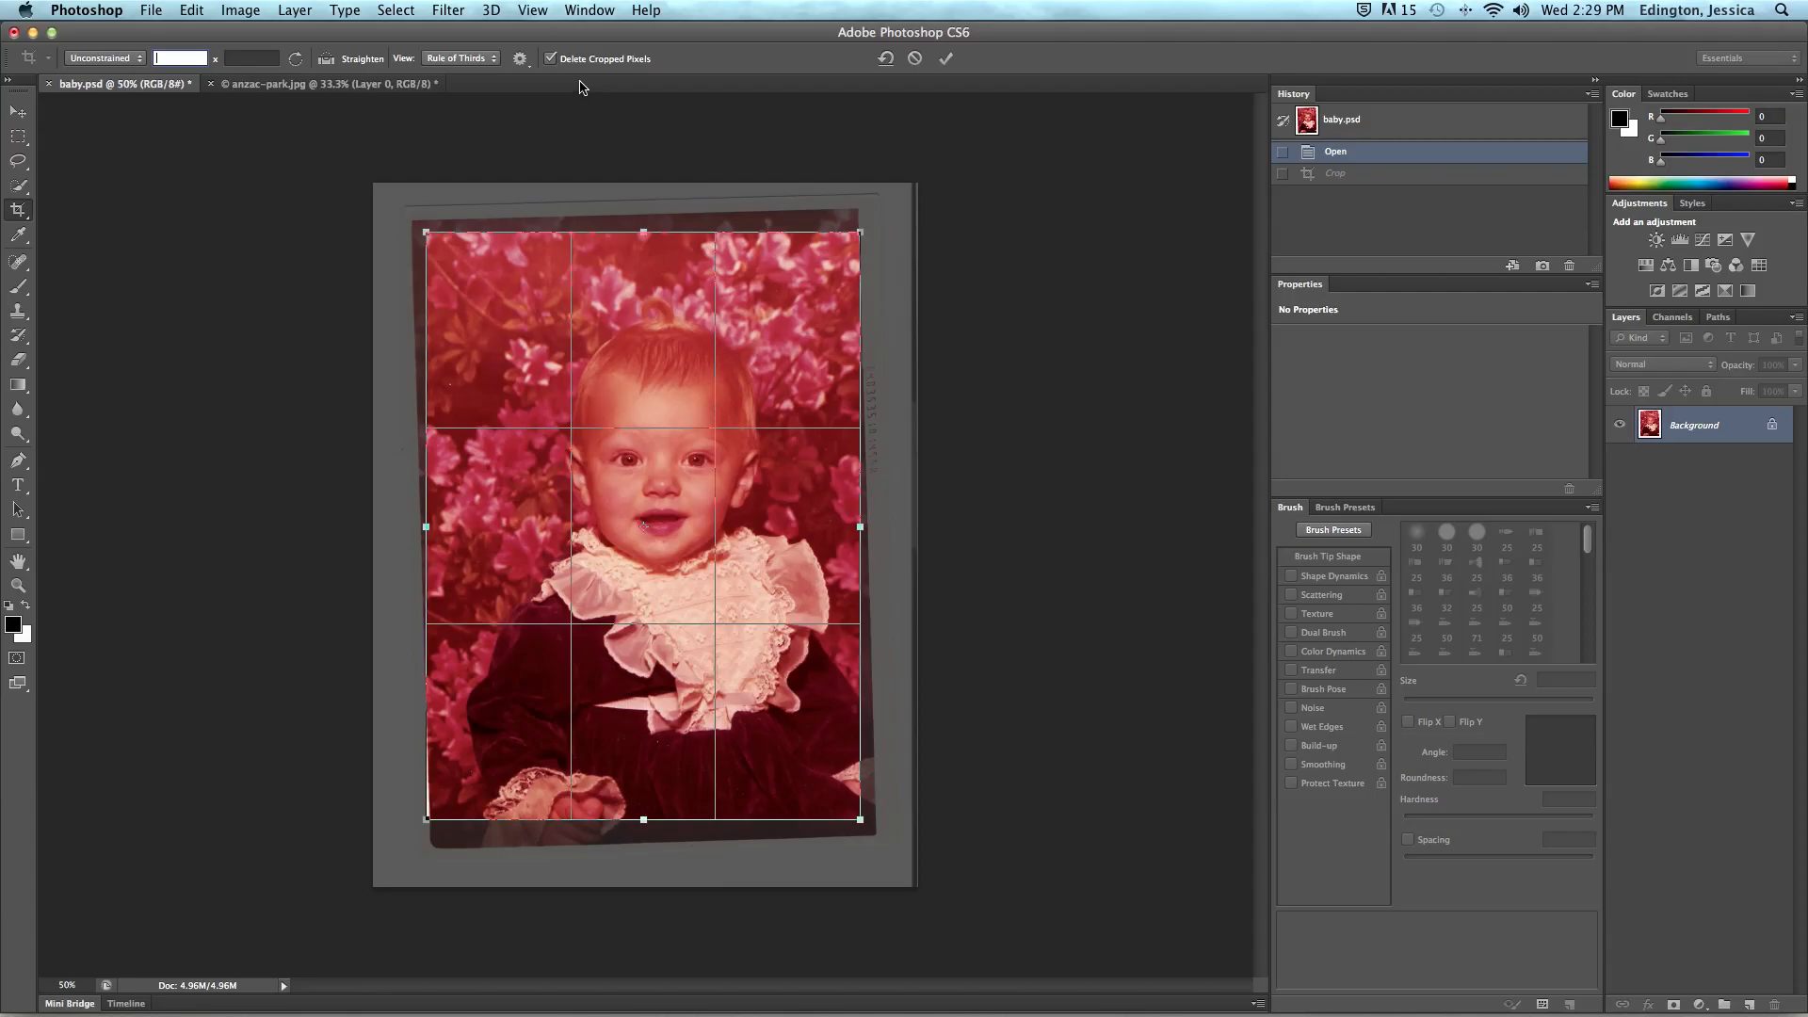
mouse_move(552, 58)
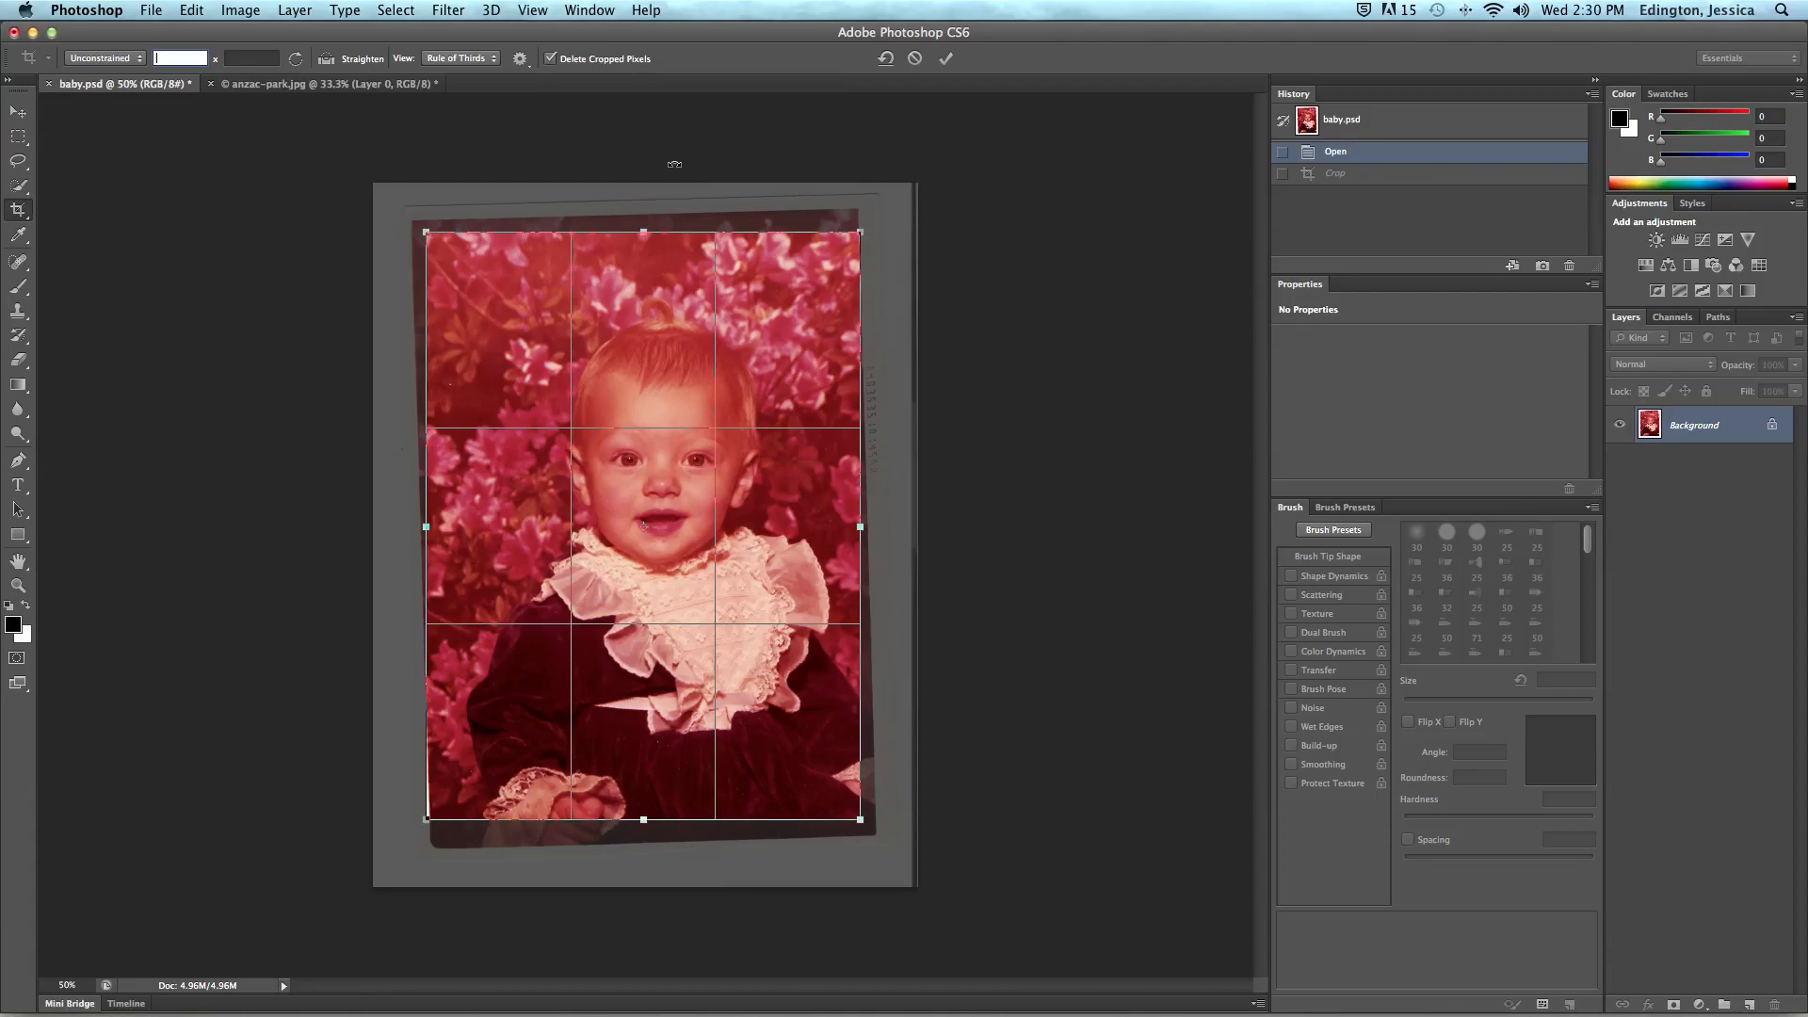
mouse_move(880, 429)
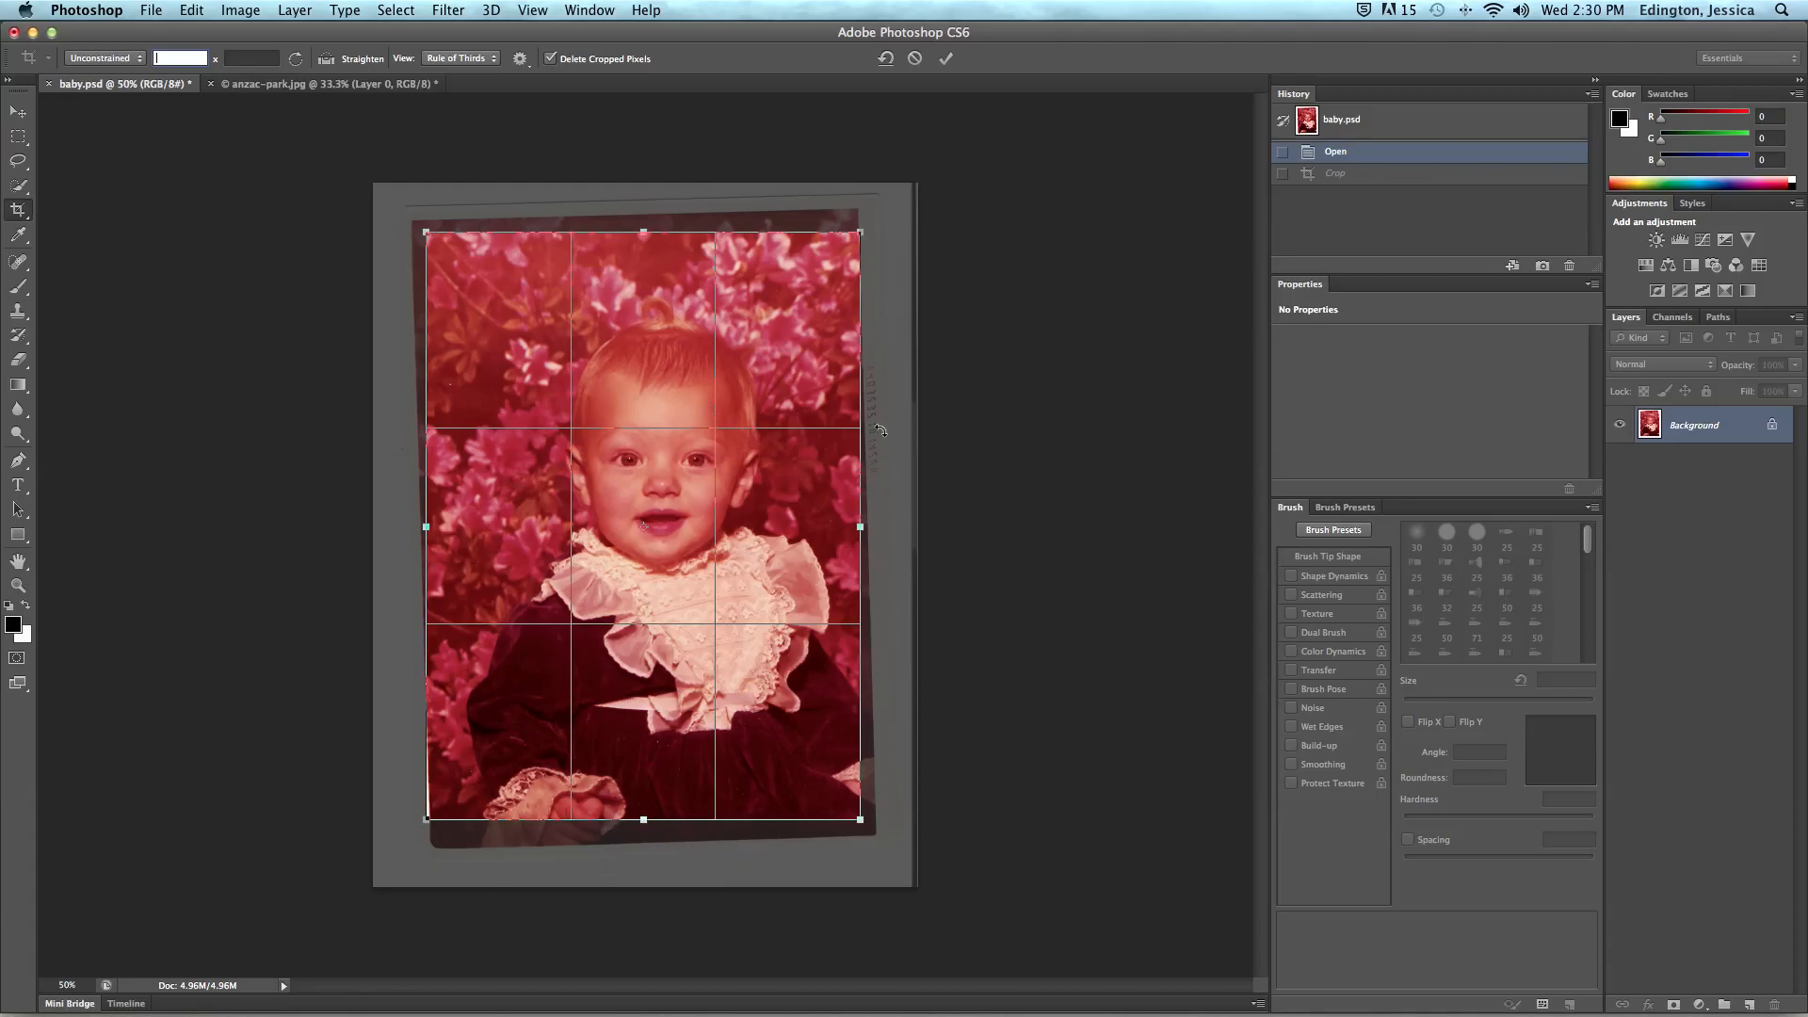
mouse_move(864, 213)
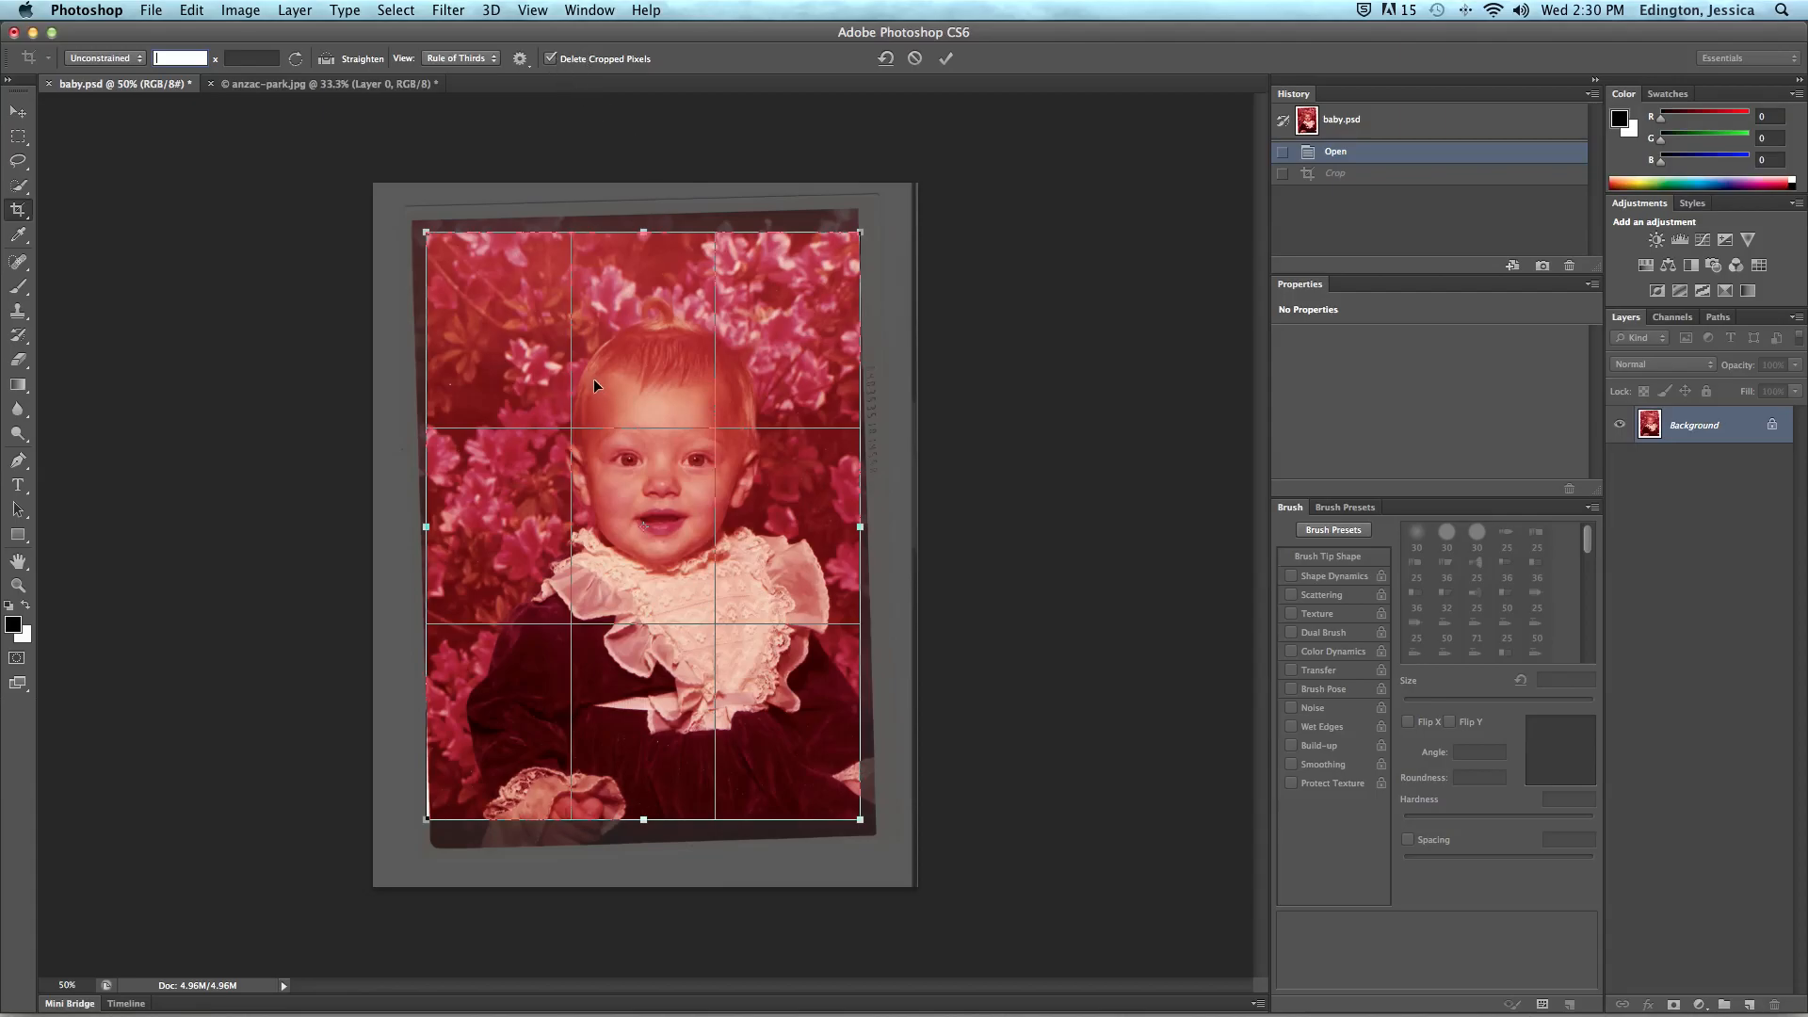
mouse_move(614, 386)
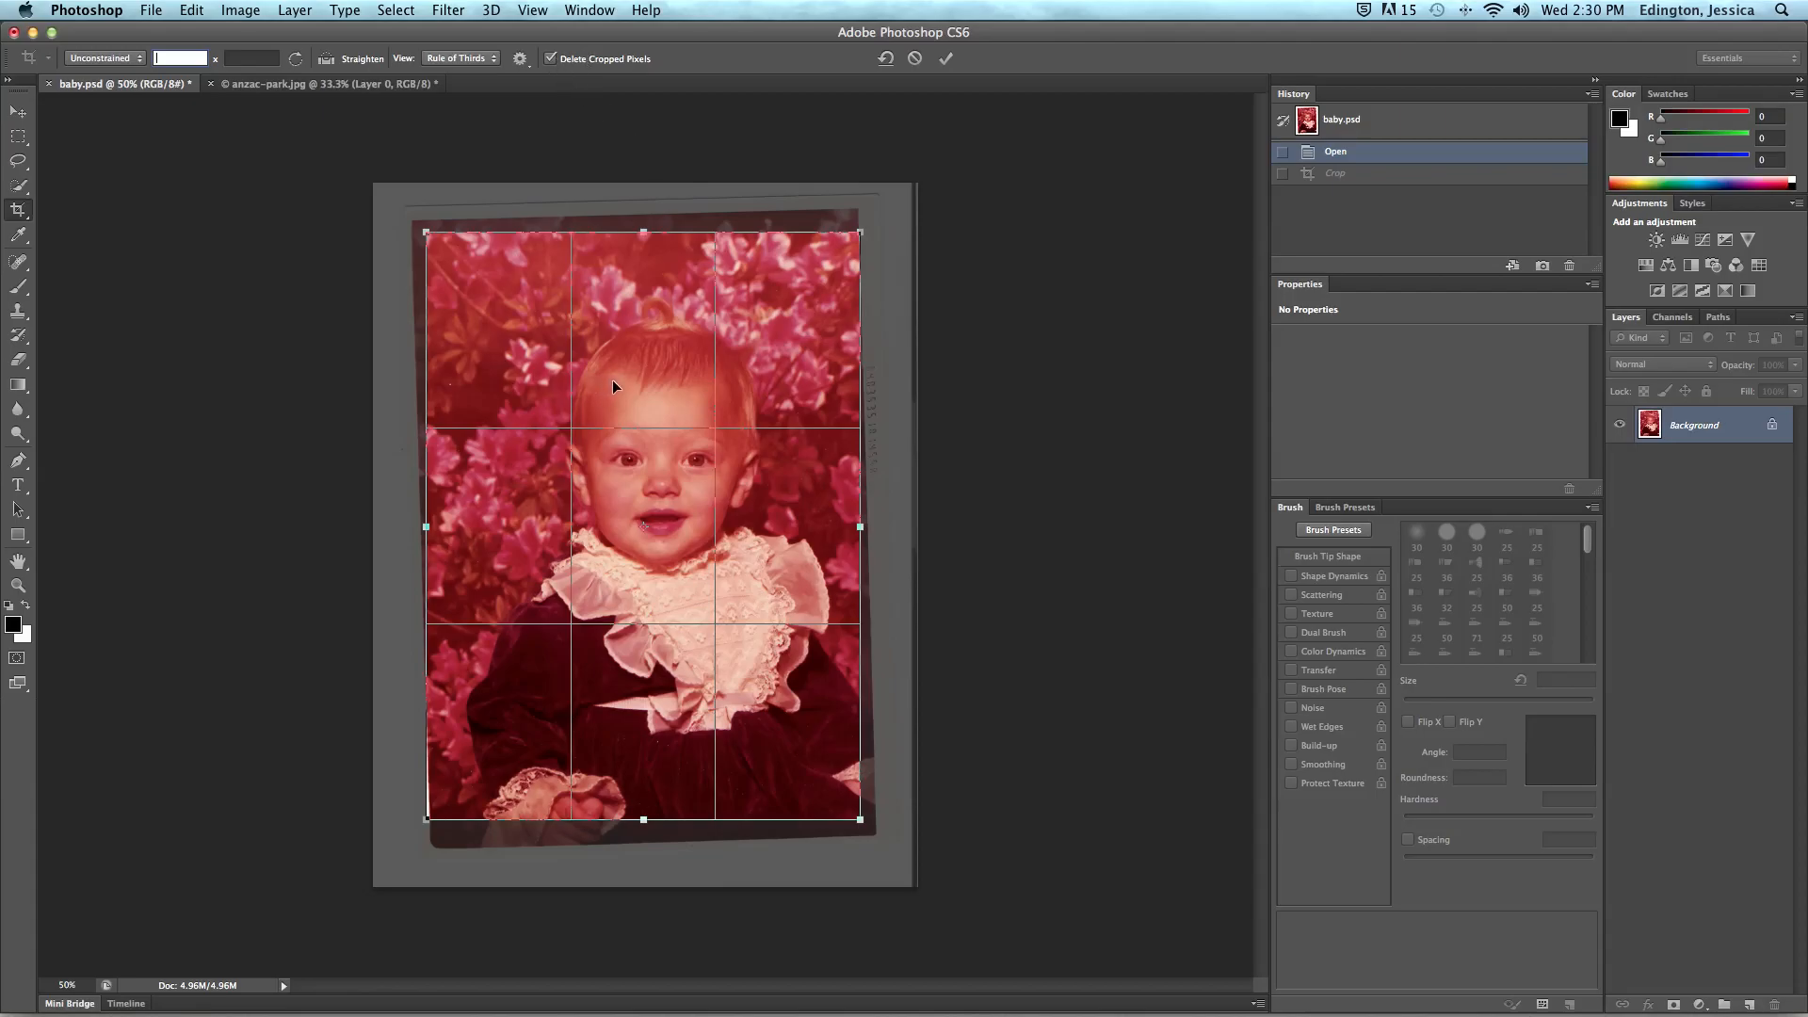
mouse_move(772, 352)
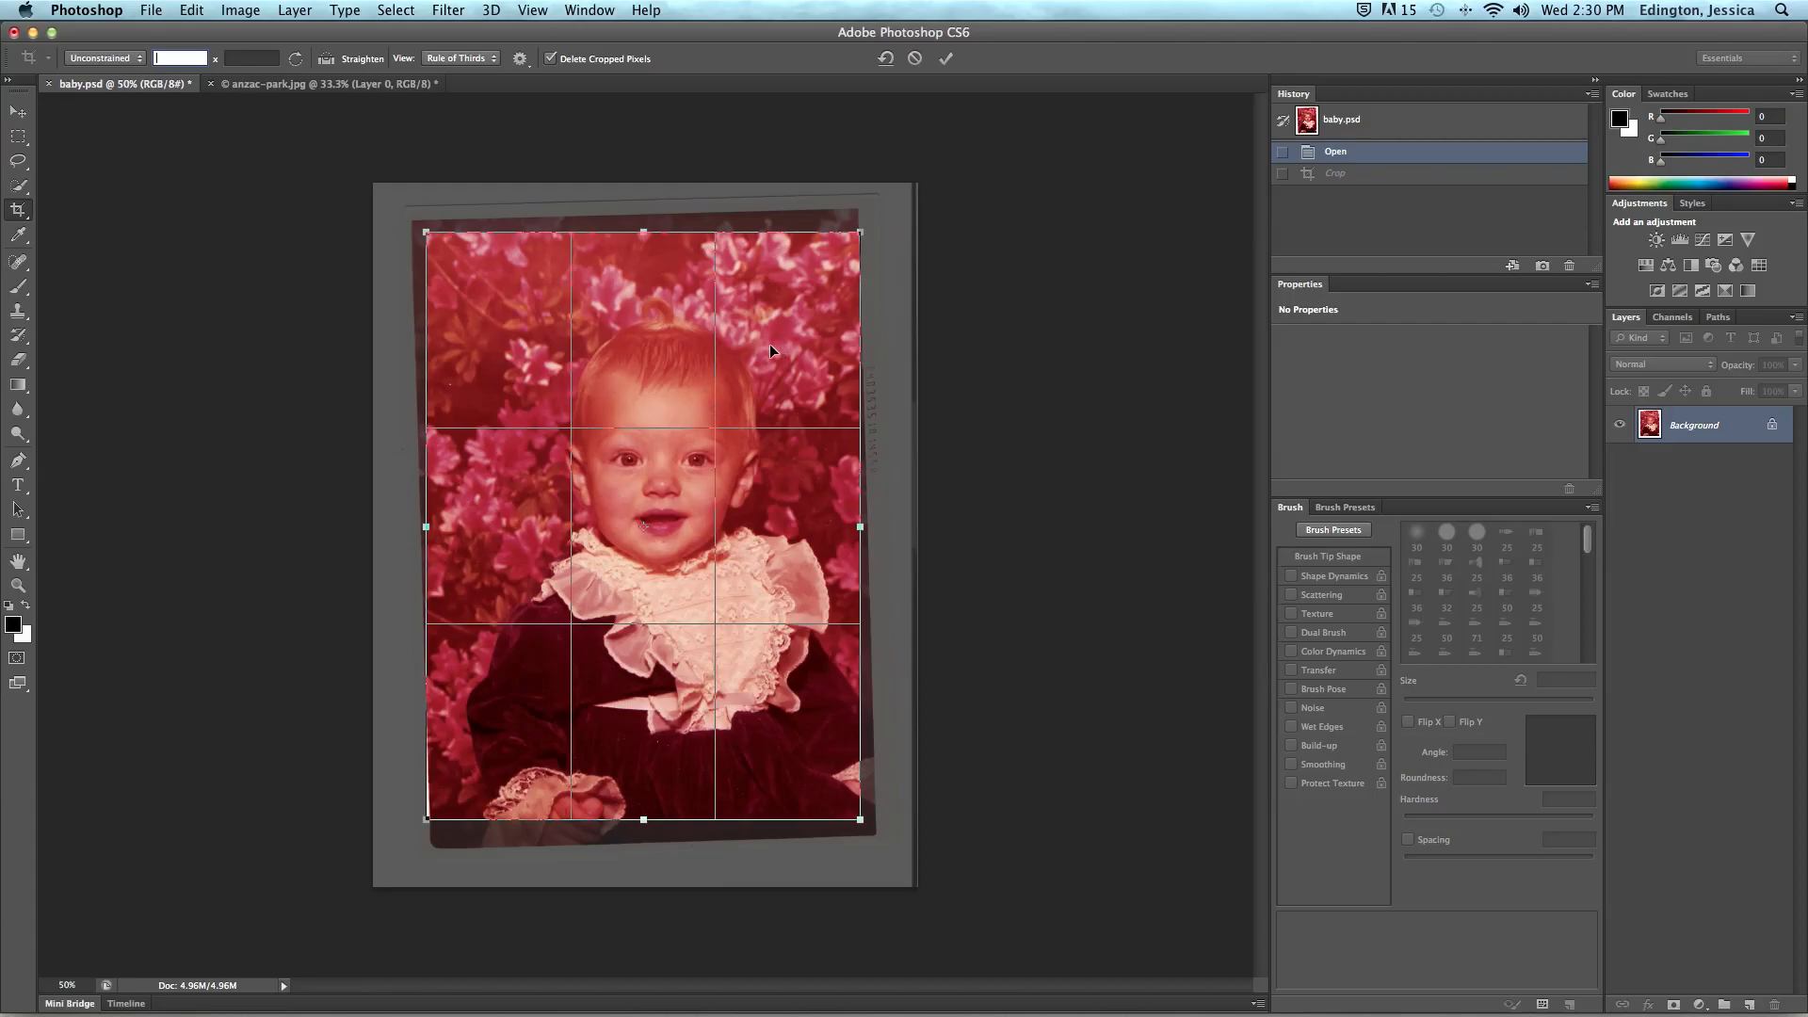
mouse_move(744, 636)
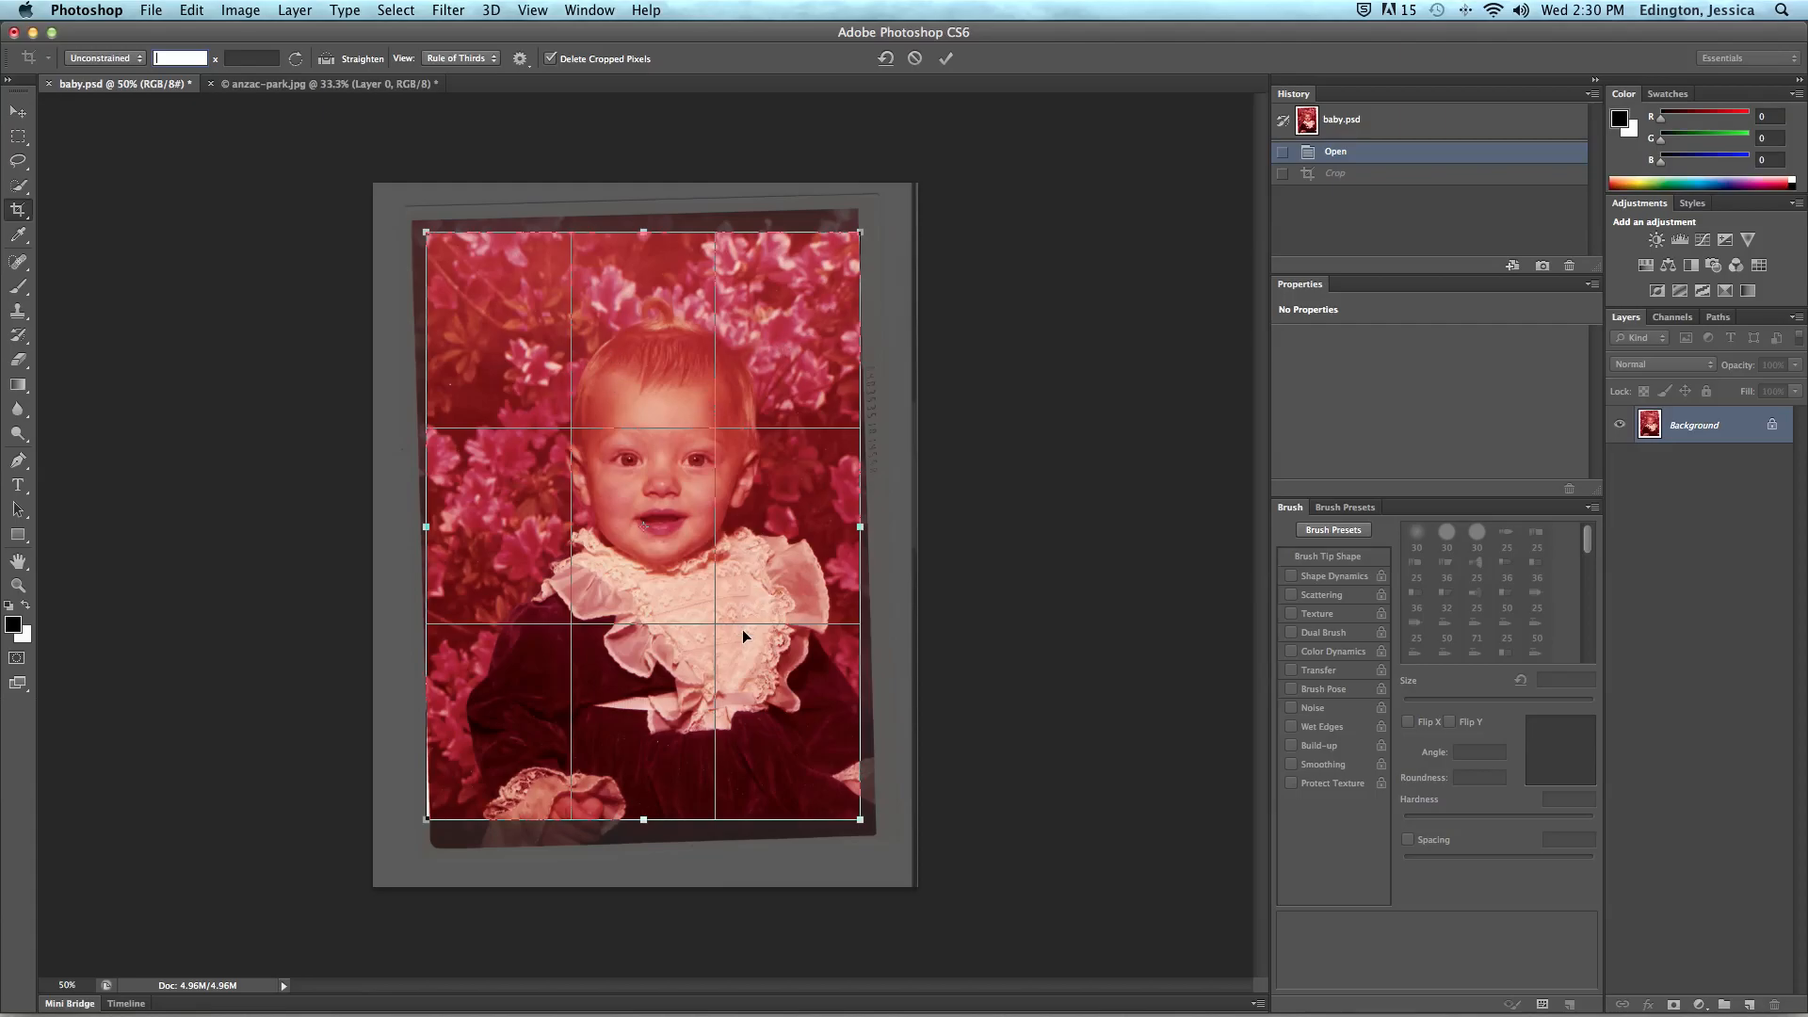
mouse_move(862, 830)
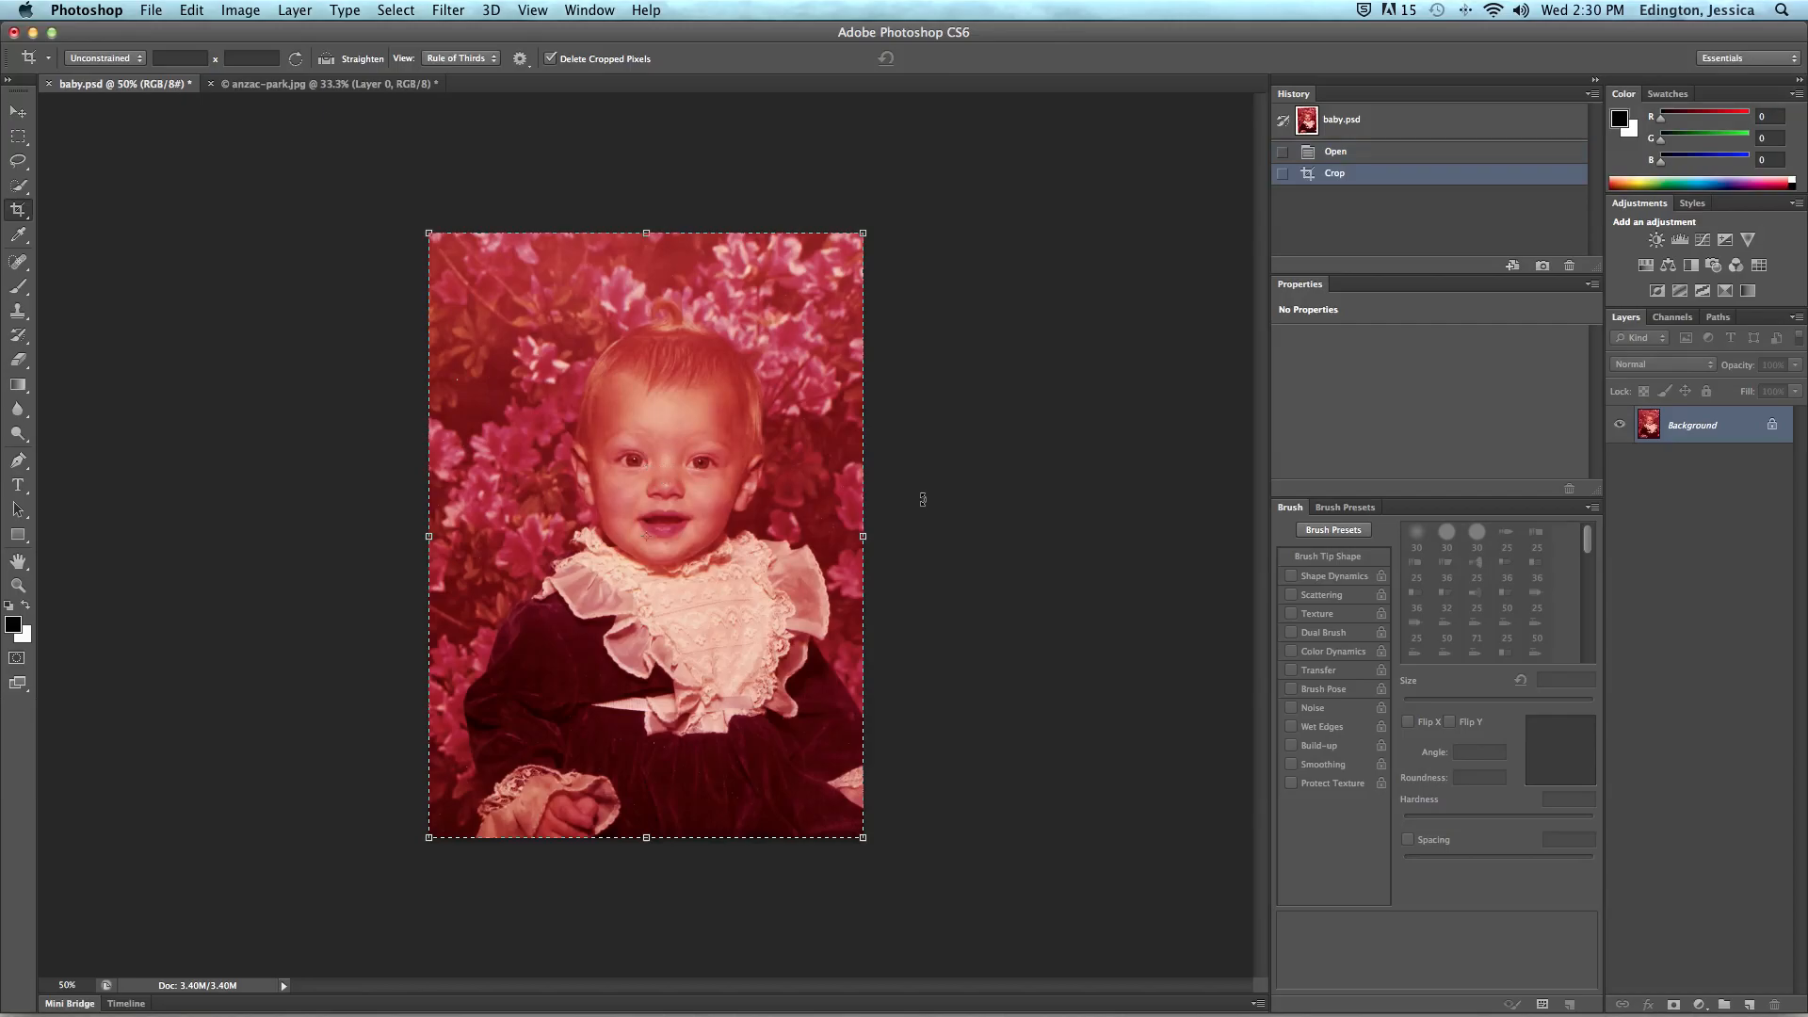
mouse_move(906, 497)
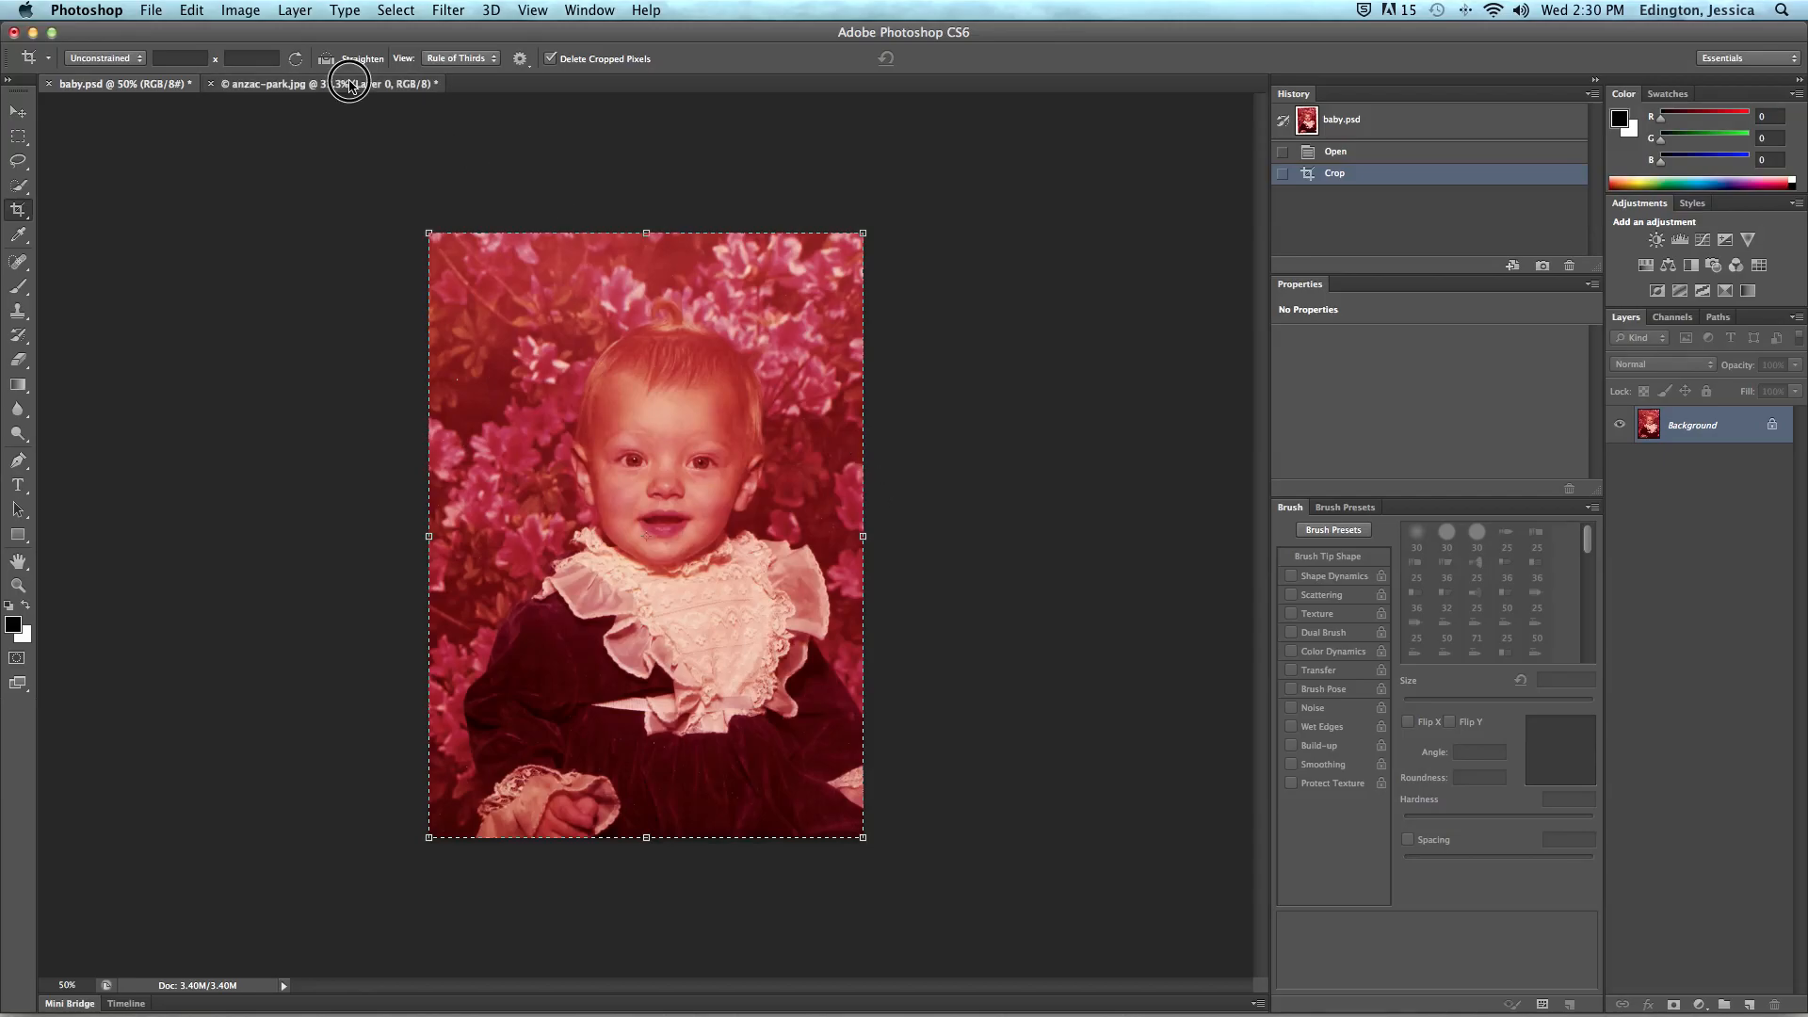
Switch to the anzac-park.jpg palm-park photo document
left_click(335, 83)
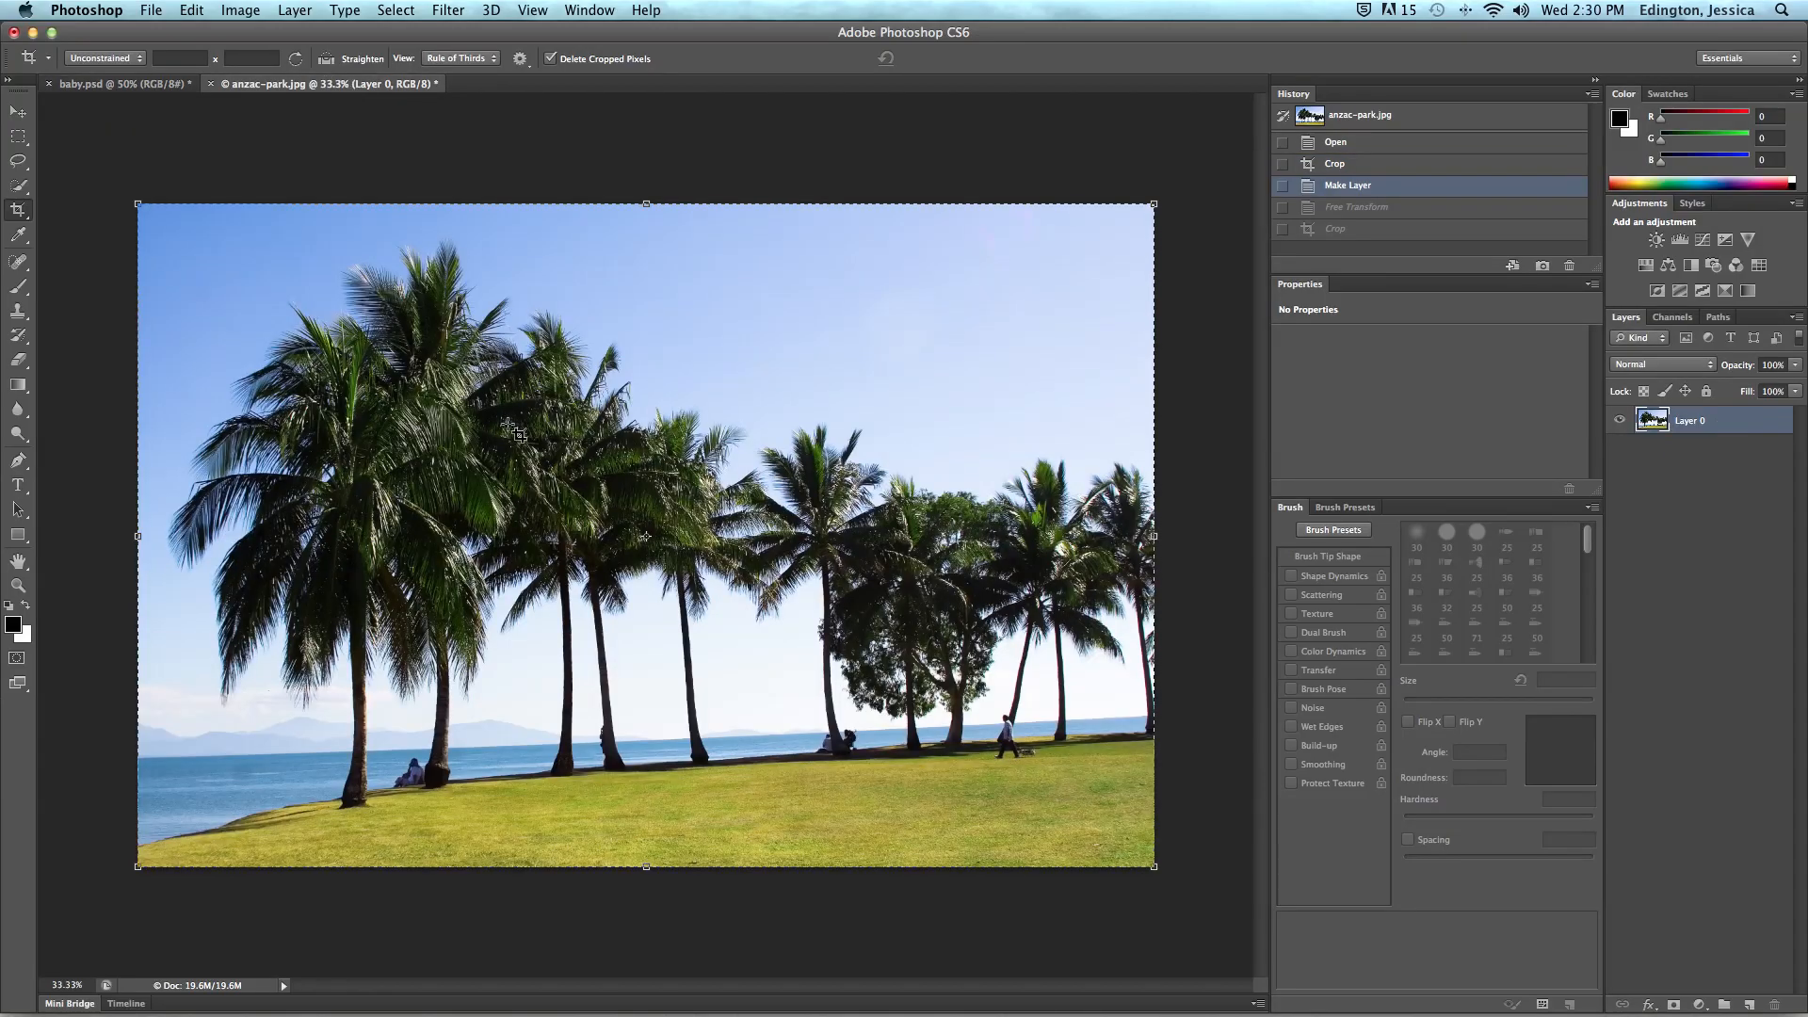
mouse_move(202, 784)
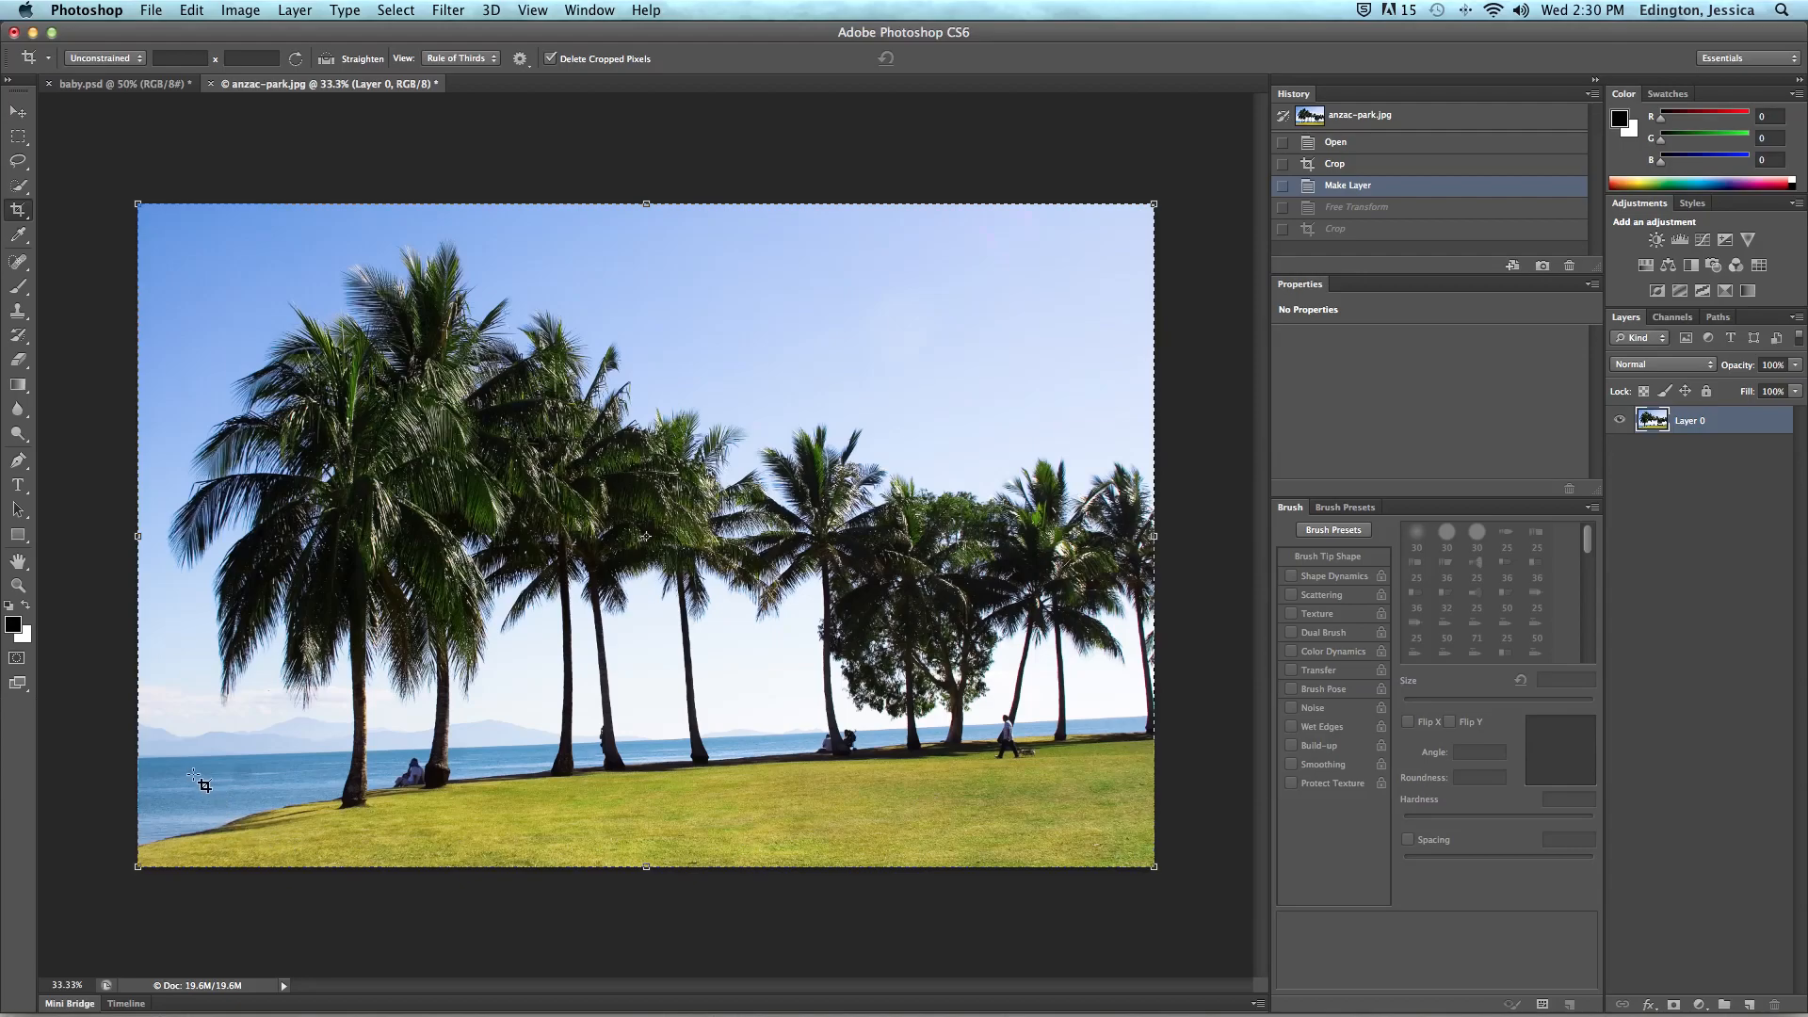
mouse_move(1103, 728)
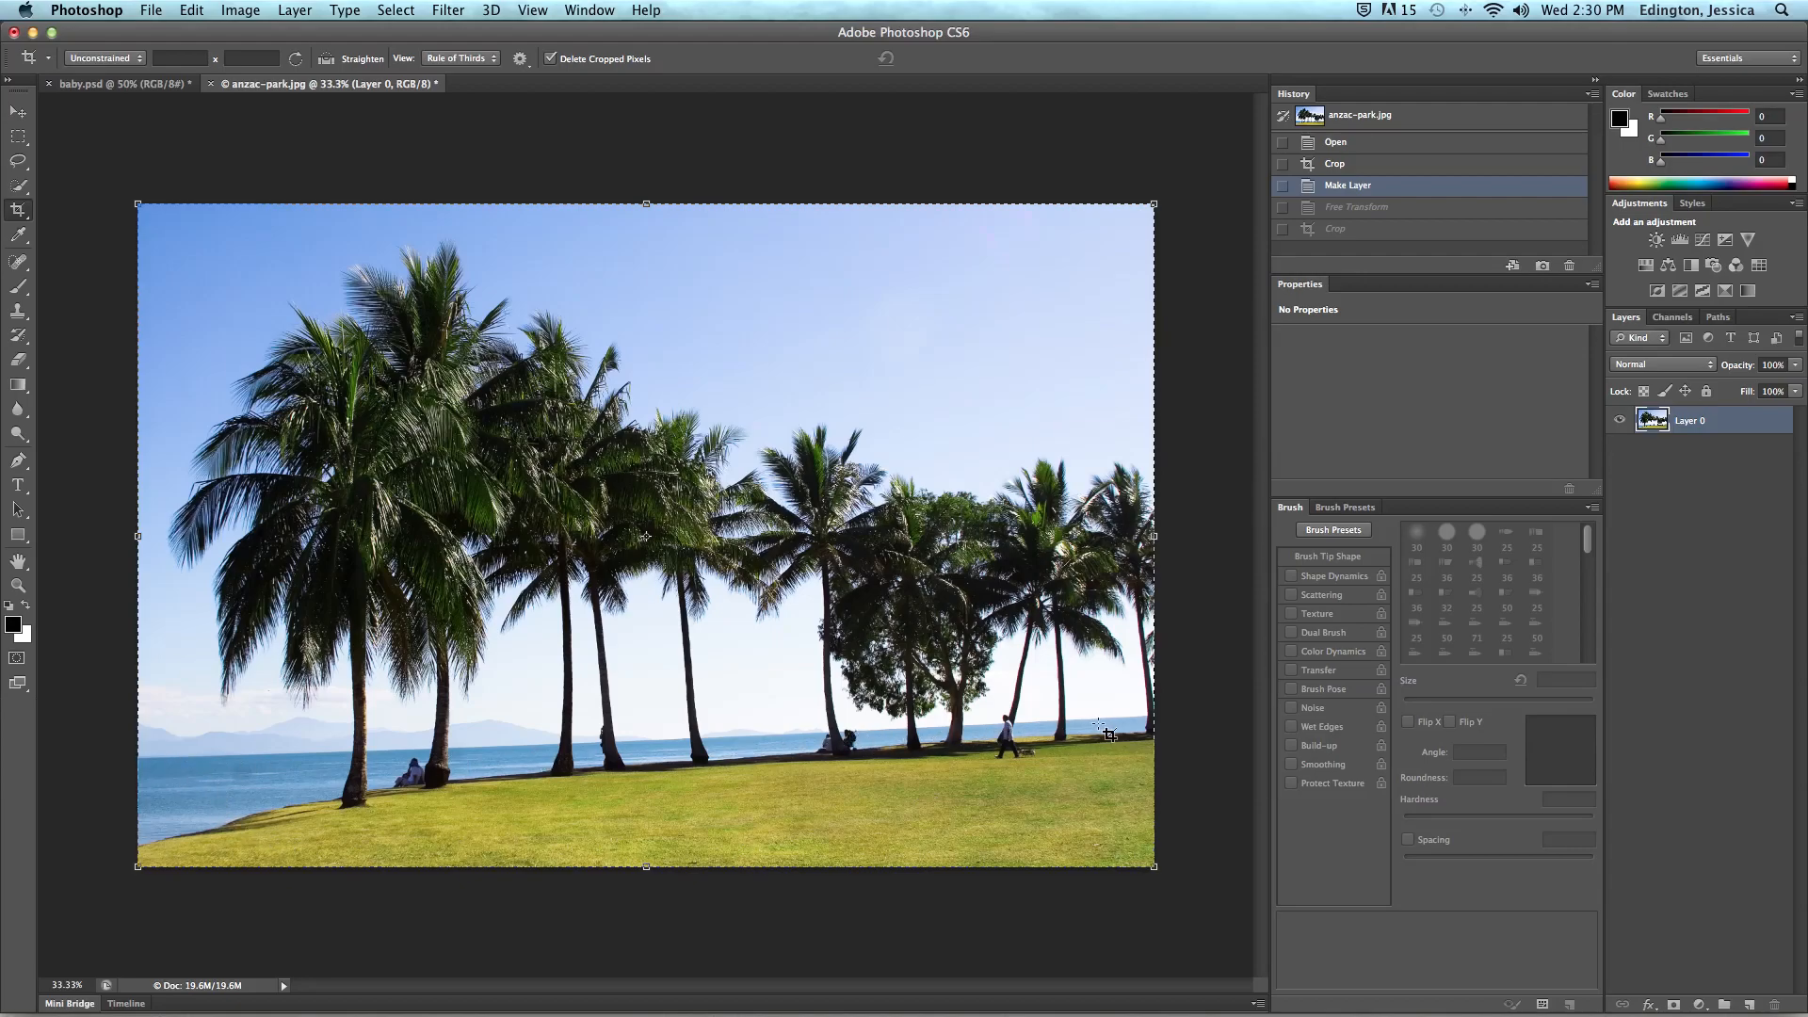
mouse_move(663, 821)
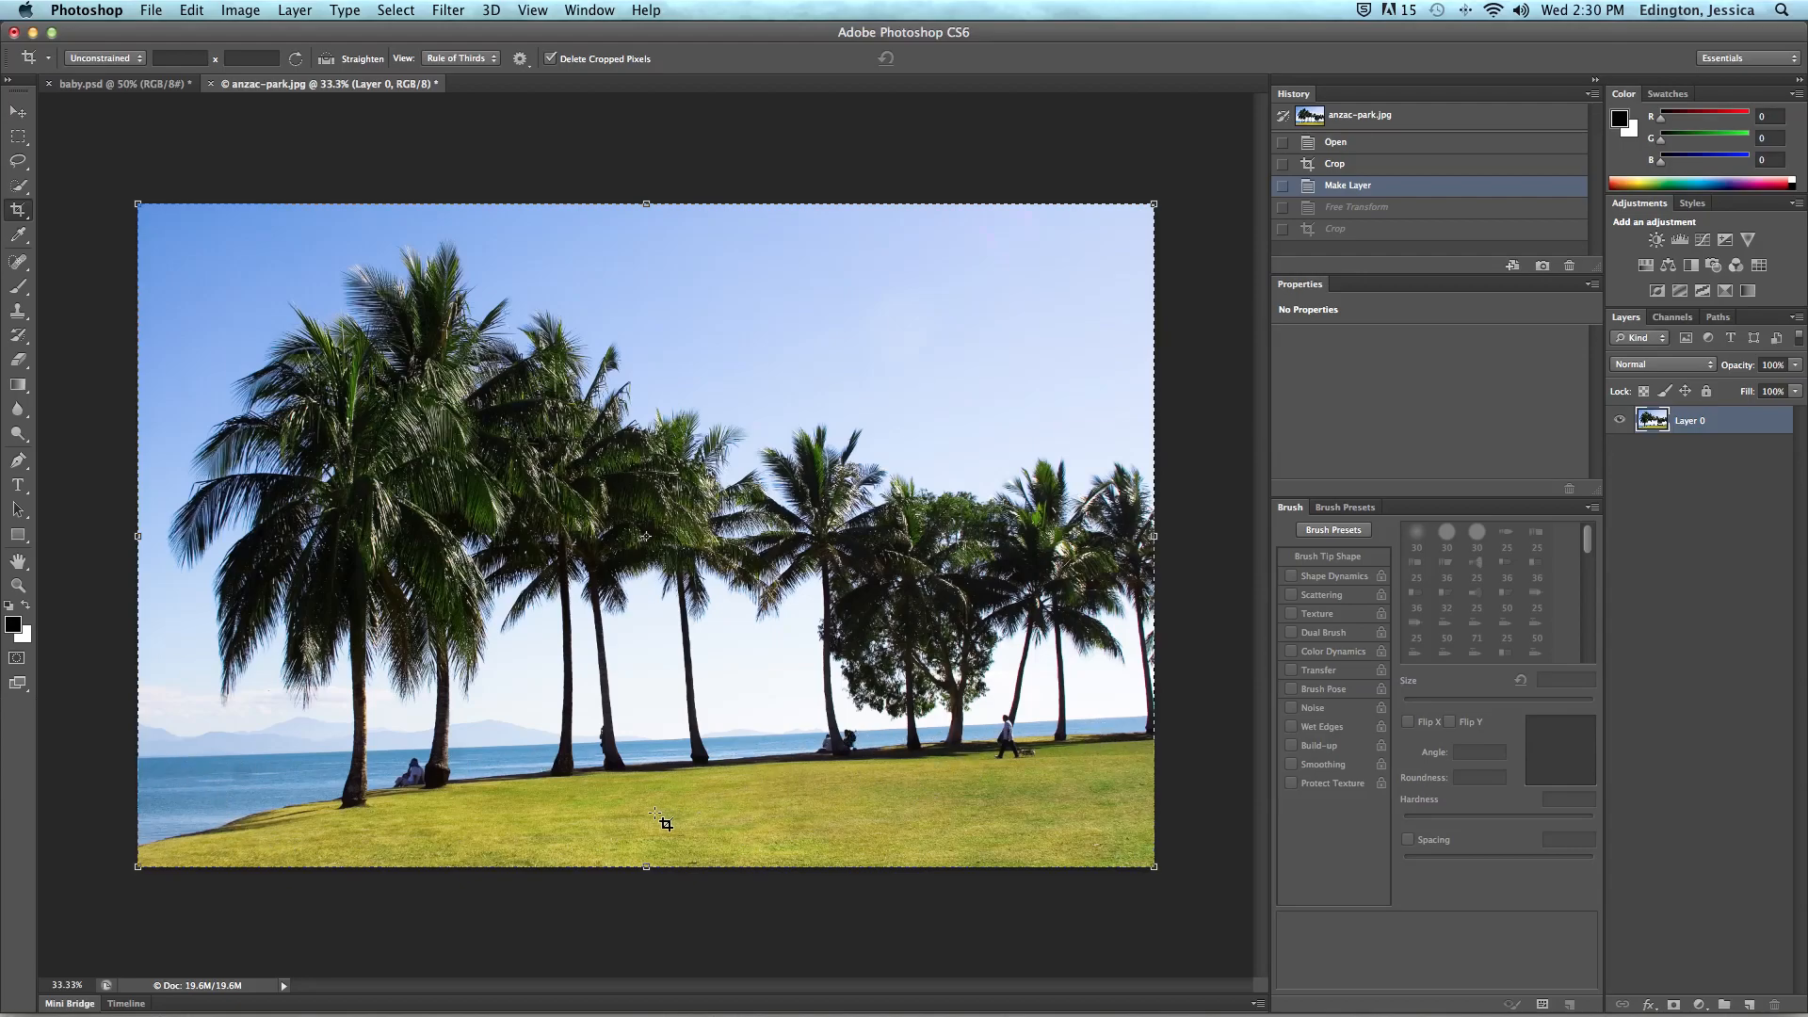
mouse_move(341, 501)
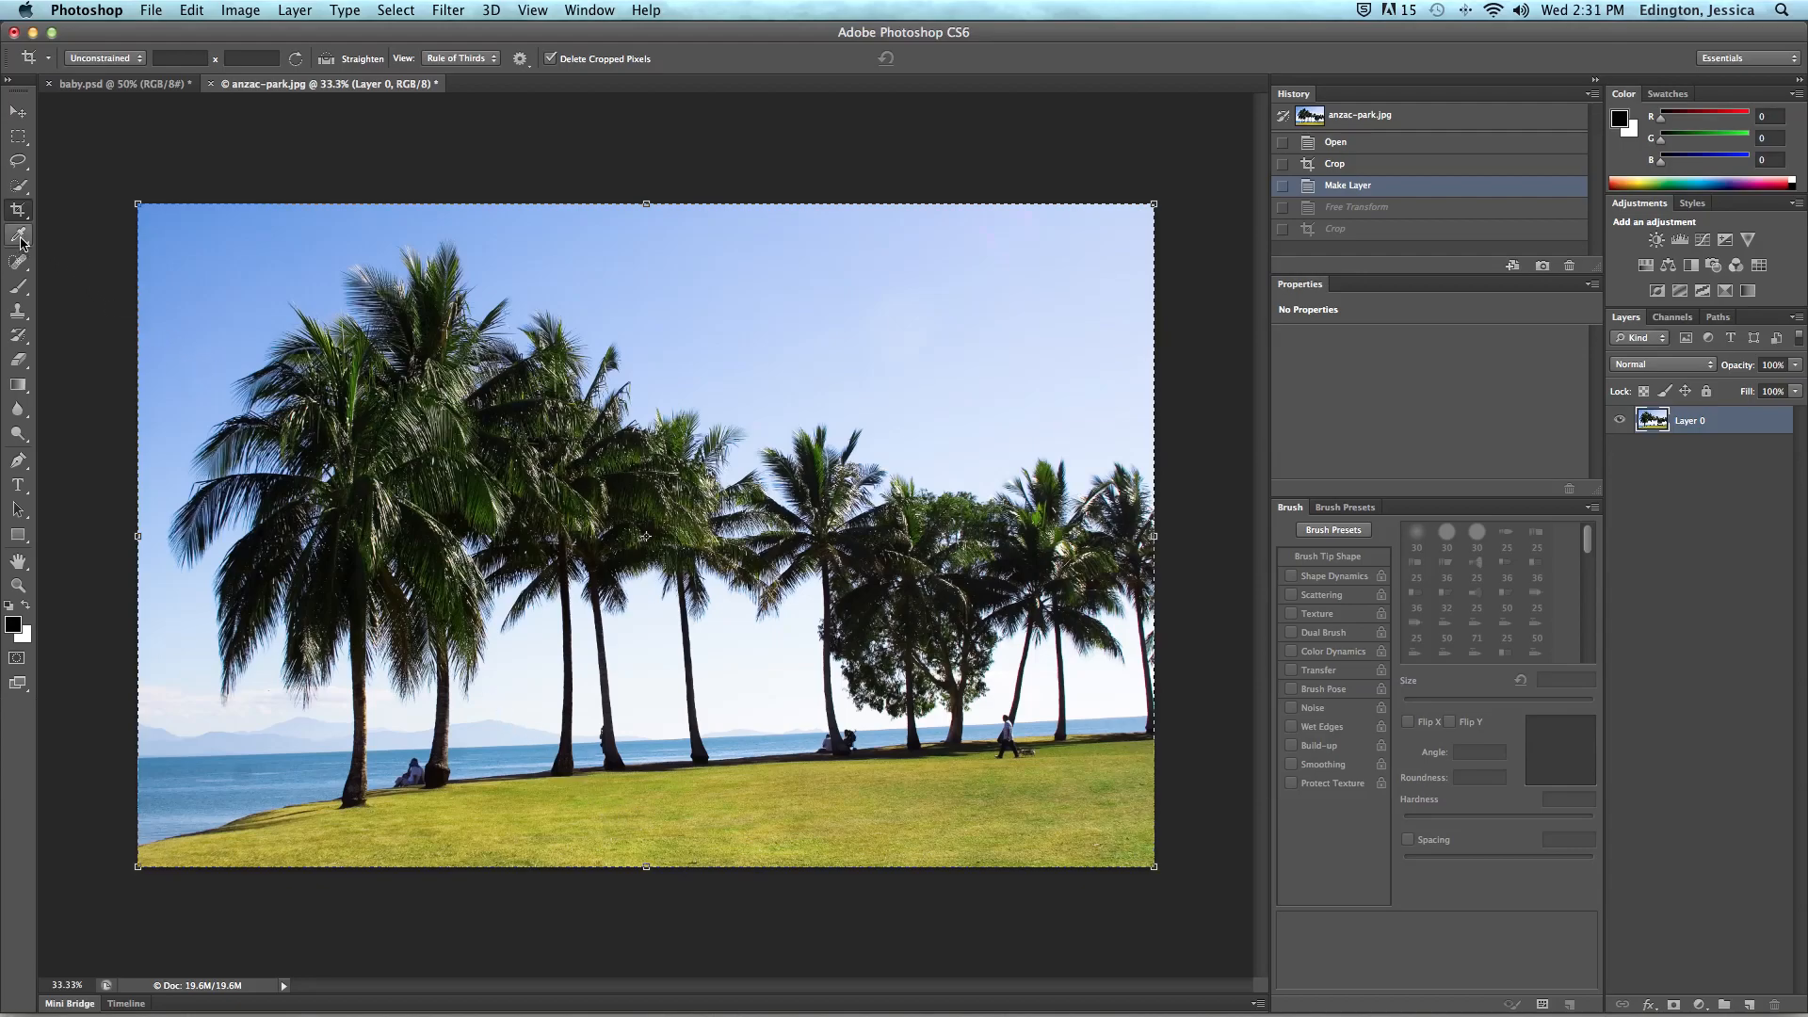
mouse_move(19, 243)
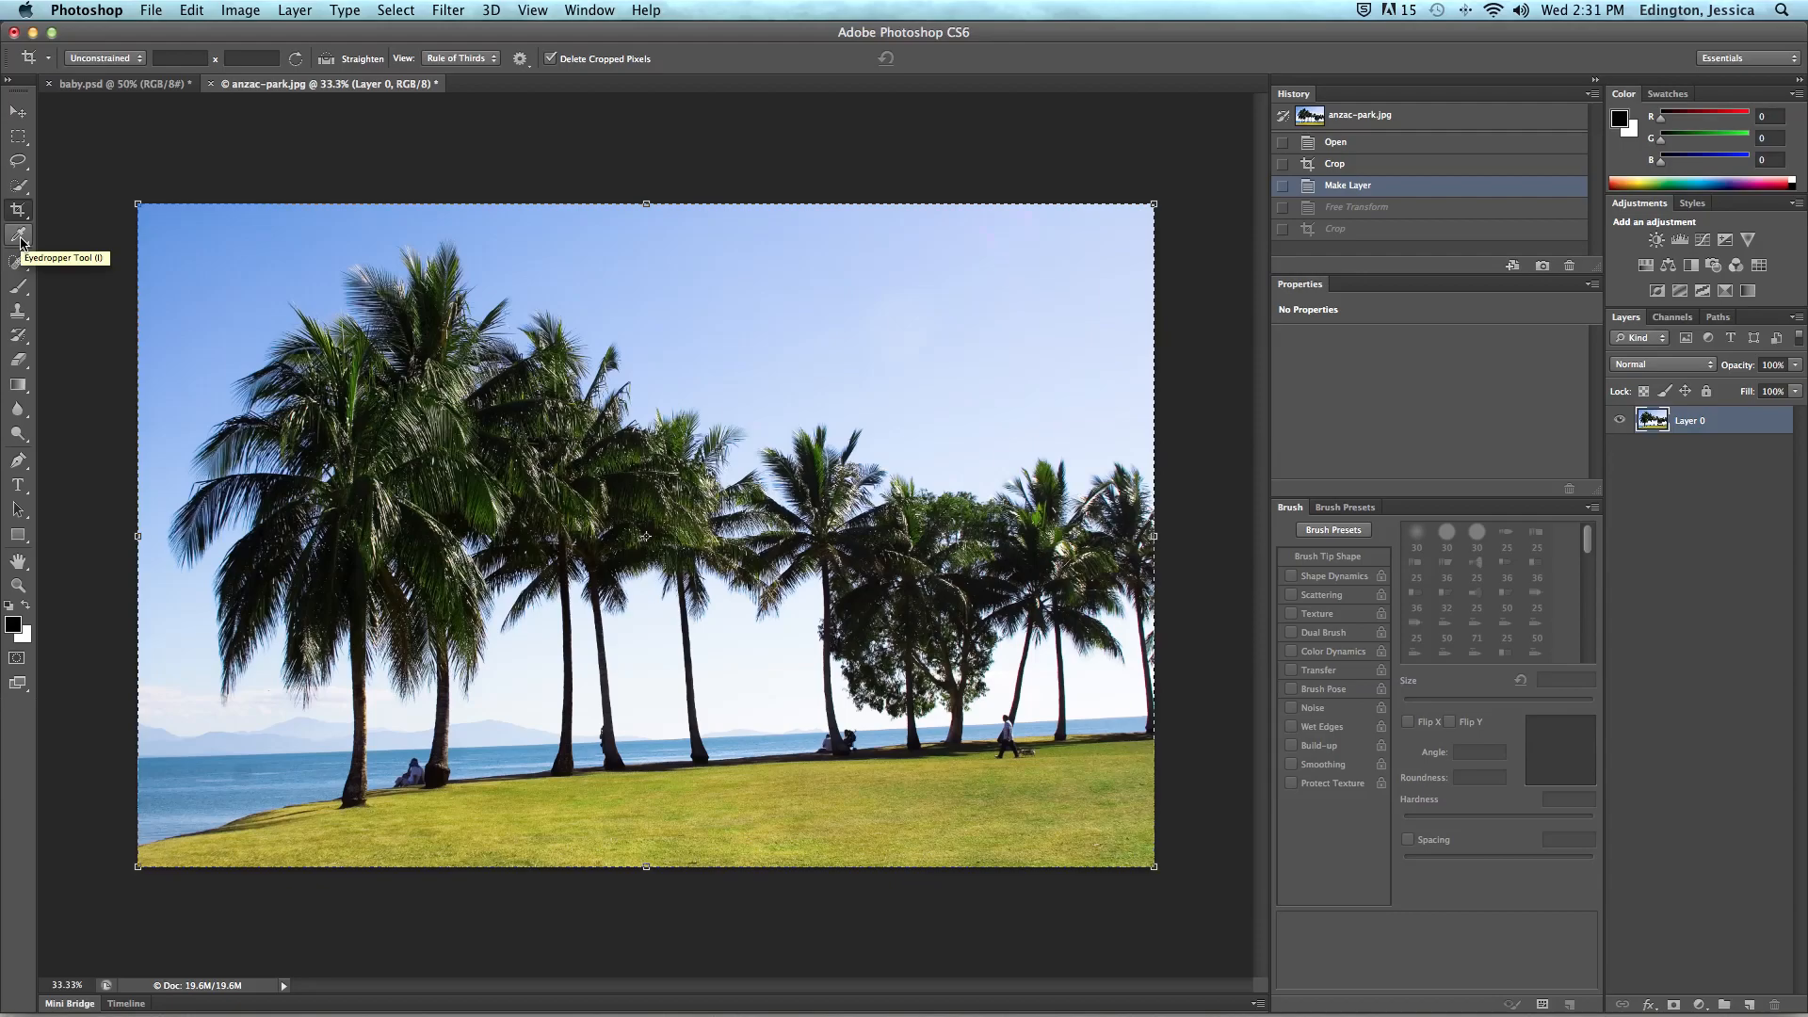
mouse_move(21, 243)
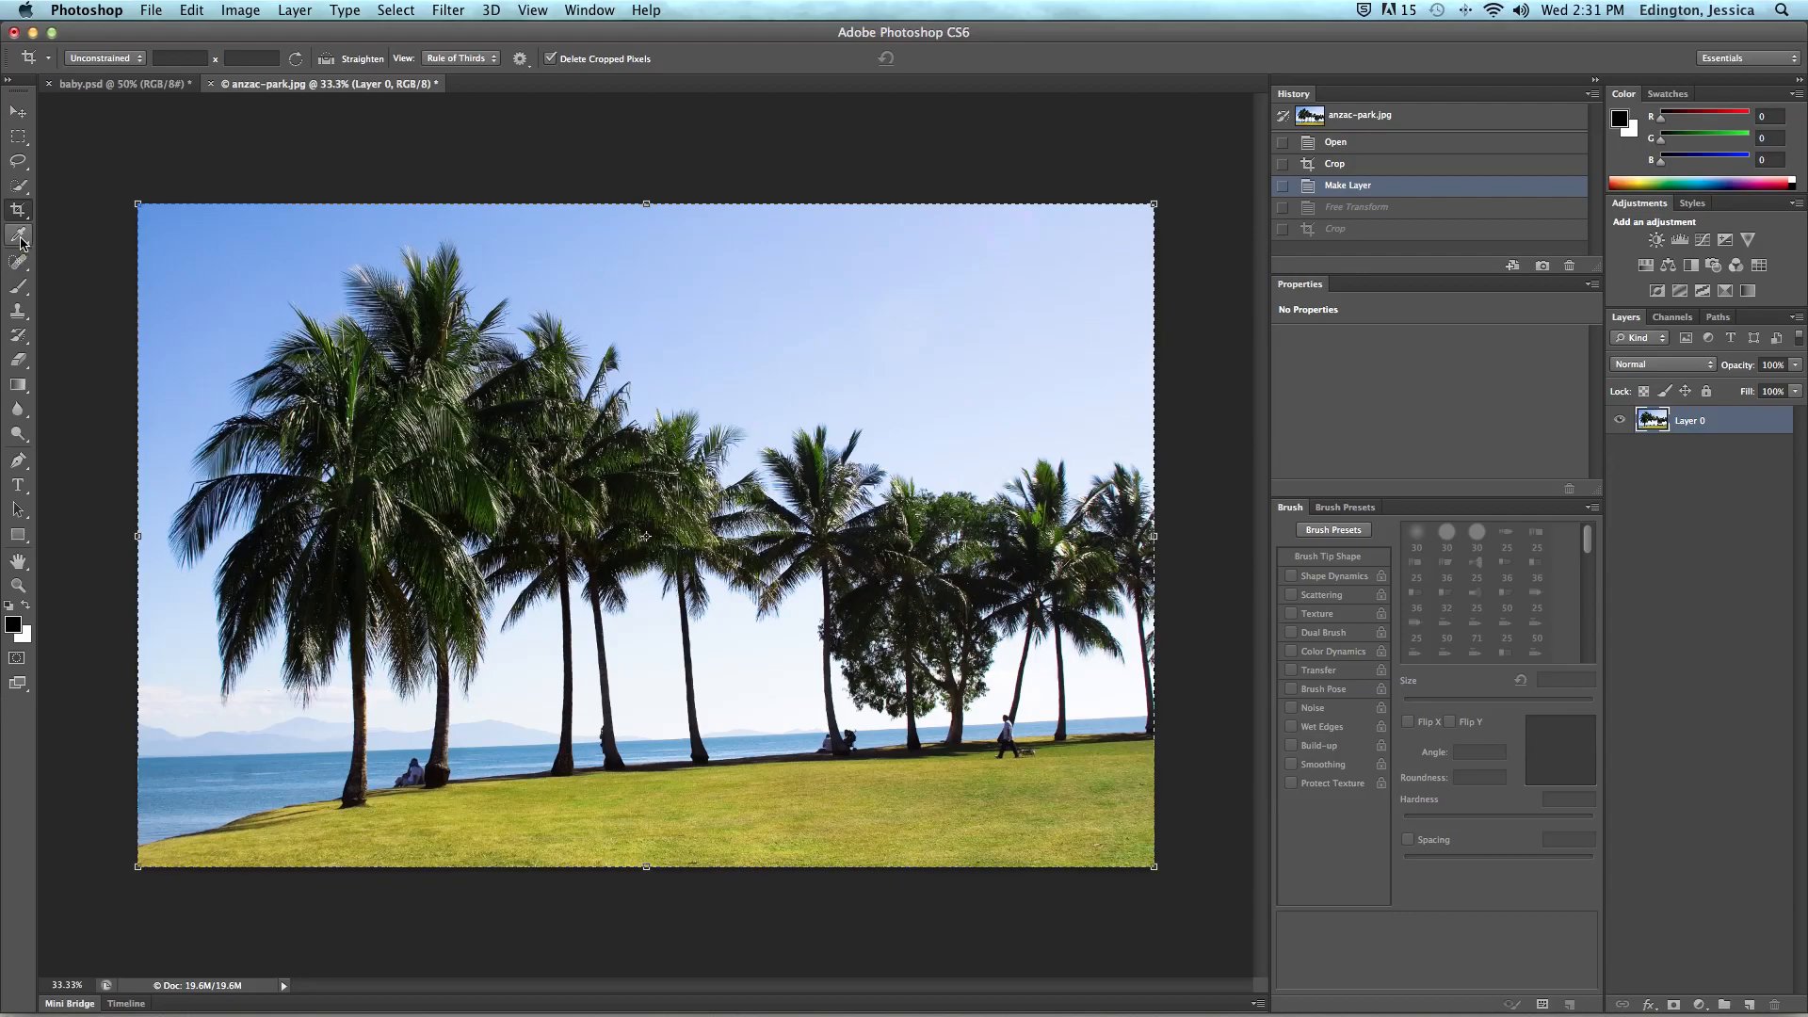
Level the sea horizon using the Ruler Tool and Straighten Layer
left_click(19, 239)
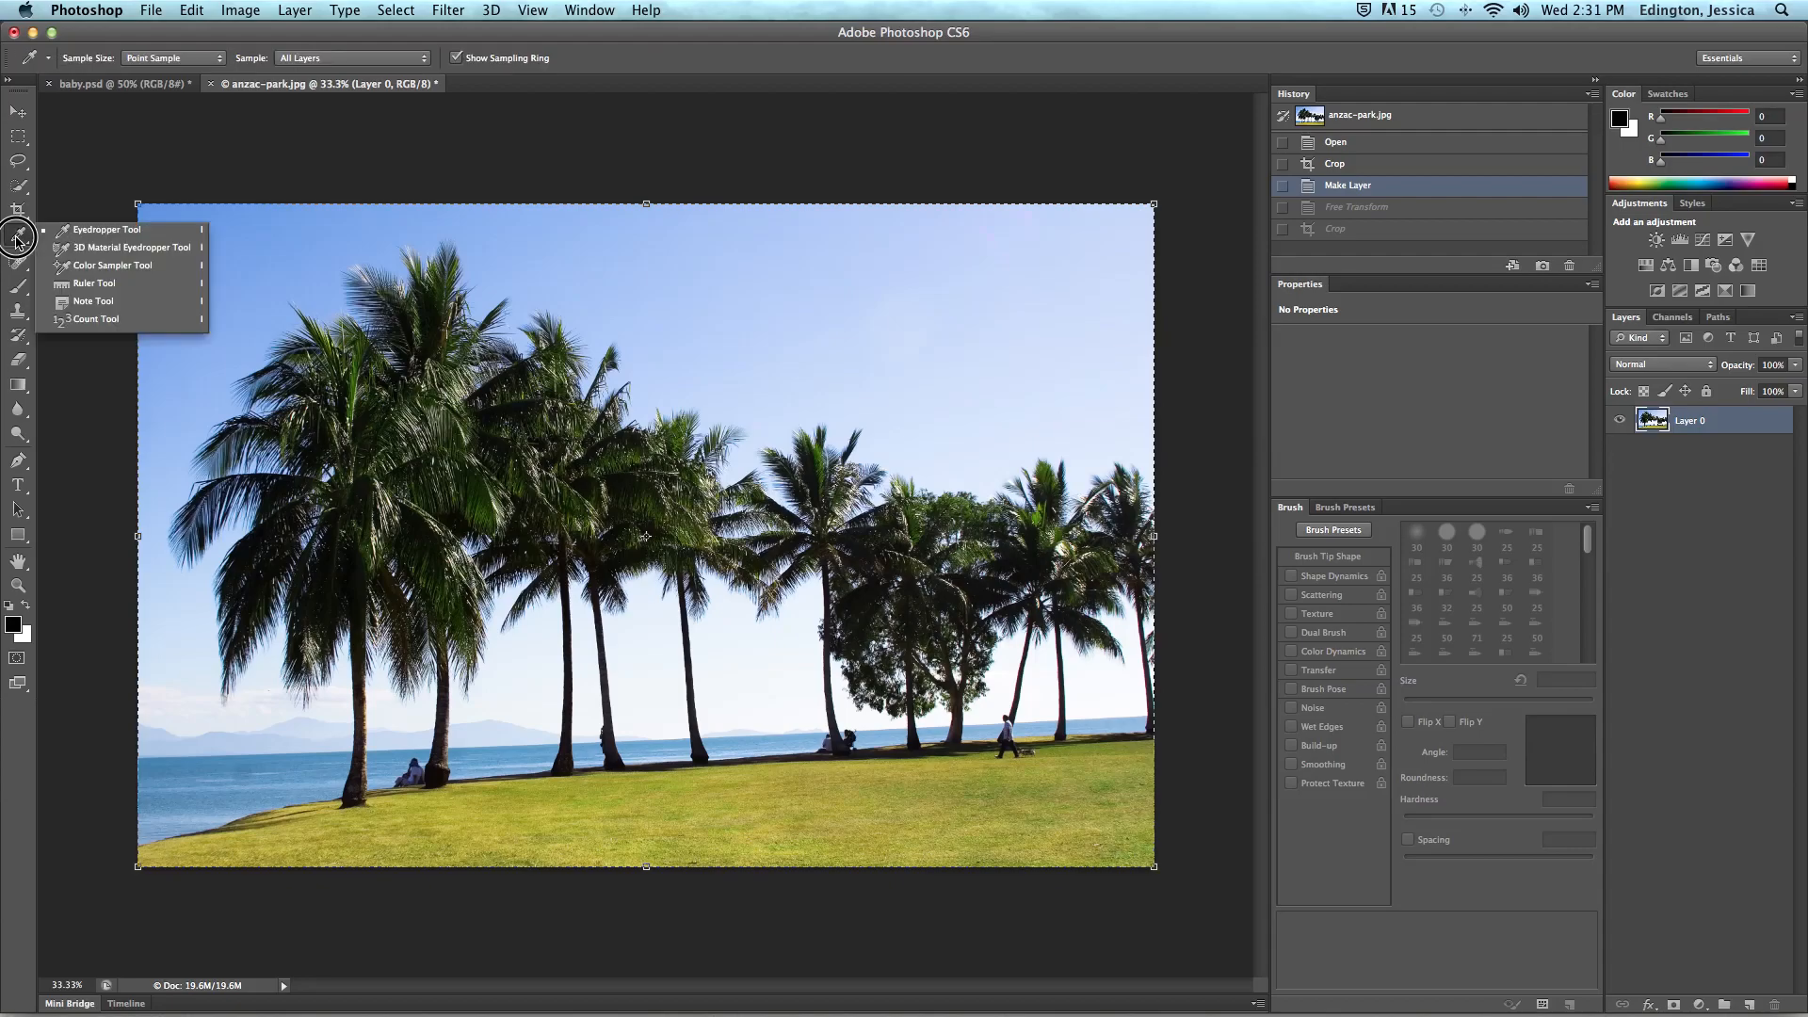
mouse_move(83, 285)
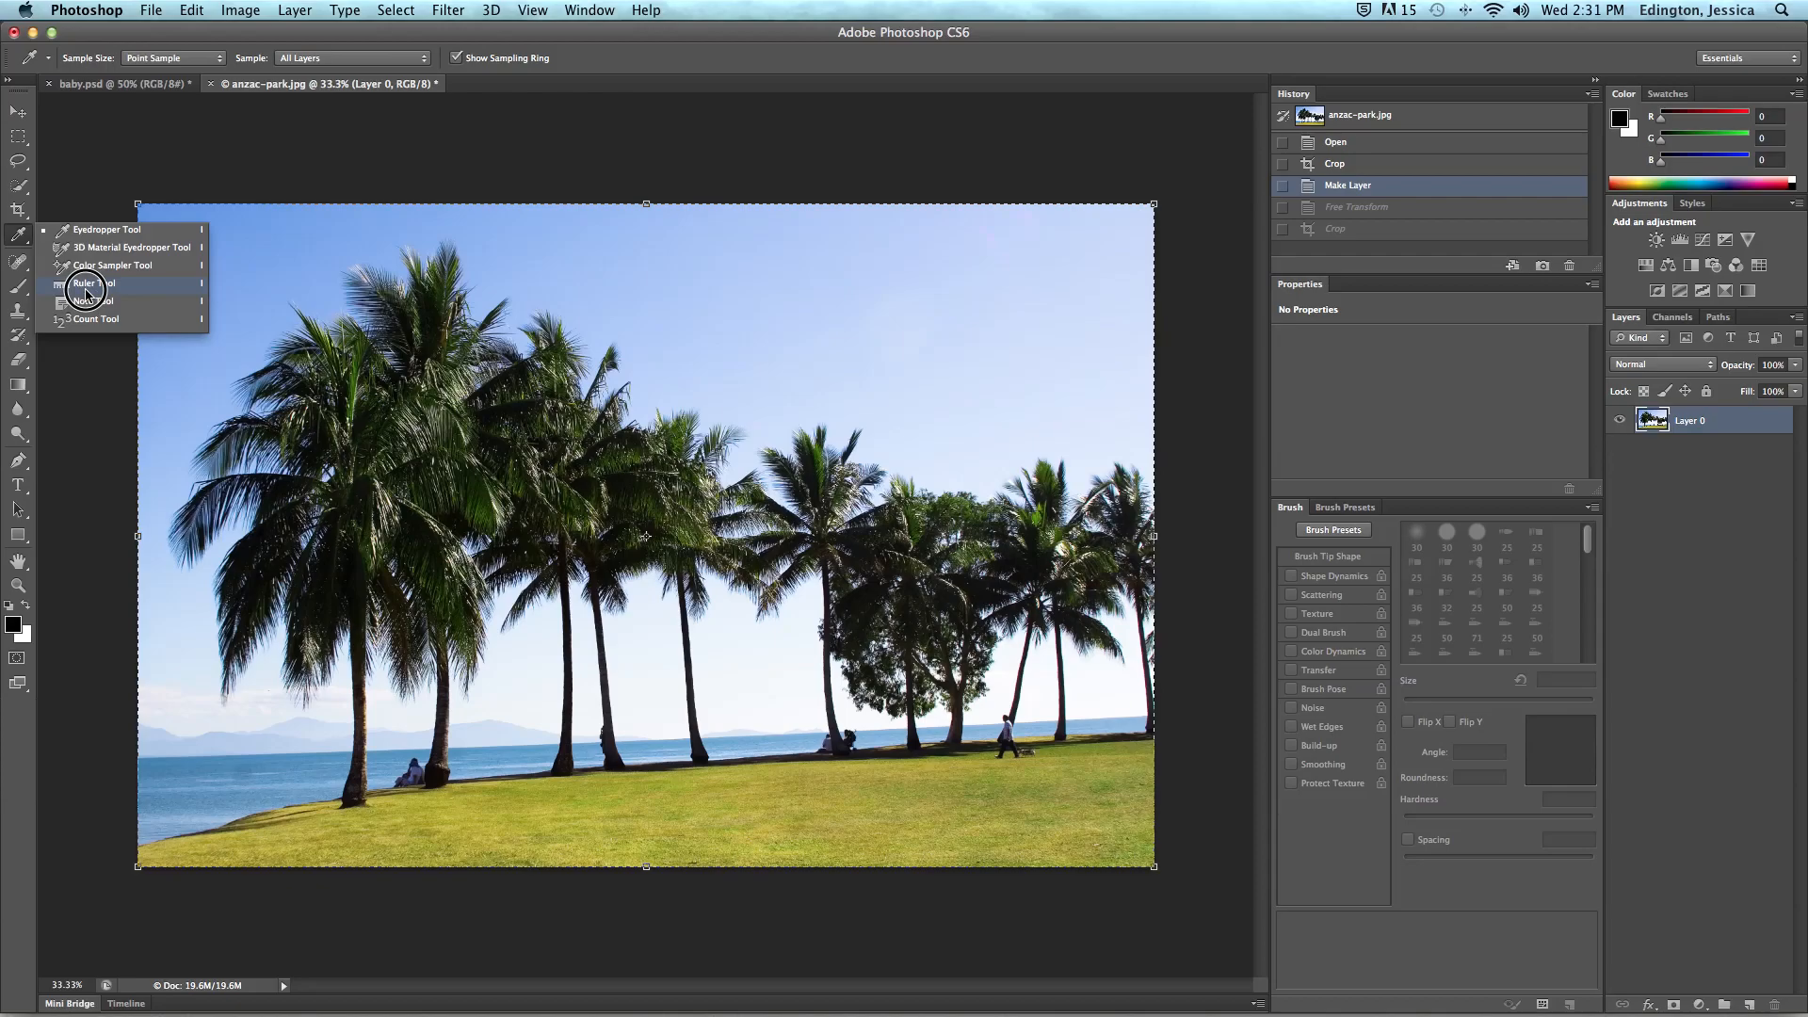
left_click(82, 283)
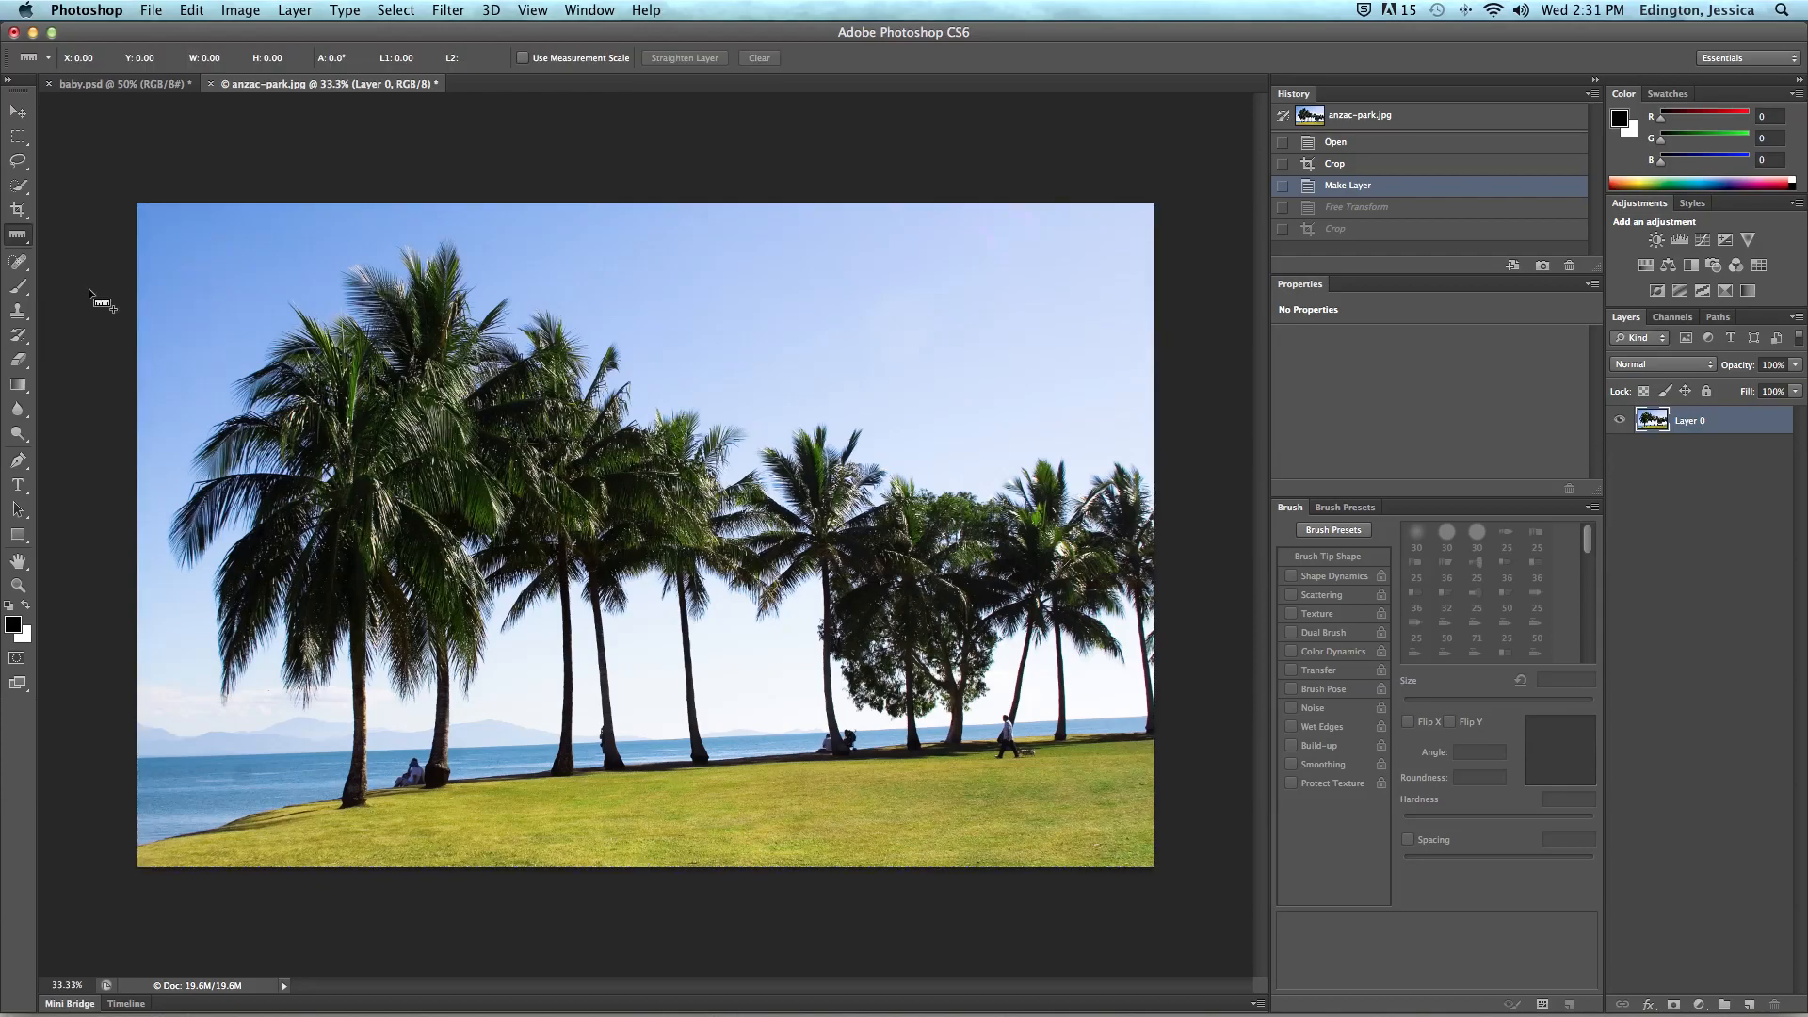
mouse_move(158, 764)
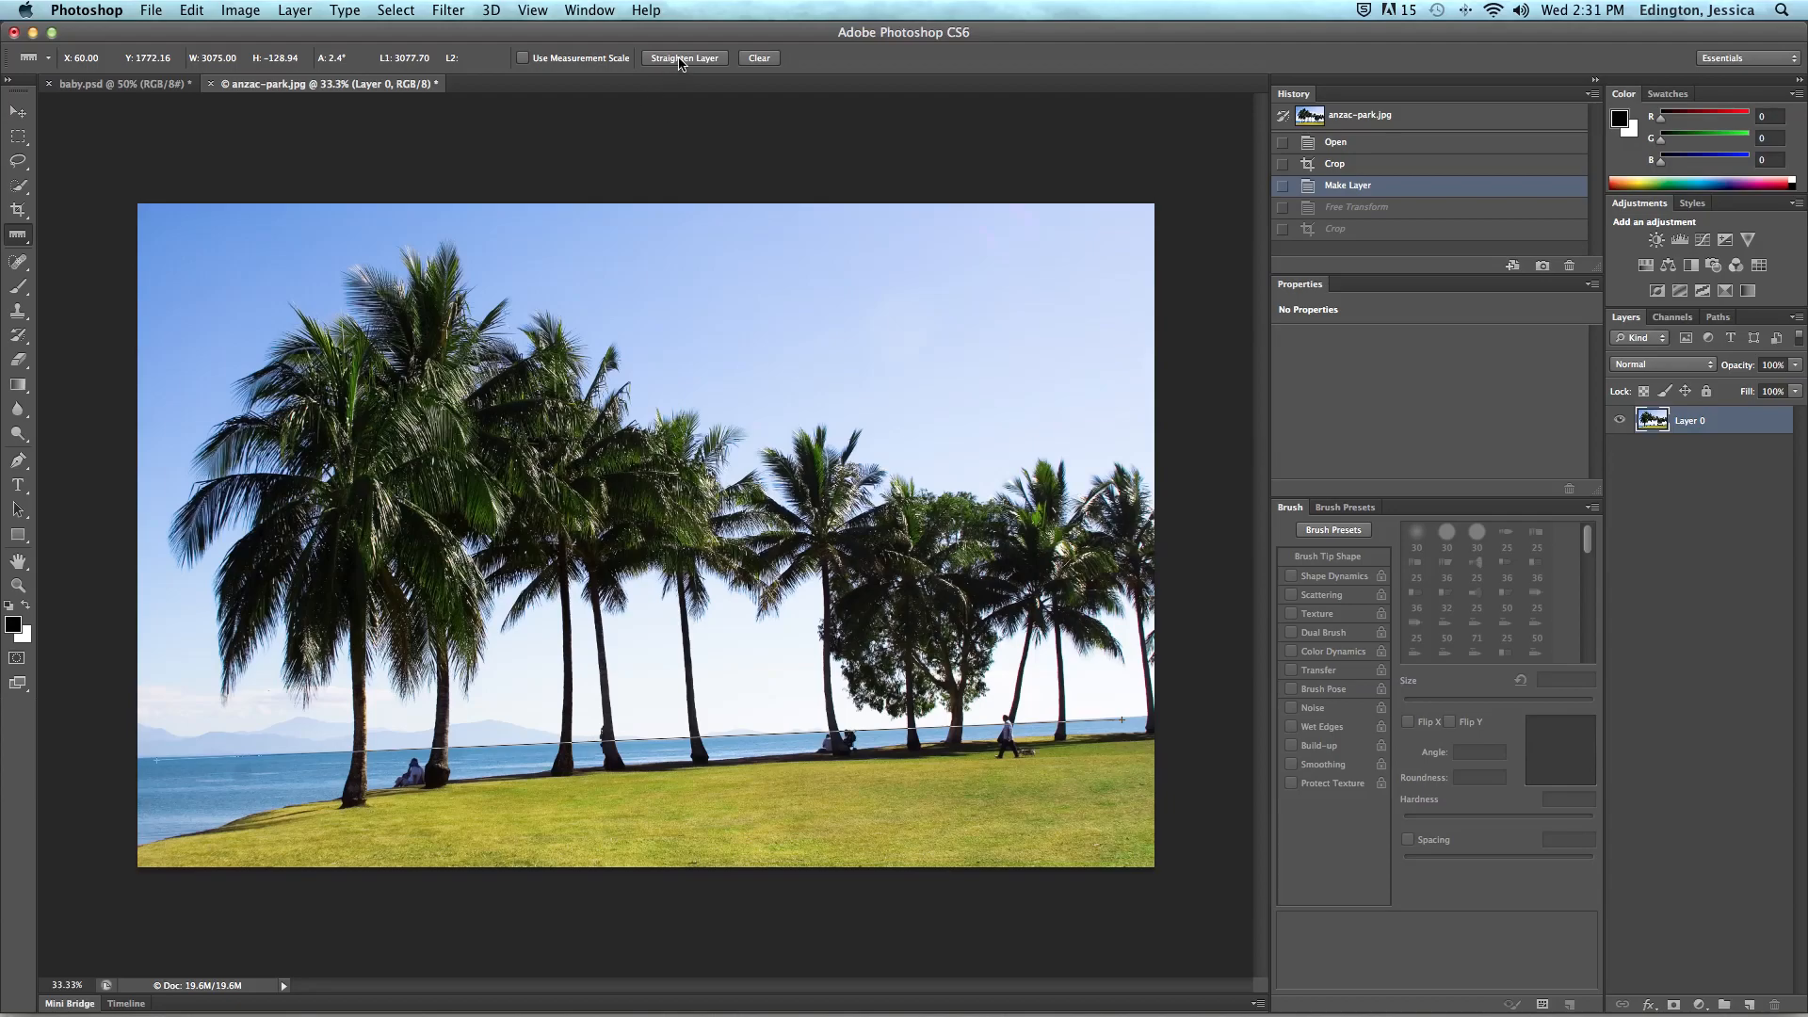
left_click(684, 58)
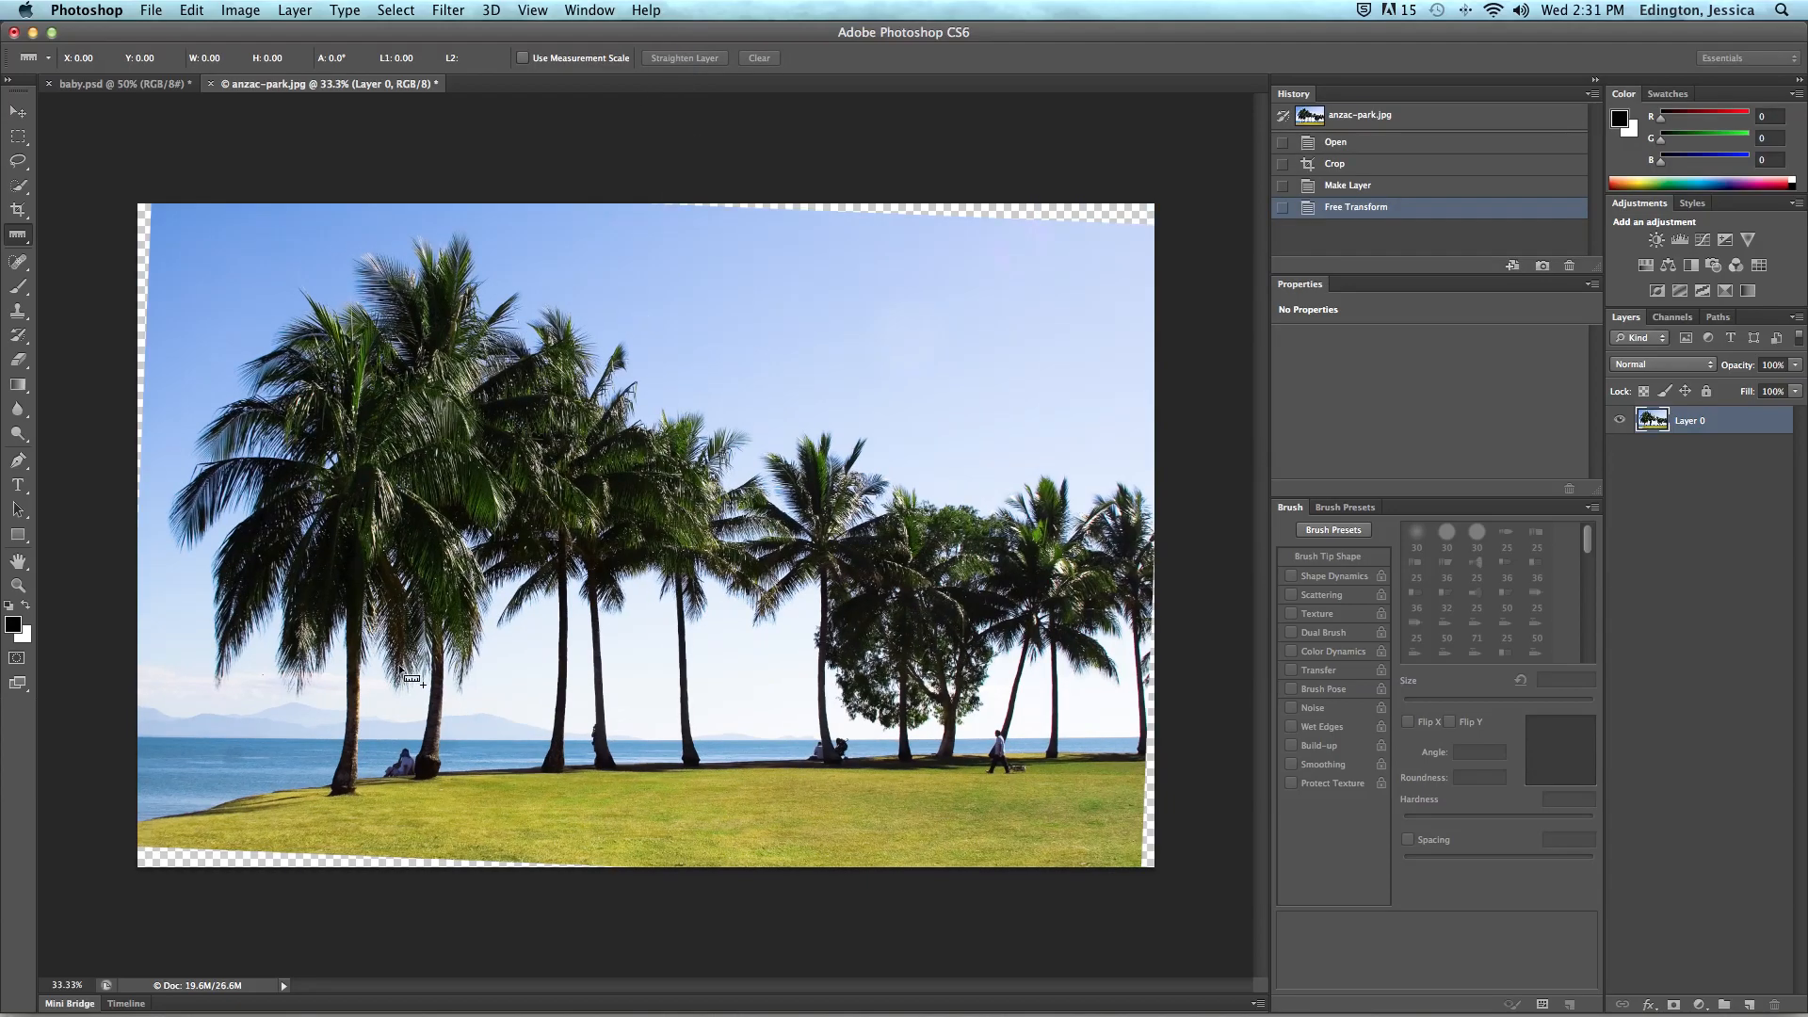
mouse_move(629, 759)
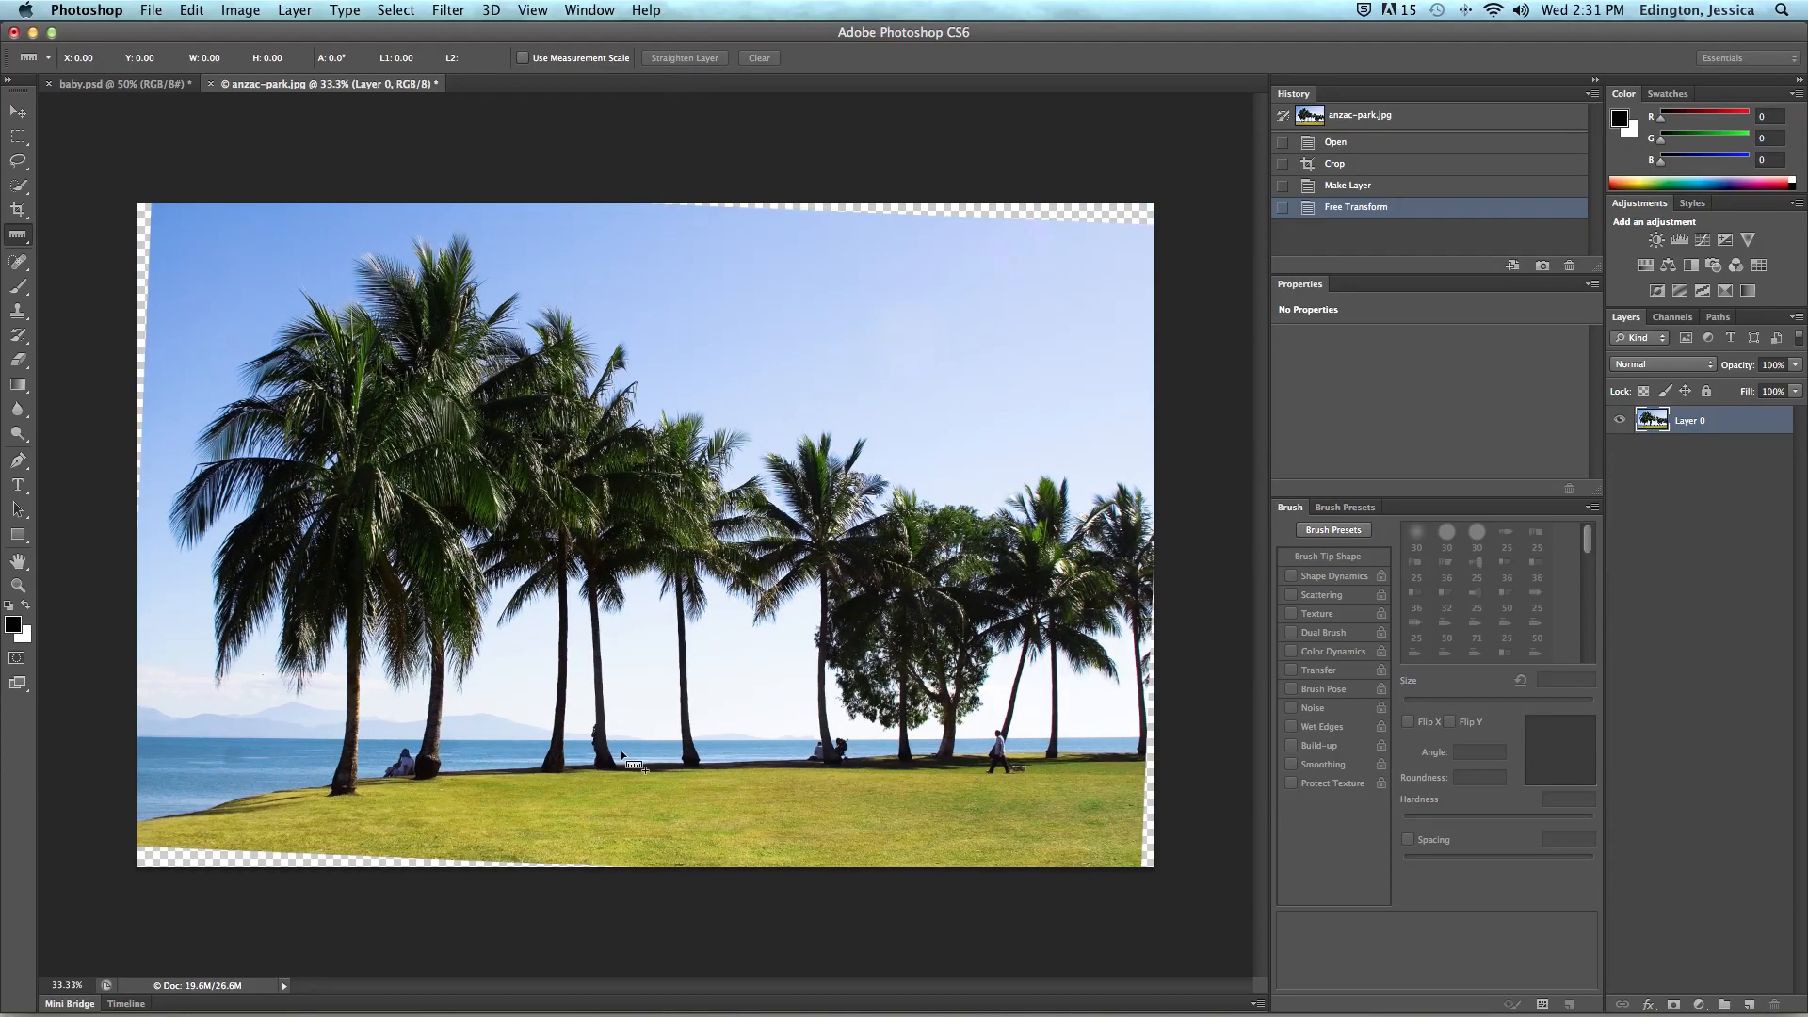
mouse_move(1113, 750)
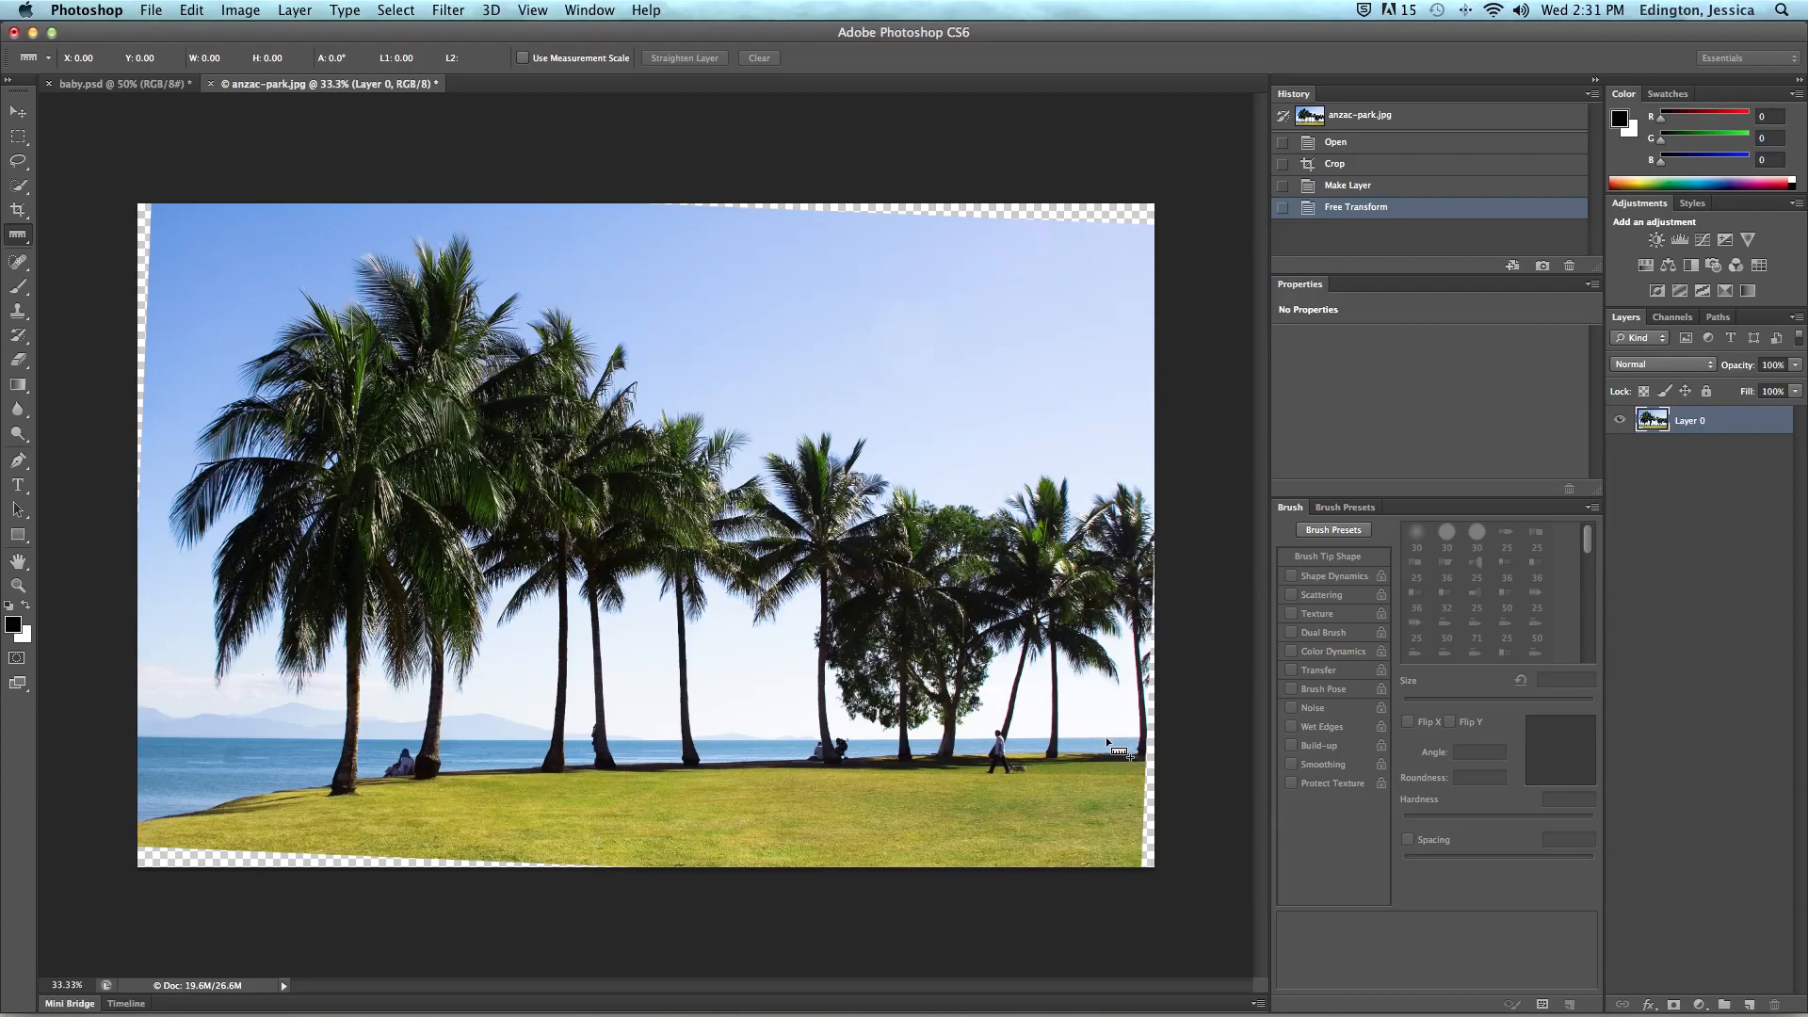
Crop the straightened photo inward to remove the transparent corner wedges
left_click(19, 213)
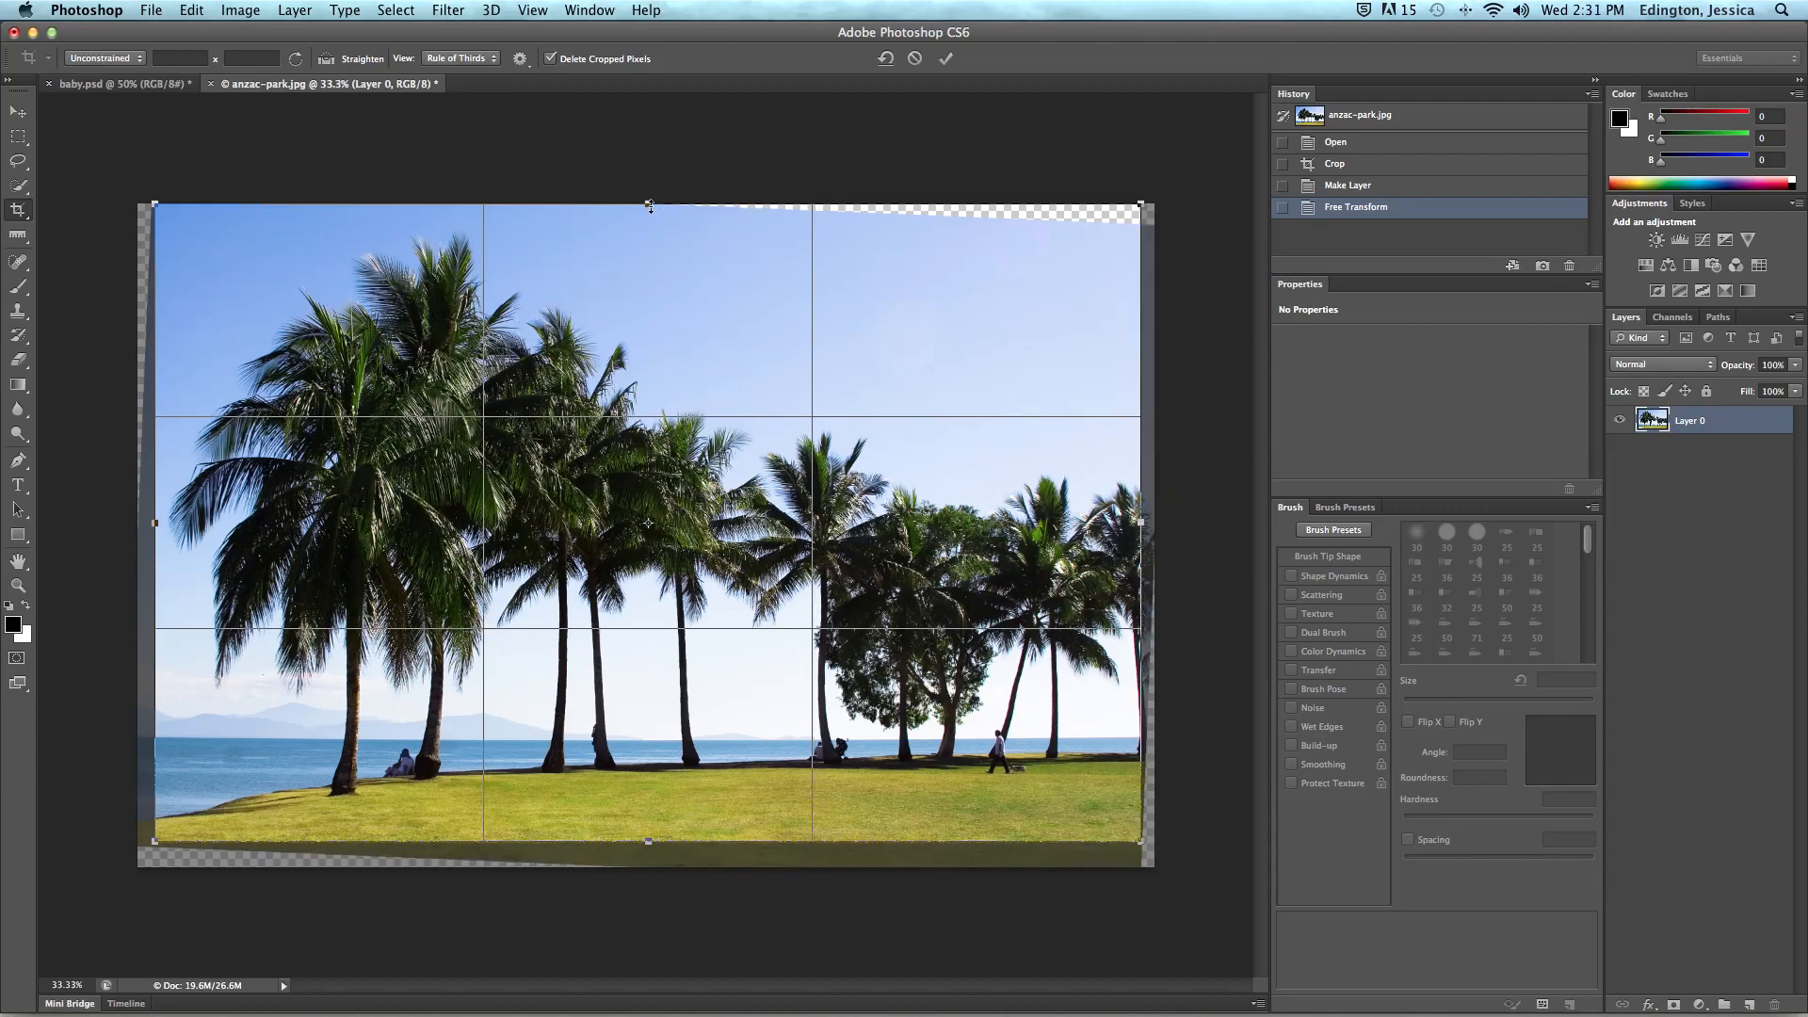
left_click_drag(648, 207, 648, 228)
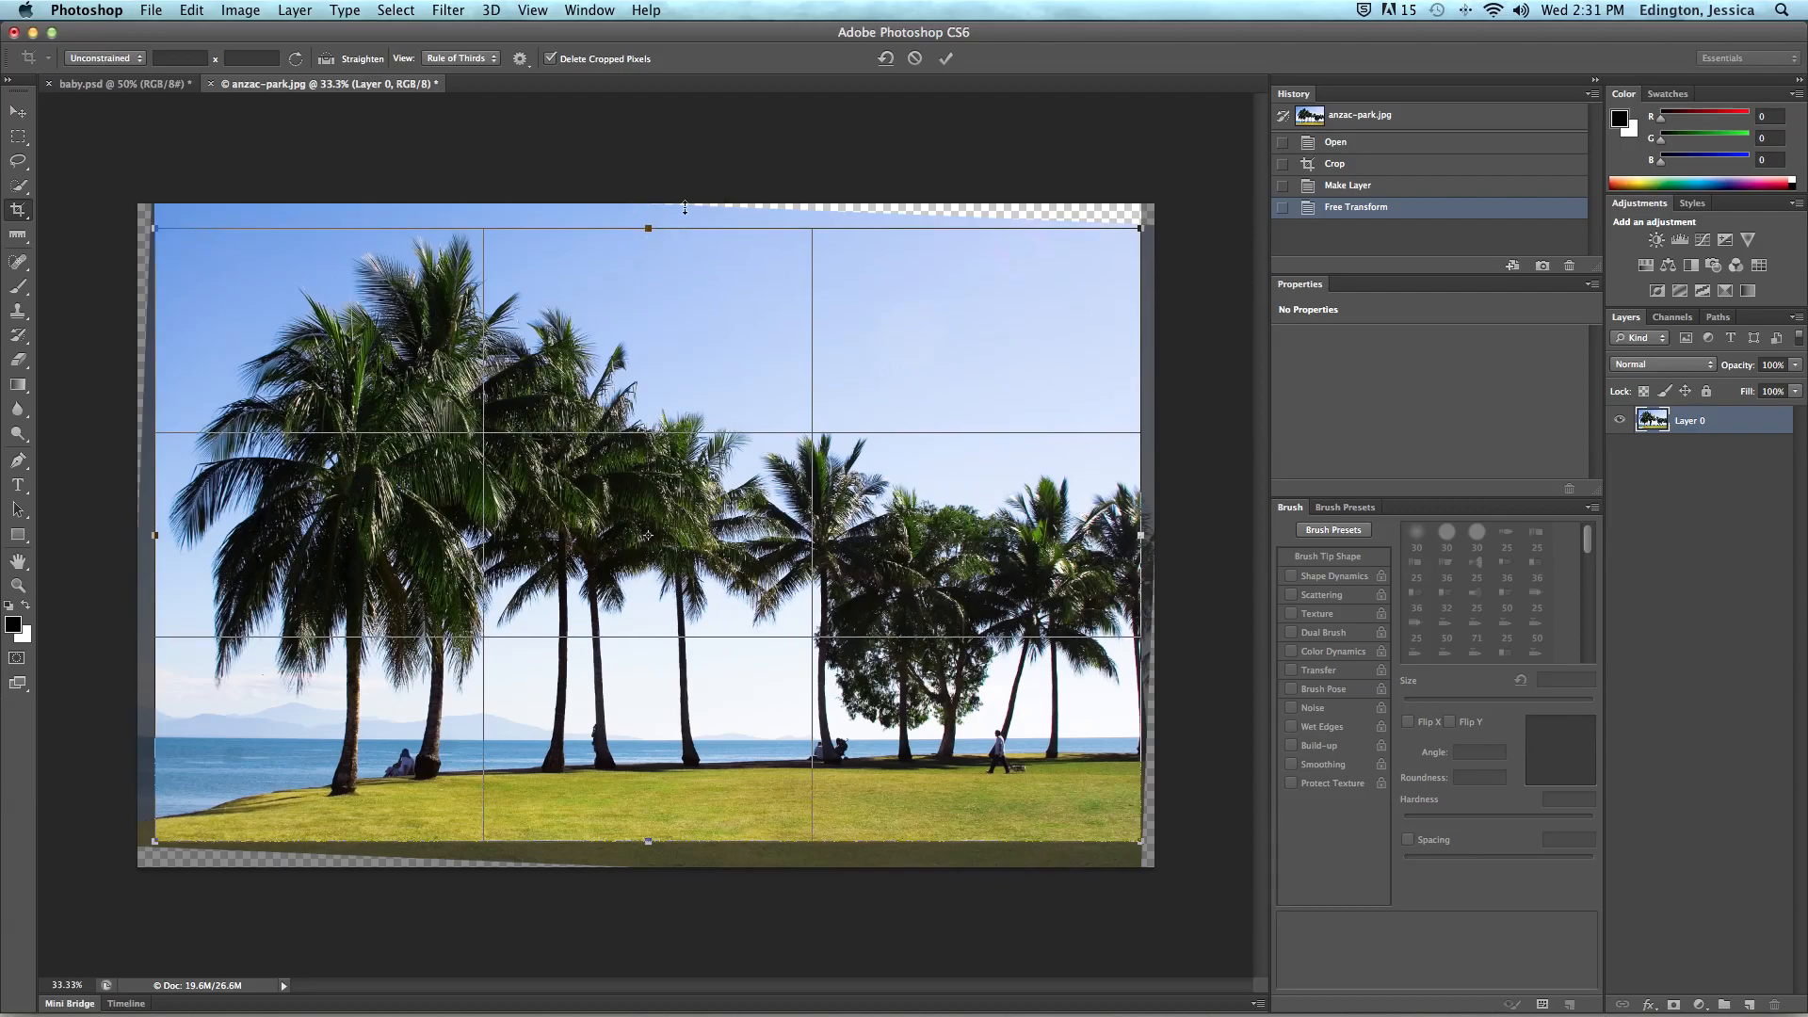
left_click(945, 59)
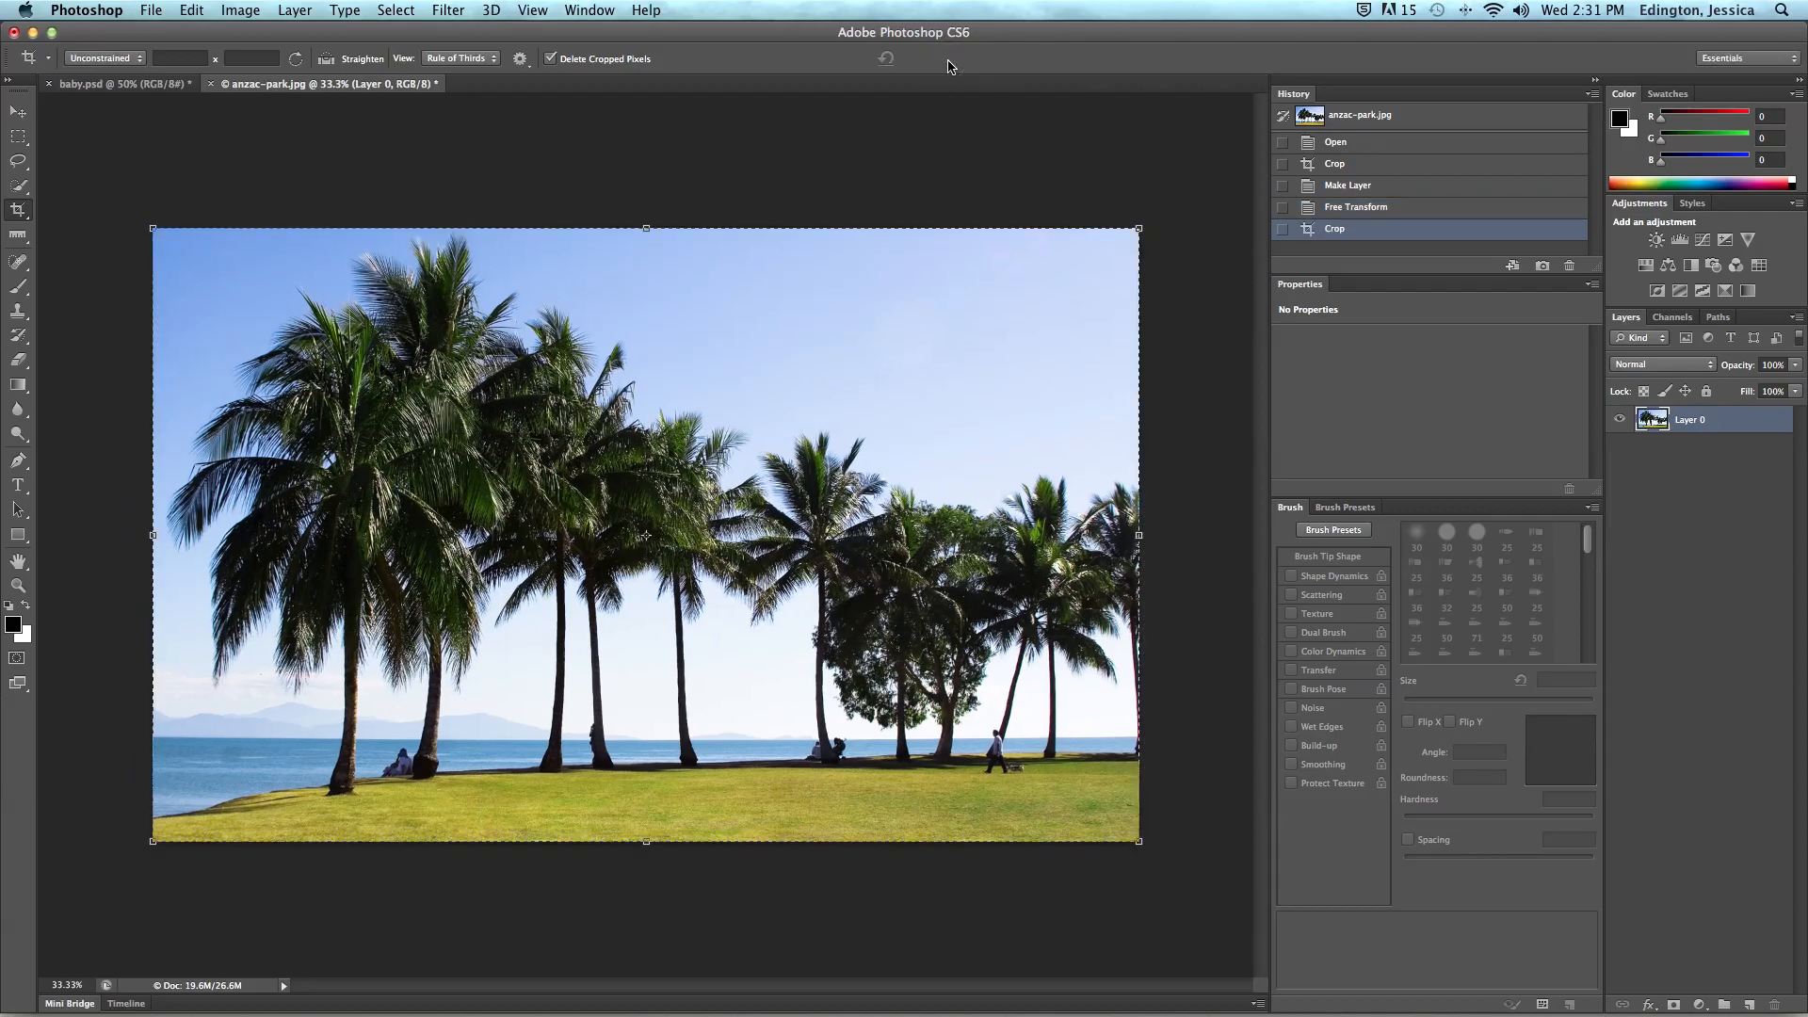